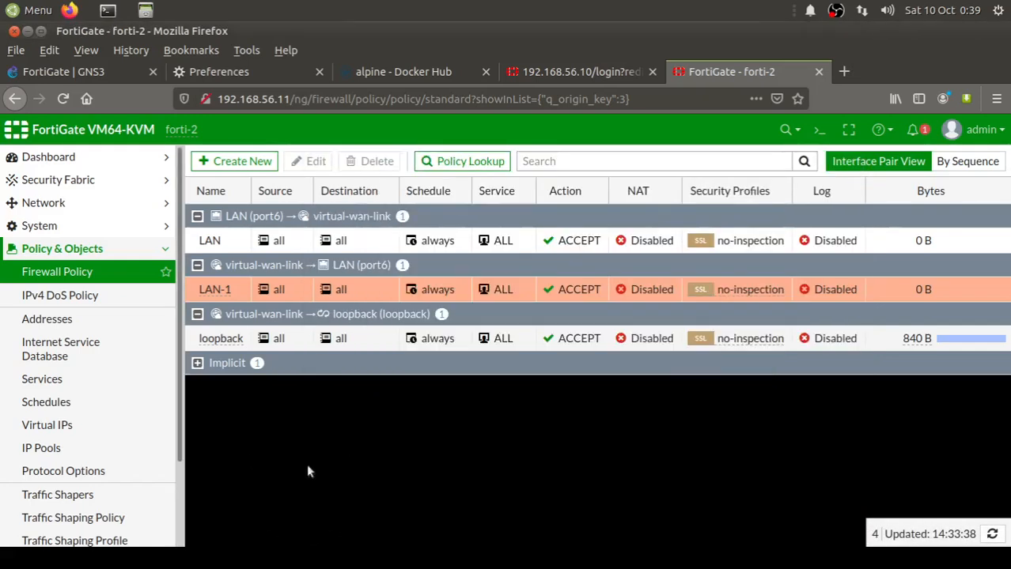
{"action": "mouse_move", "coordinate": [59, 295]}
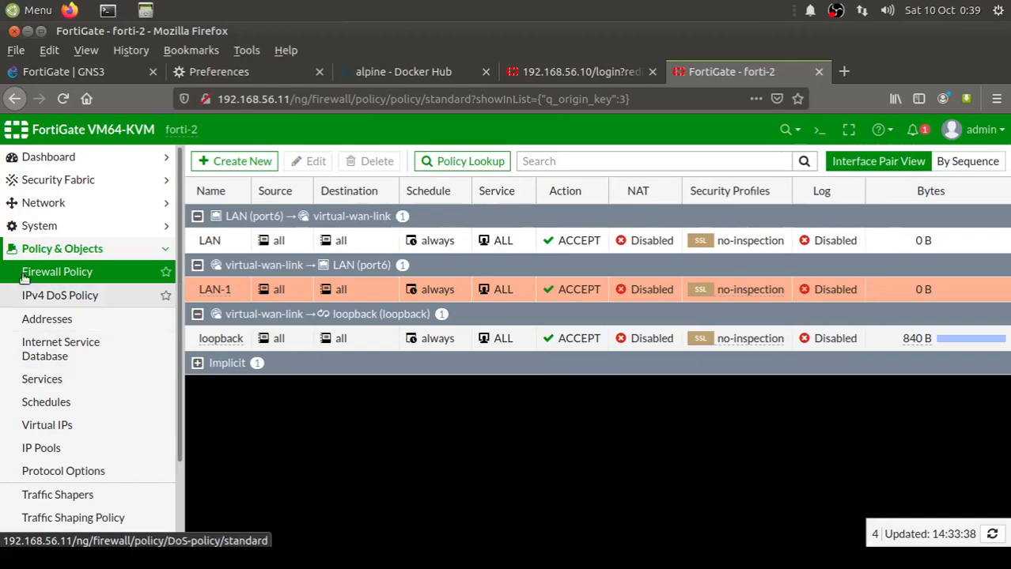
Switch to the GNS3 window showing the Fortigate-SD-WAN project topology
{"action": "left_click", "coordinate": [44, 202]}
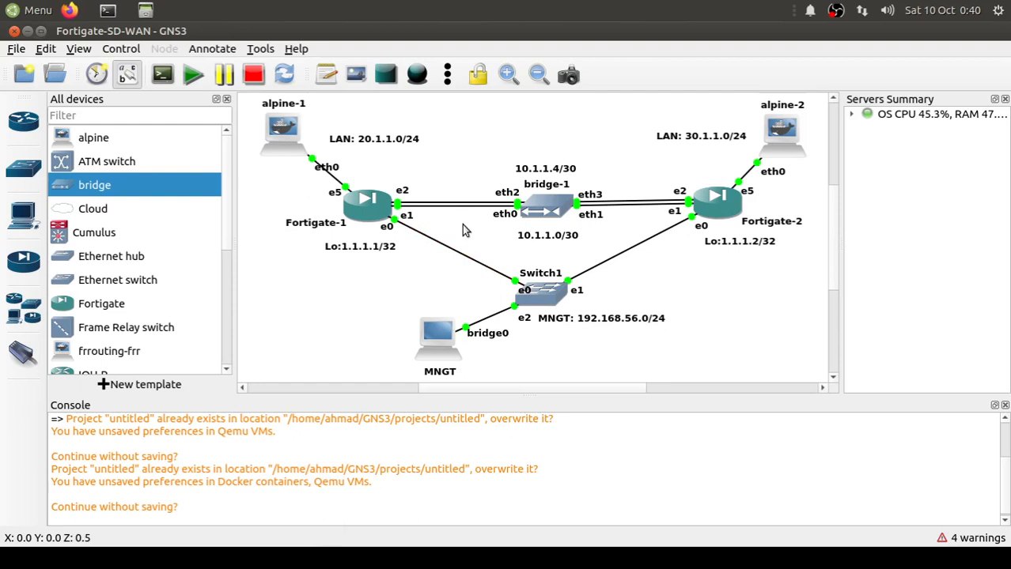
Inspect the Fortigate-1 e2 to bridge-1 eth2 link in the GNS3 topology
{"action": "left_click", "coordinate": [455, 207]}
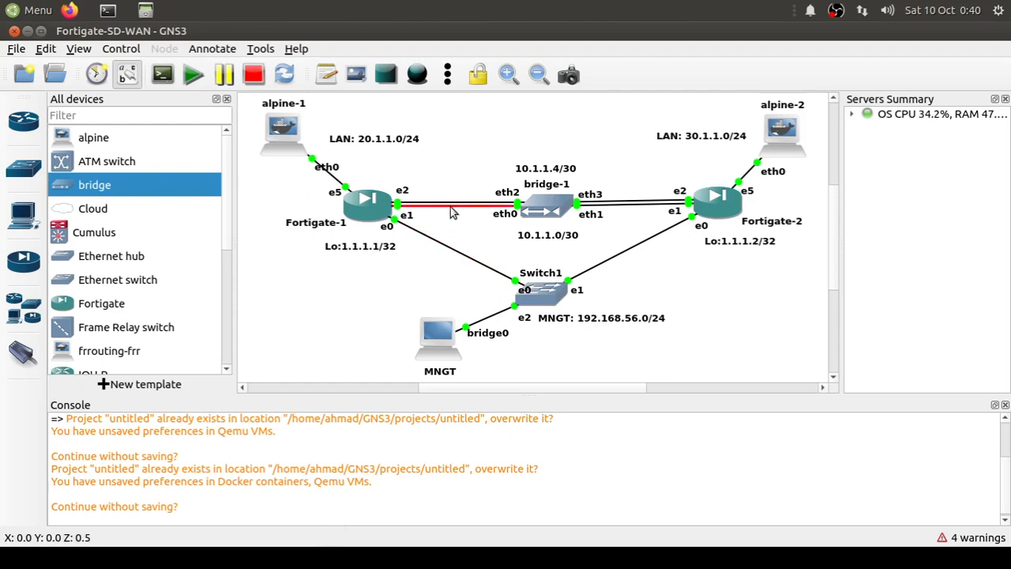
{"action": "mouse_move", "coordinate": [478, 216]}
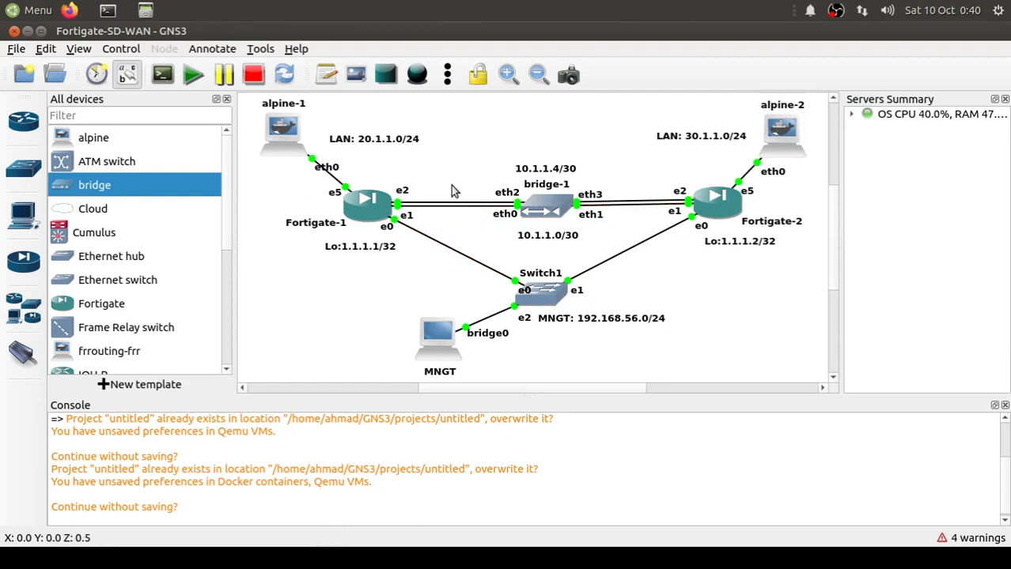
{"action": "mouse_move", "coordinate": [463, 207]}
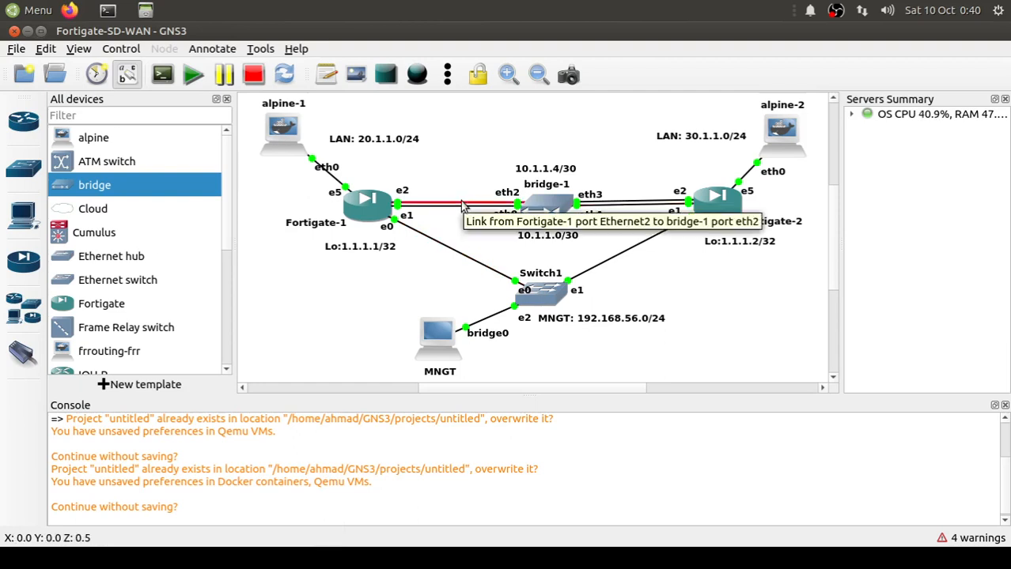
{"action": "mouse_move", "coordinate": [458, 217]}
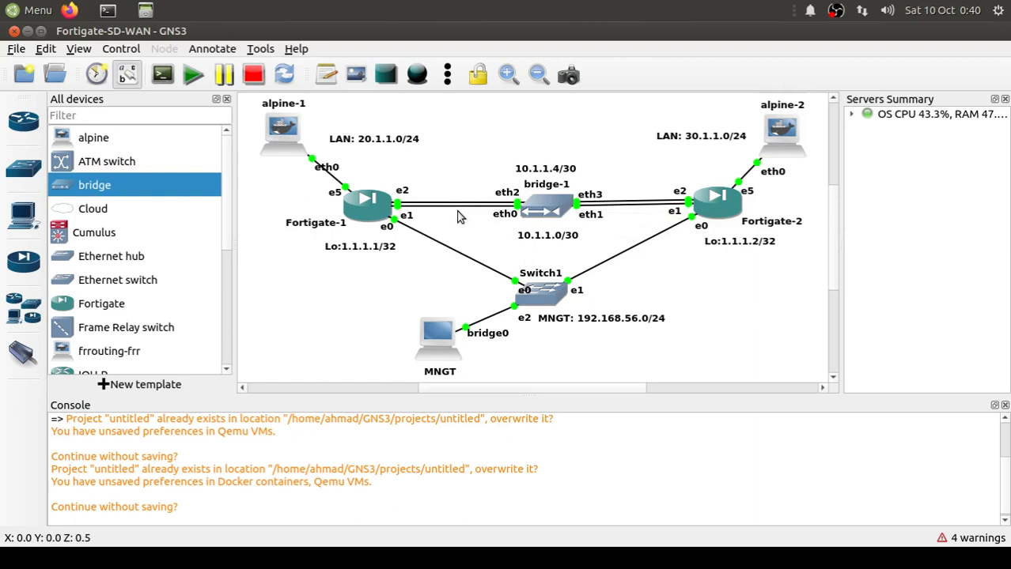
{"action": "mouse_move", "coordinate": [465, 235]}
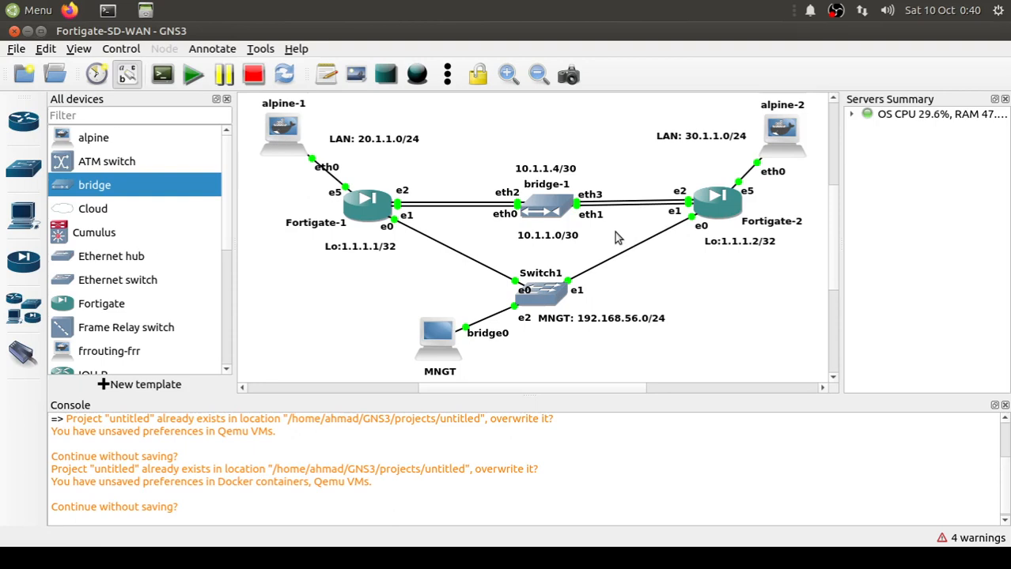
{"action": "mouse_move", "coordinate": [684, 288]}
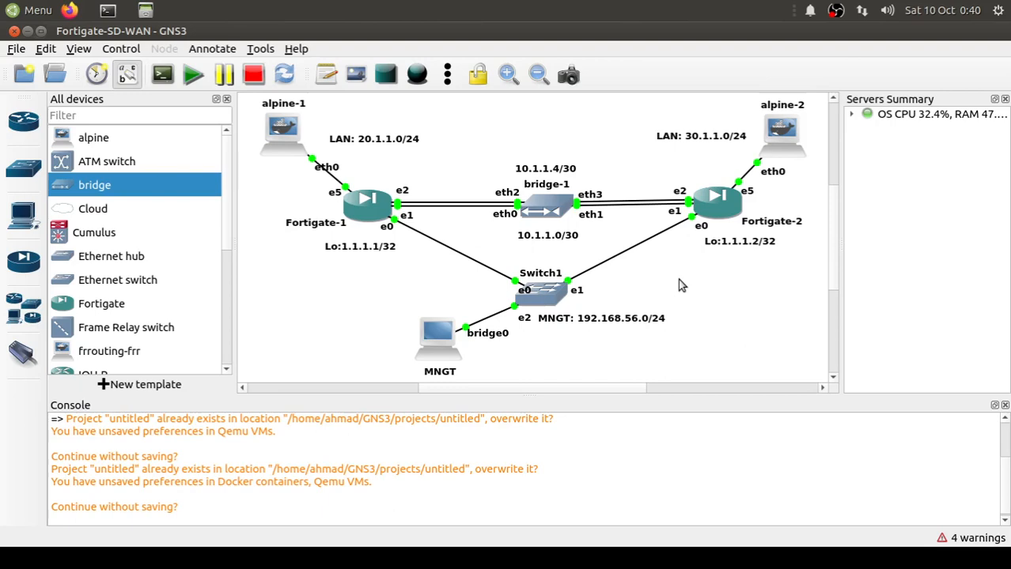
{"action": "mouse_move", "coordinate": [694, 294]}
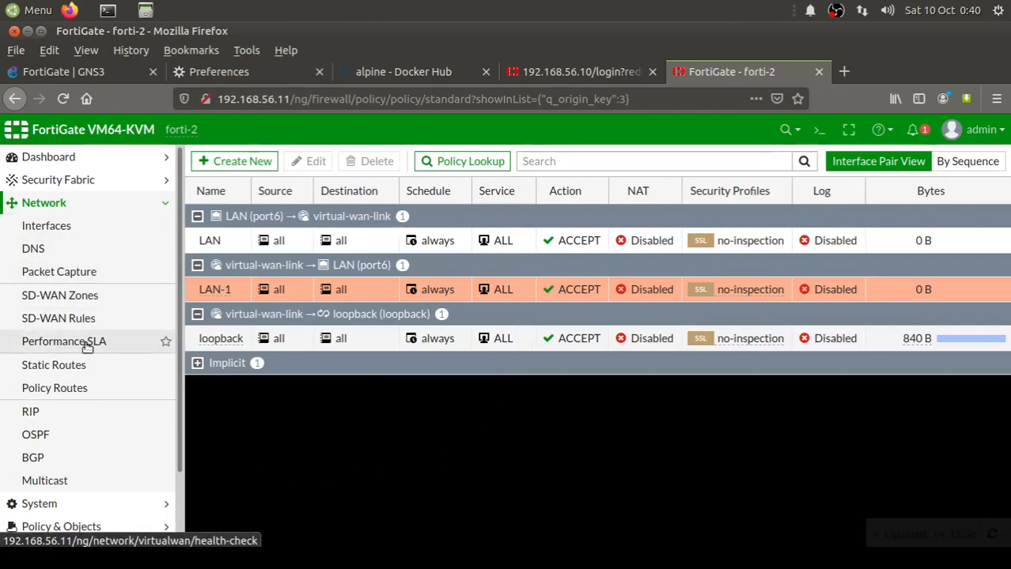
Start a new Performance SLA health check named VOICE
{"action": "left_click", "coordinate": [64, 341]}
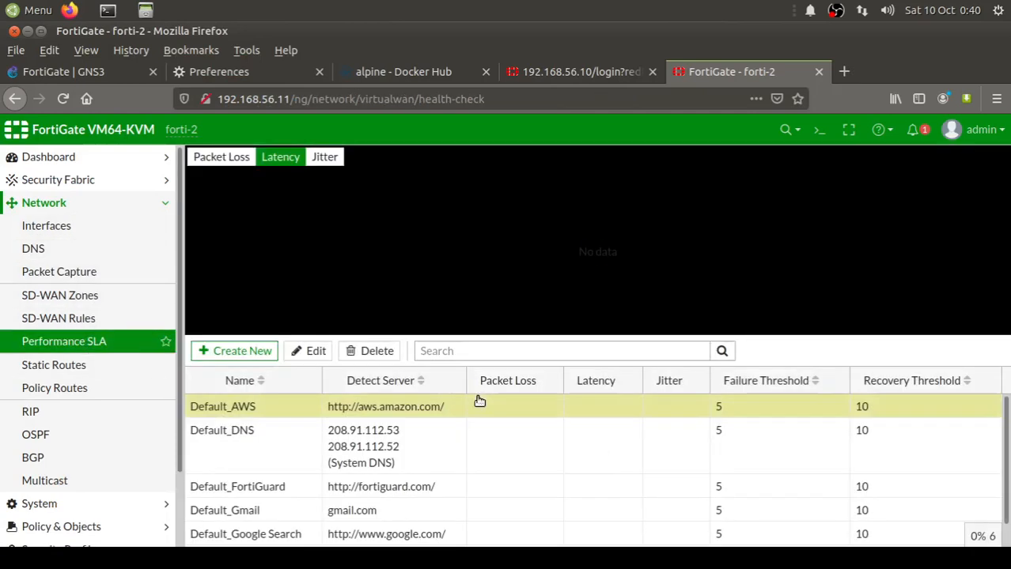
{"action": "scroll", "scroll_direction": "down", "scroll_amount": 3}
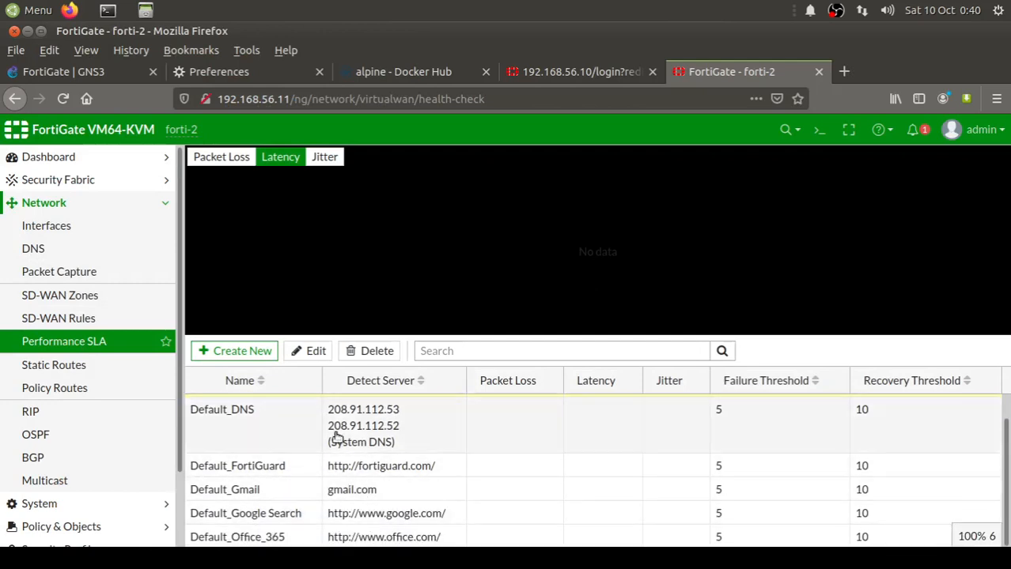
{"action": "scroll", "scroll_direction": "up", "scroll_amount": 3}
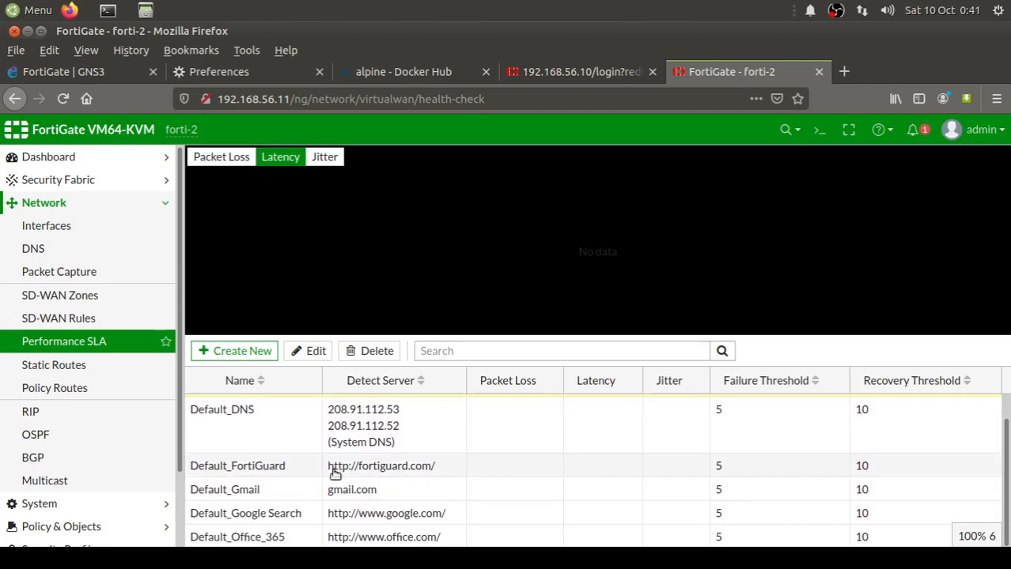
{"action": "mouse_move", "coordinate": [286, 516]}
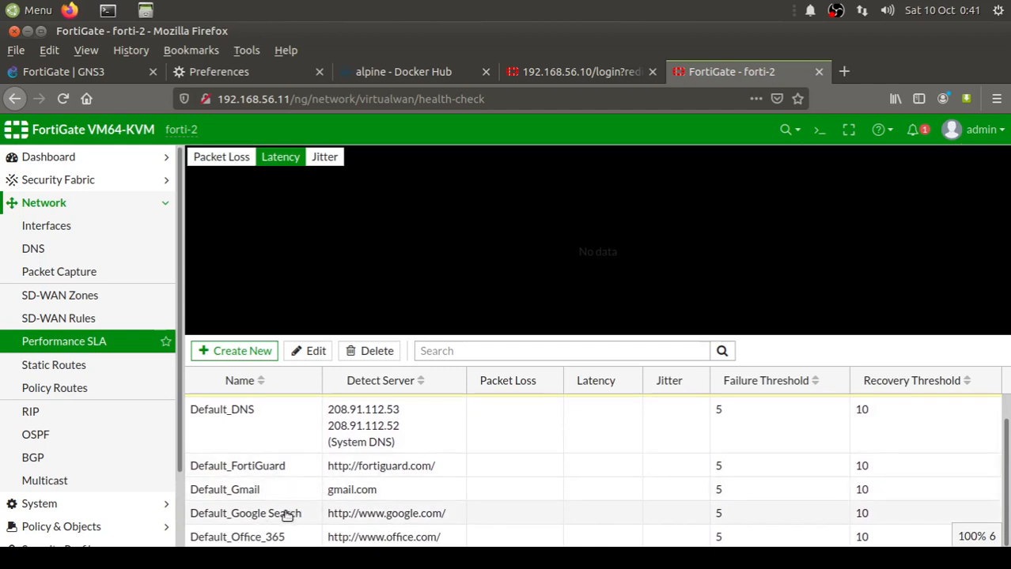
{"action": "left_click", "coordinate": [234, 350]}
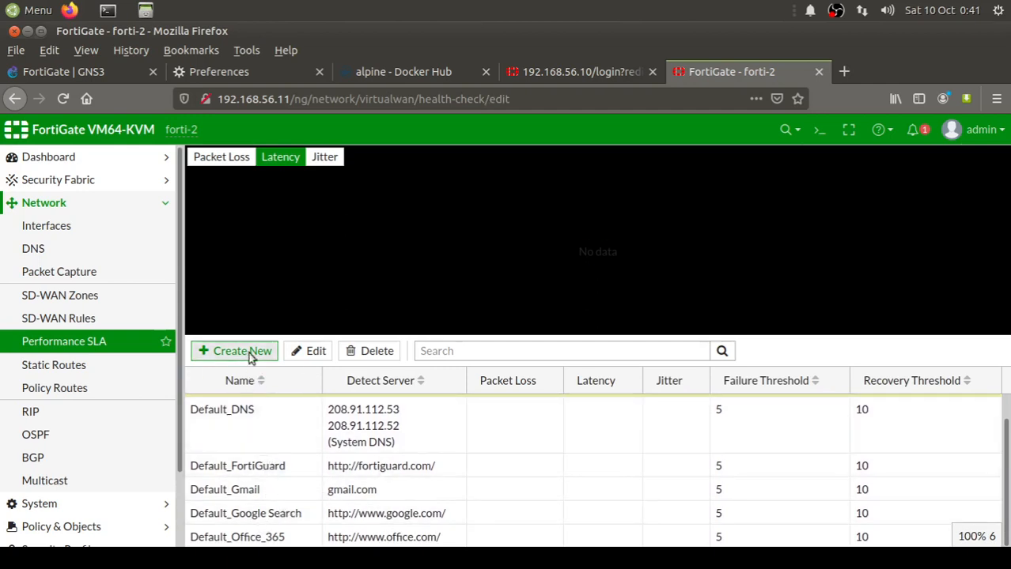
{"action": "left_click", "coordinate": [234, 351]}
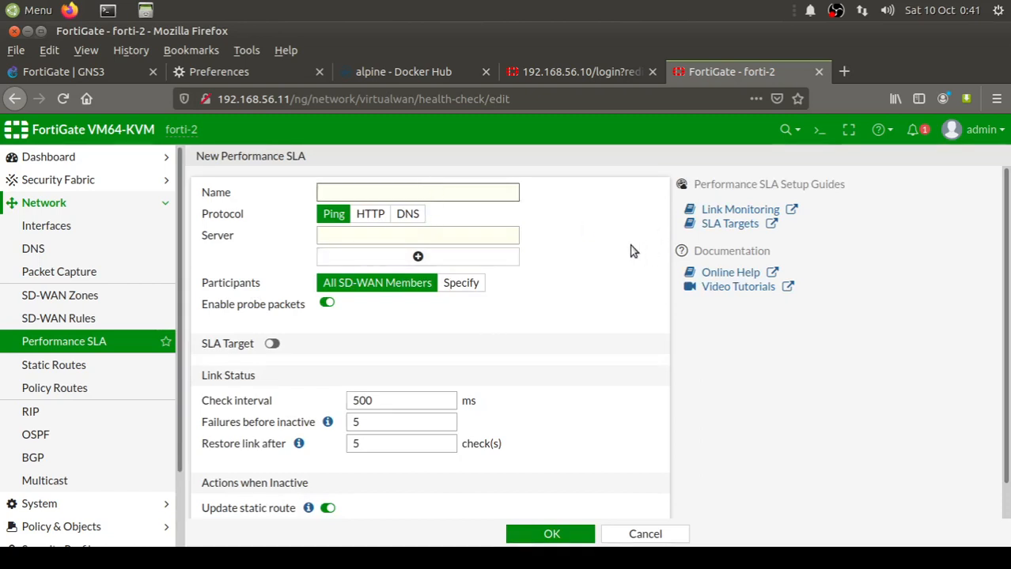
{"action": "type", "text": "VOICE"}
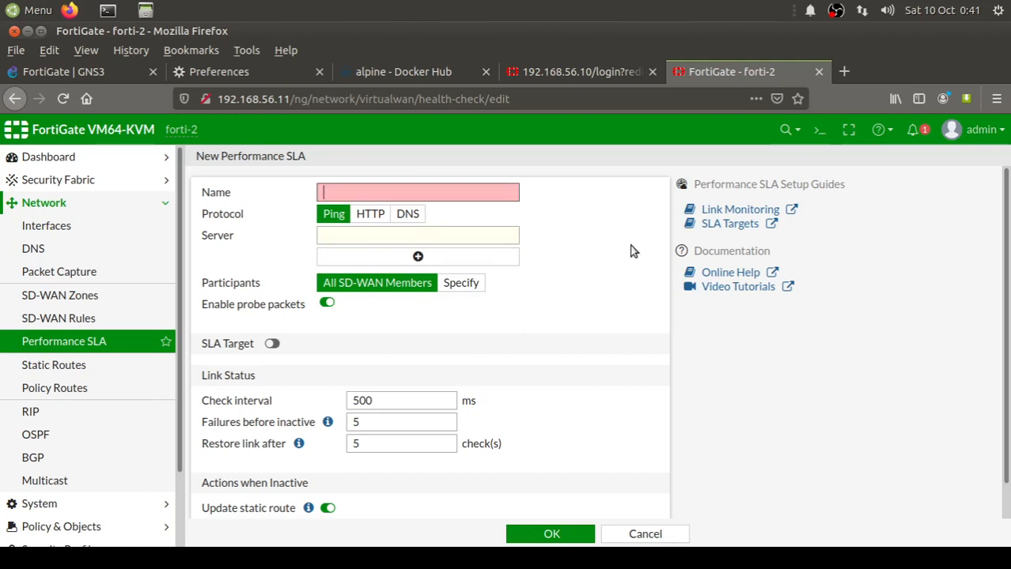
{"action": "type", "text": "VOICE"}
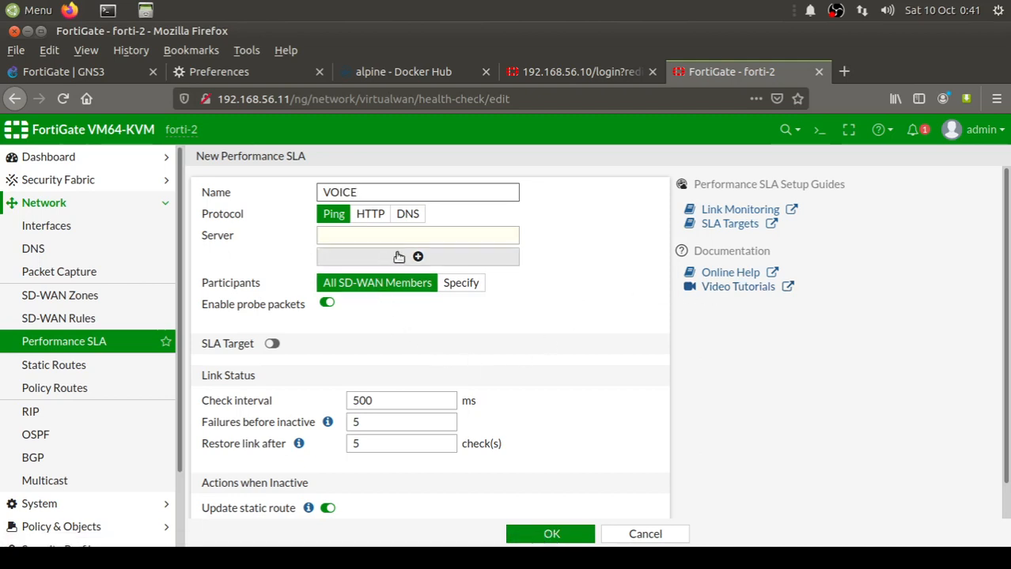
Set VOICE to ping server 1.1.1.1 across all SD-WAN members
{"action": "left_click", "coordinate": [417, 235]}
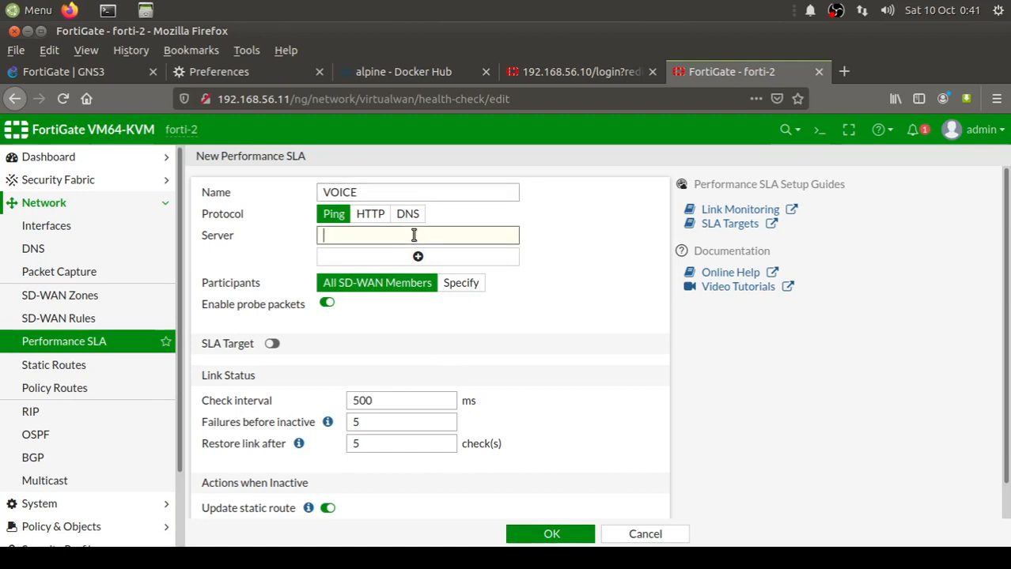
{"action": "mouse_move", "coordinate": [557, 262]}
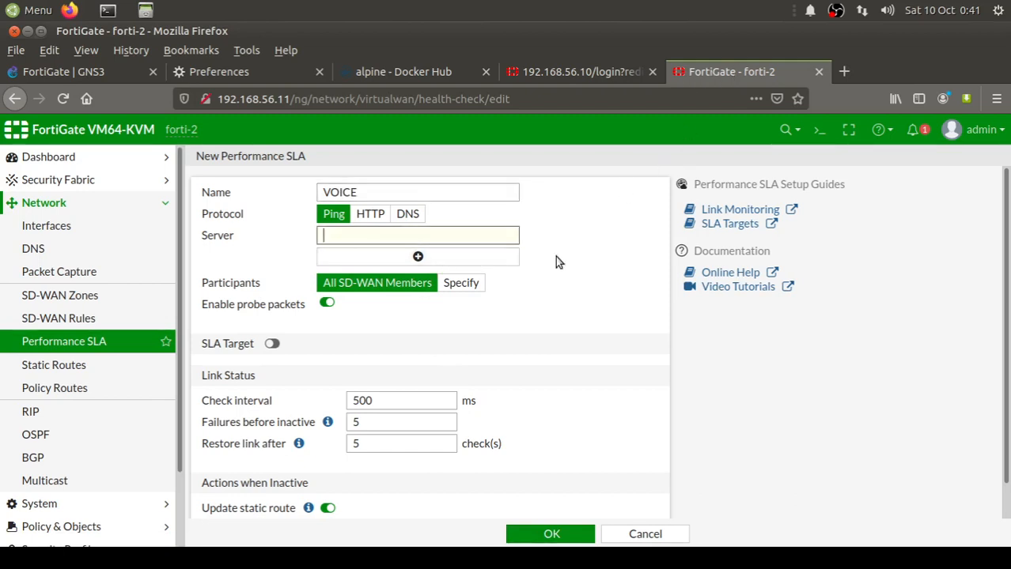
{"action": "type", "text": "1.1.1.1"}
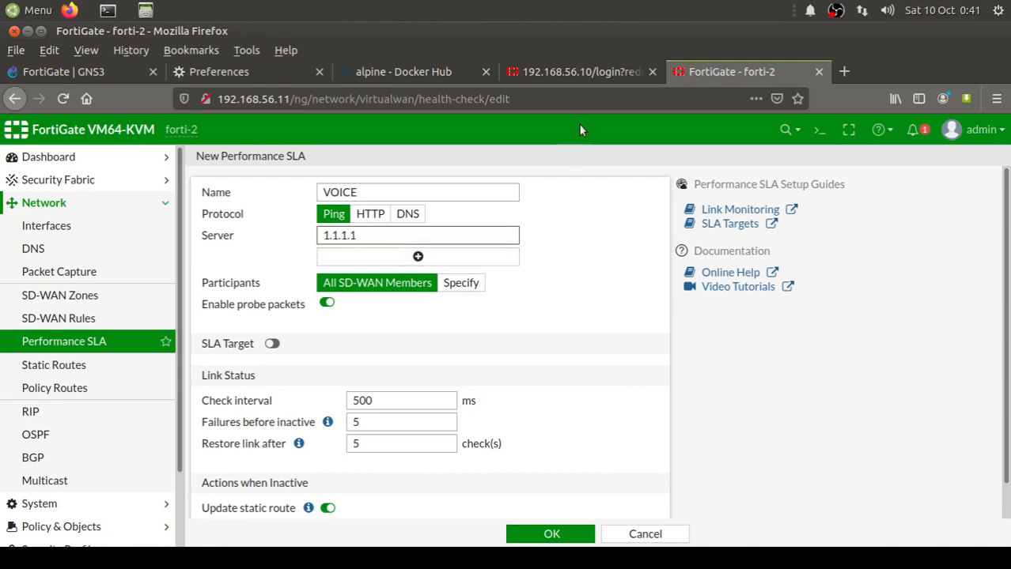
{"action": "scroll", "scroll_direction": "down", "scroll_amount": 3}
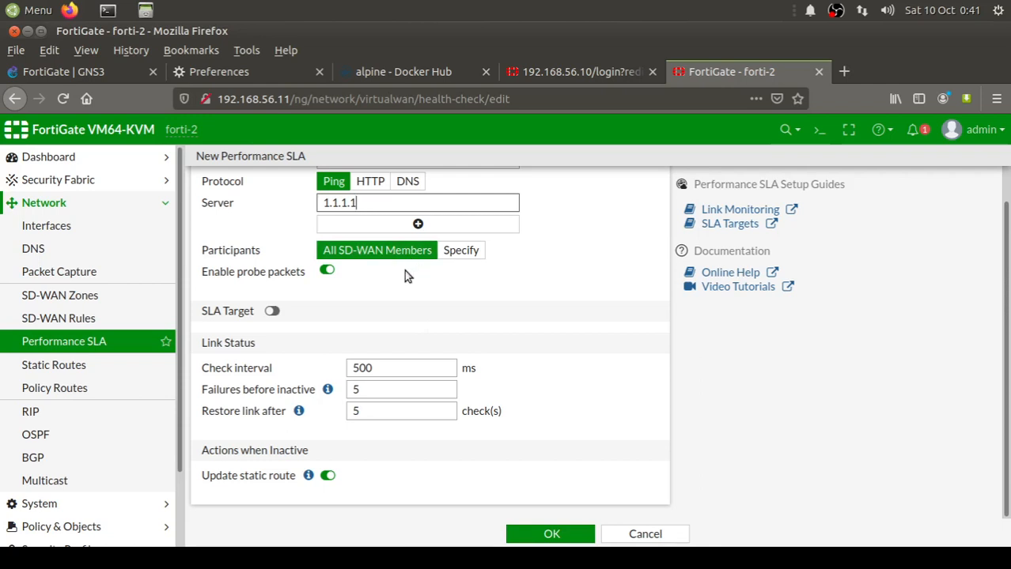
{"action": "mouse_move", "coordinate": [272, 280]}
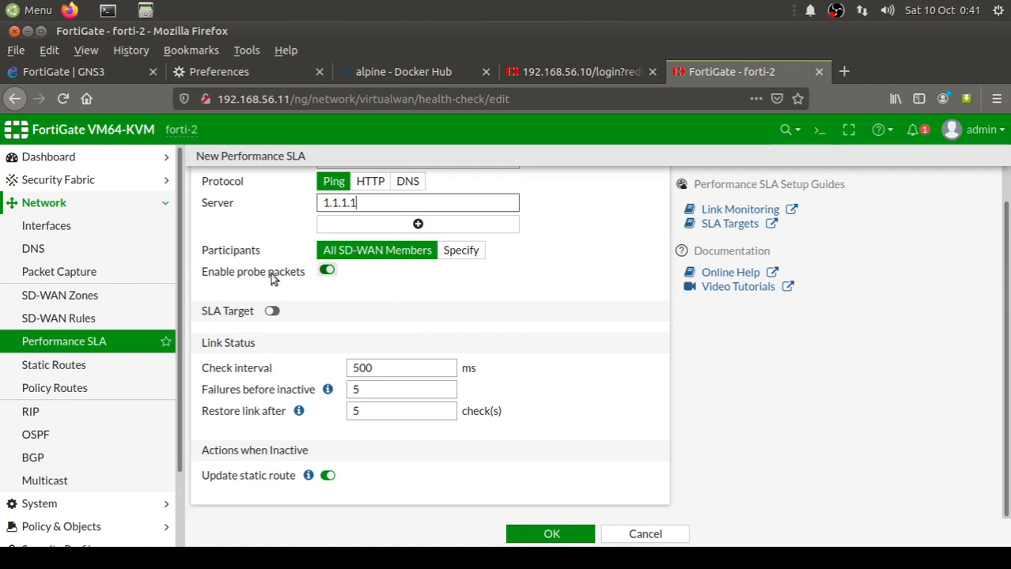
{"action": "mouse_move", "coordinate": [299, 278]}
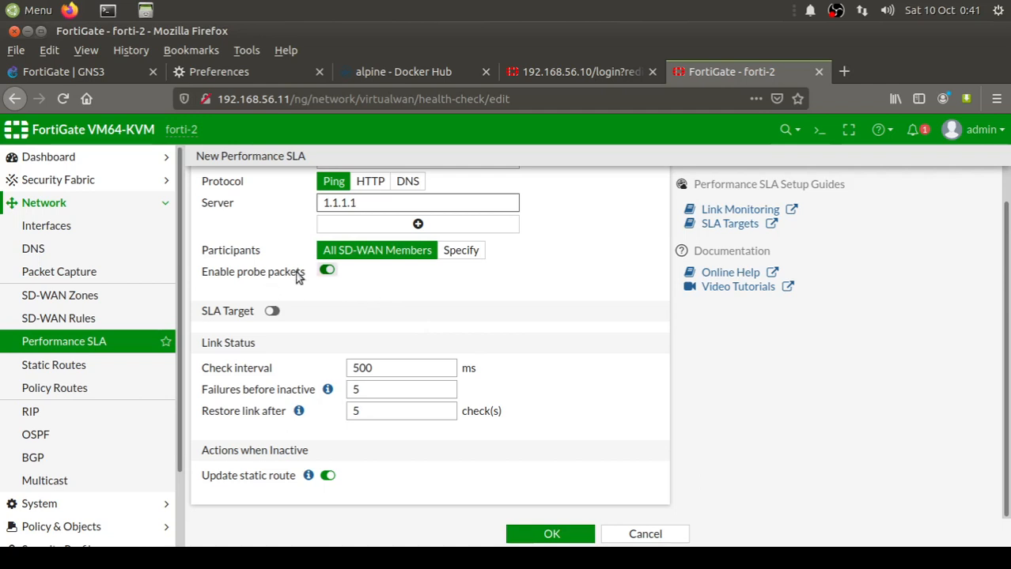
{"action": "mouse_move", "coordinate": [427, 296]}
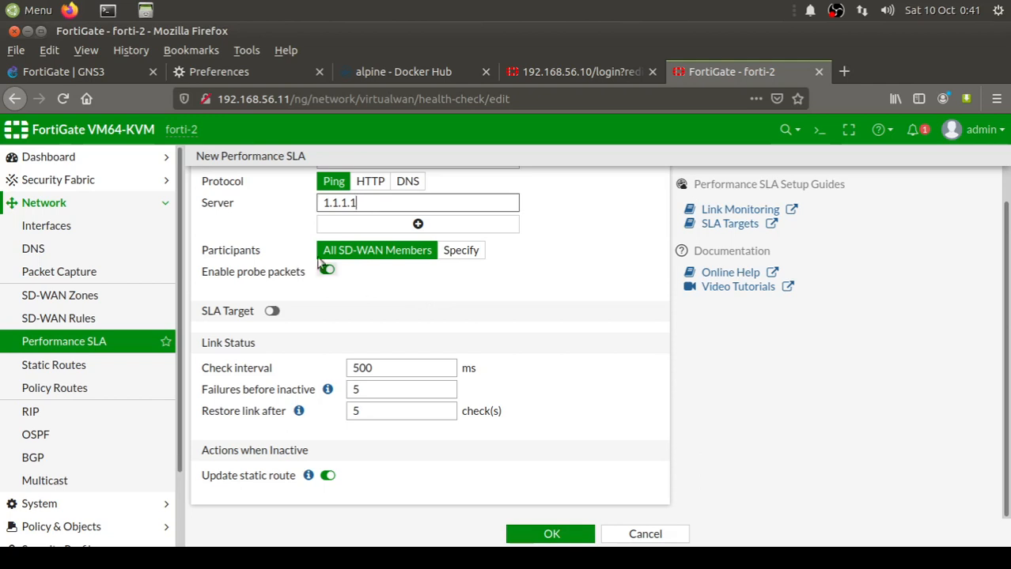
{"action": "left_click", "coordinate": [326, 269]}
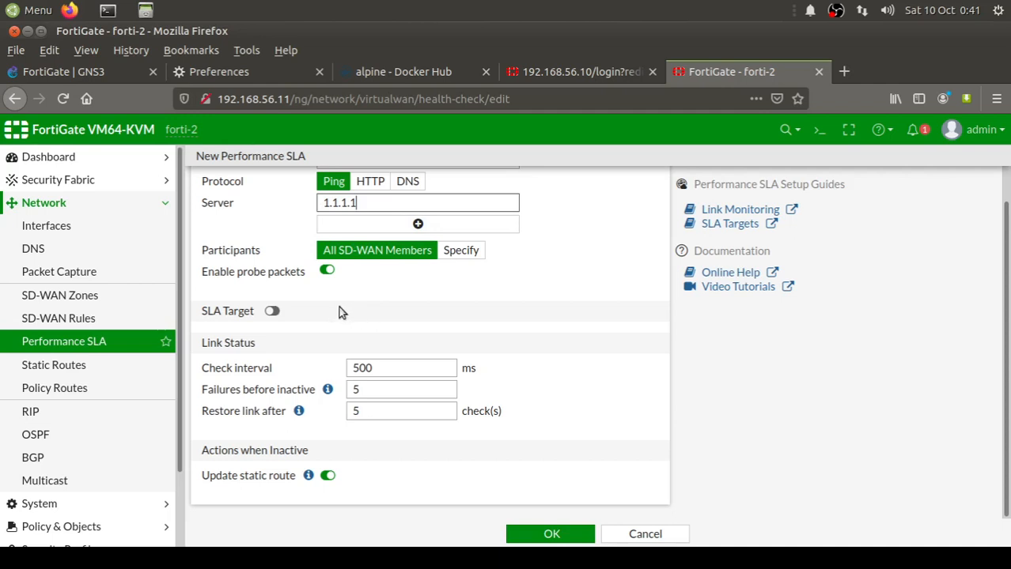
{"action": "mouse_move", "coordinate": [418, 322]}
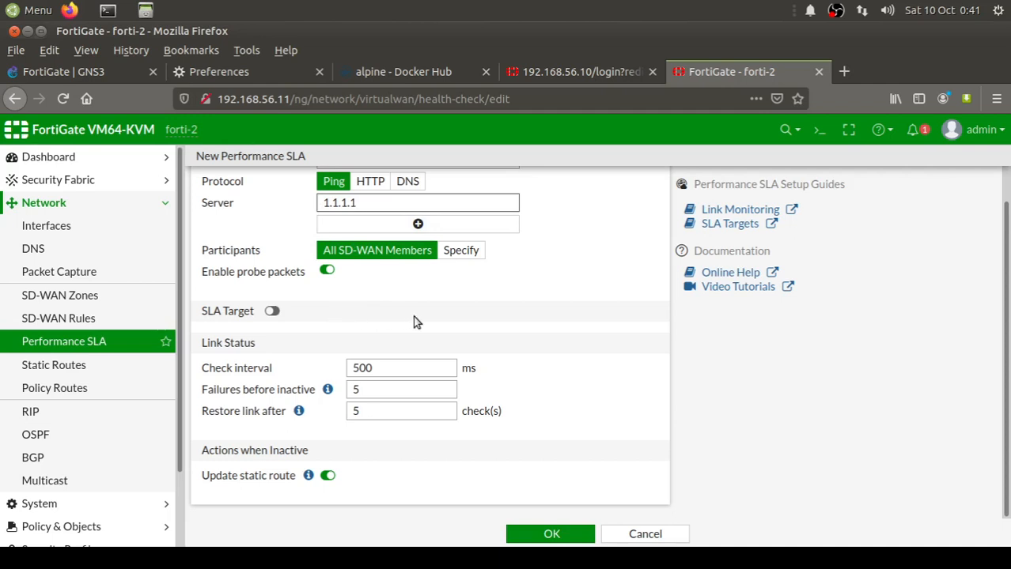
Enable SLA targets with a 2% packet loss threshold and save VOICE
{"action": "left_click", "coordinate": [272, 310]}
{"action": "type", "text": "10"}
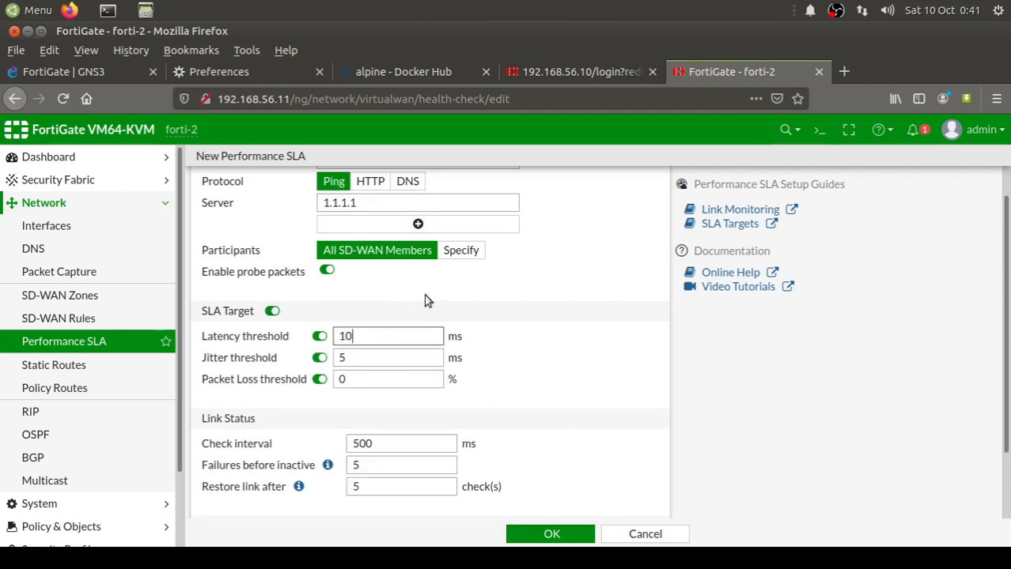
{"action": "left_click", "coordinate": [388, 357]}
{"action": "type", "text": "10"}
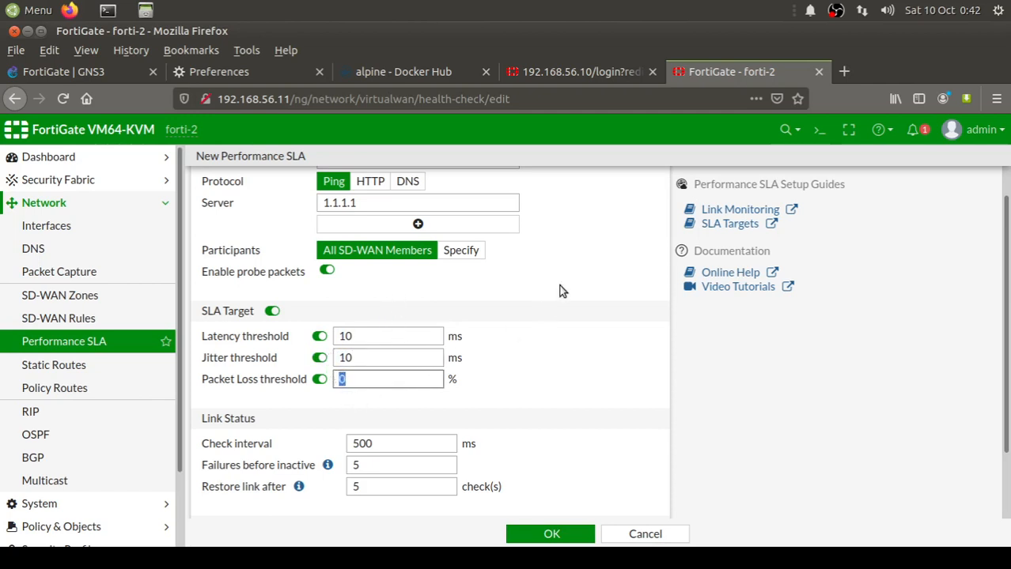
{"action": "type", "text": "2"}
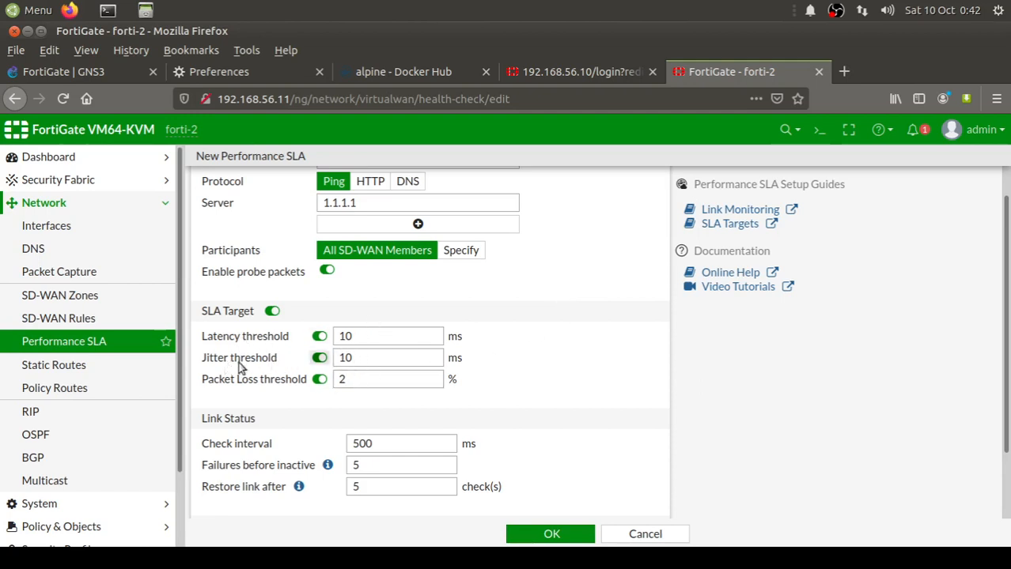
{"action": "scroll", "scroll_direction": "down", "scroll_amount": 3}
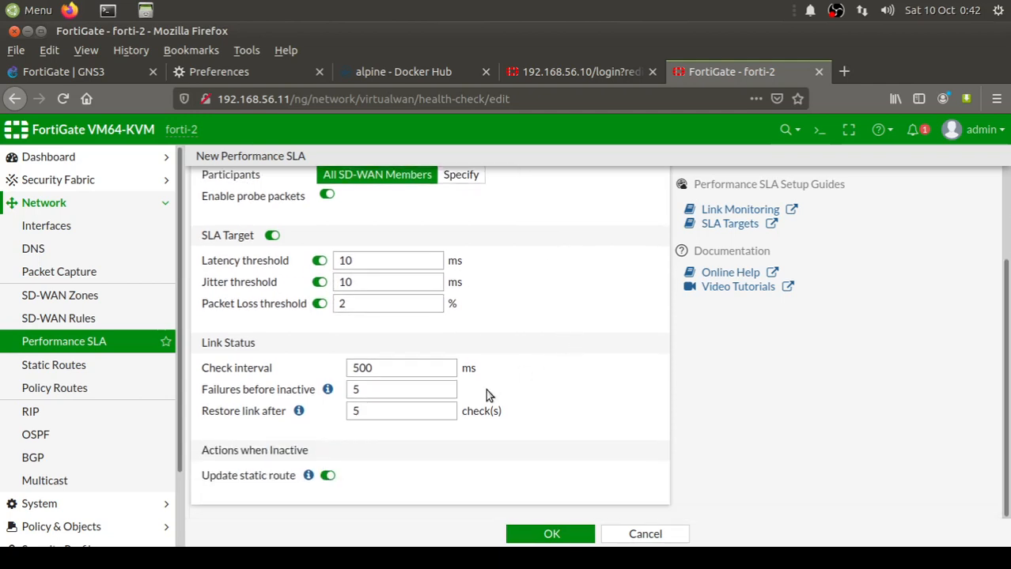
{"action": "mouse_move", "coordinate": [327, 390]}
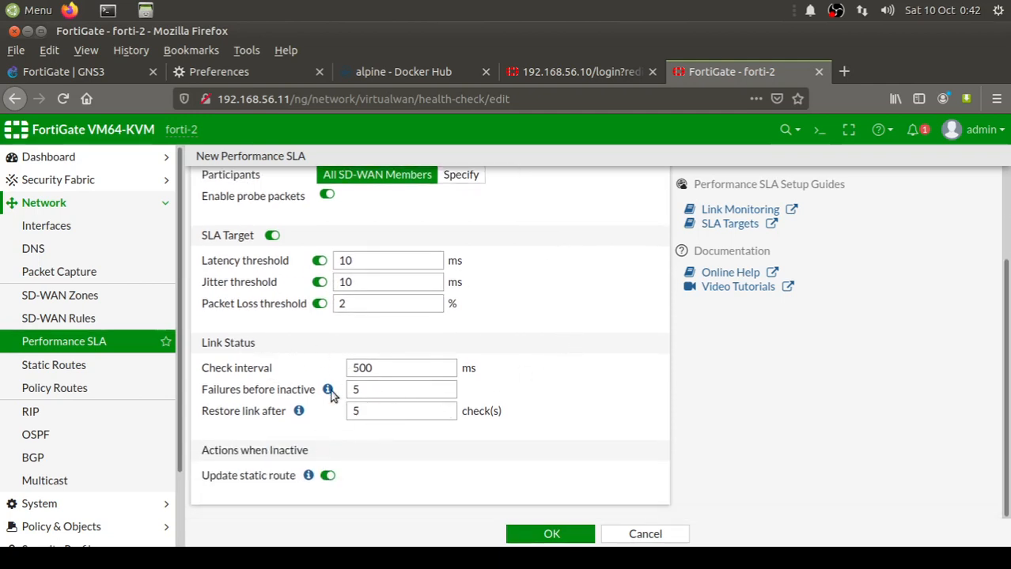
{"action": "mouse_move", "coordinate": [340, 405]}
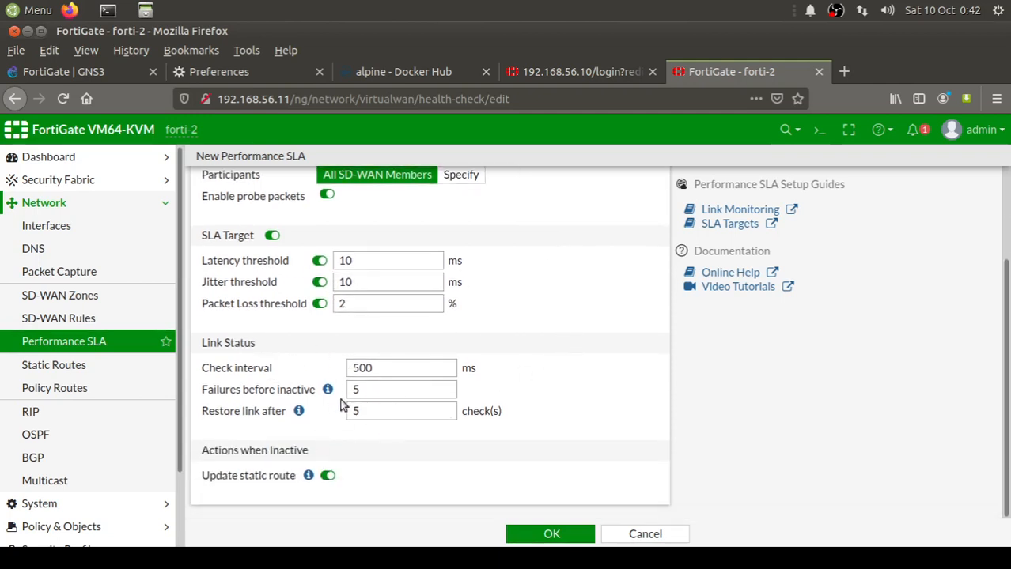
{"action": "mouse_move", "coordinate": [313, 383]}
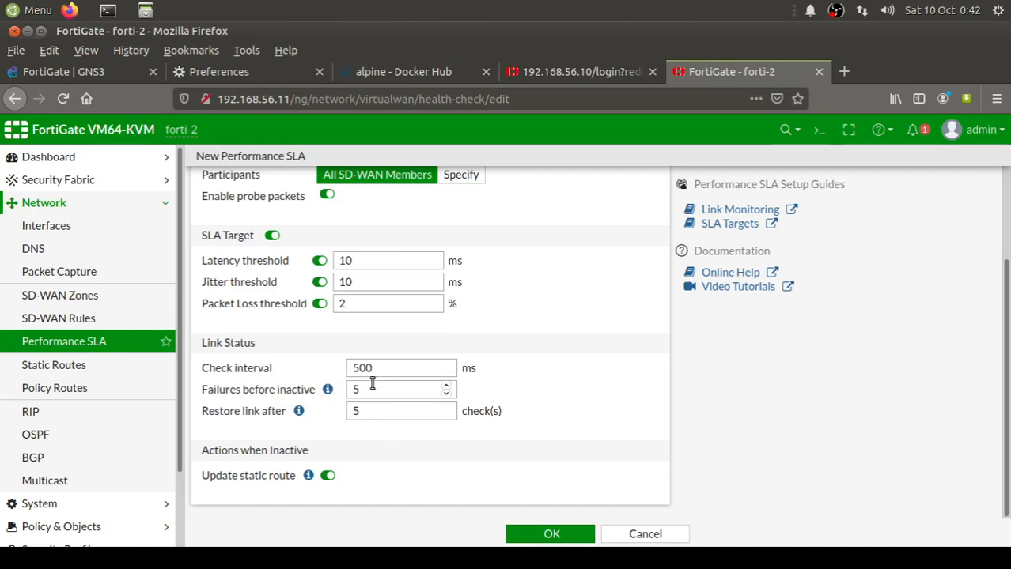
{"action": "mouse_move", "coordinate": [581, 360]}
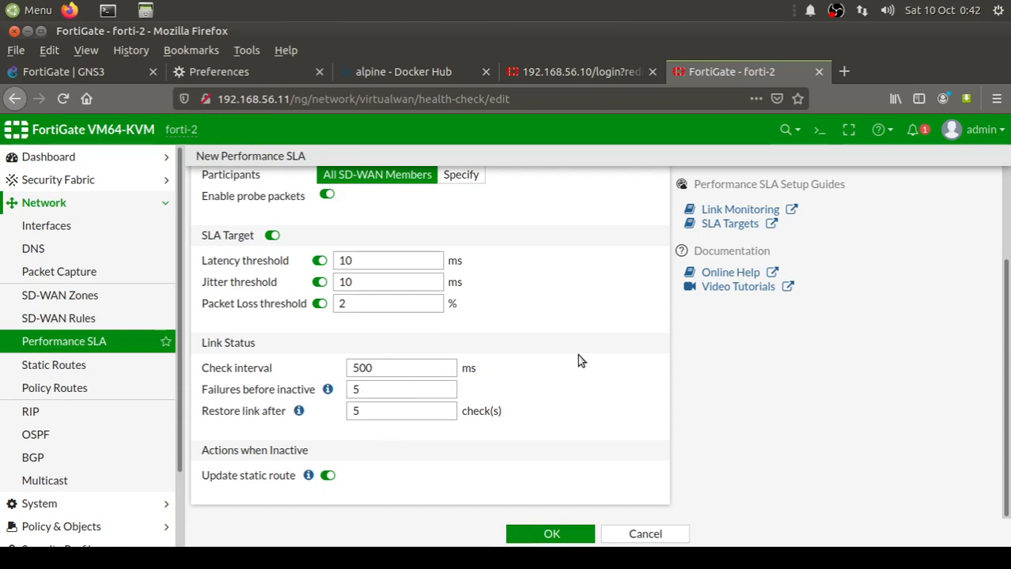
{"action": "mouse_move", "coordinate": [544, 495]}
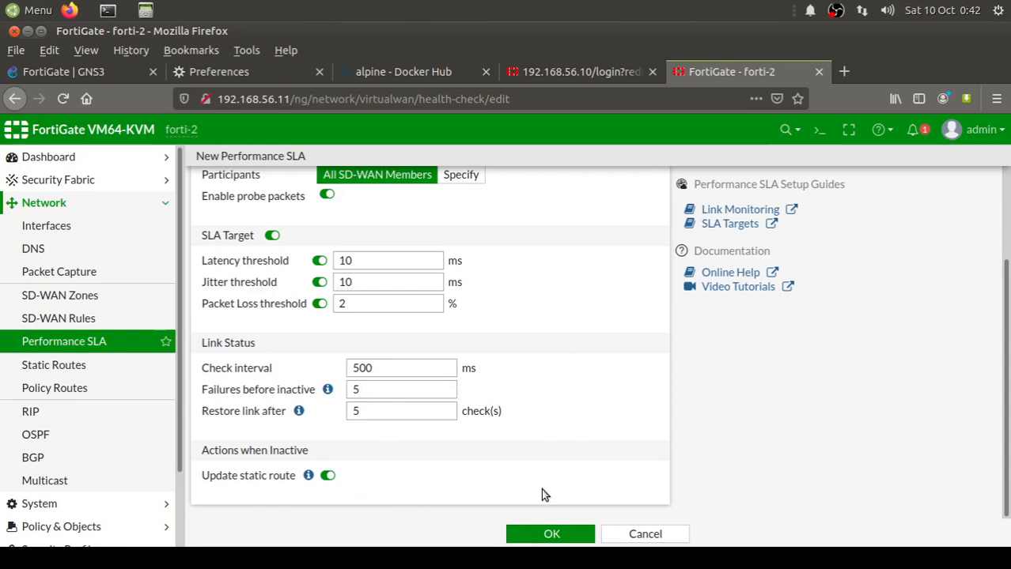
{"action": "mouse_move", "coordinate": [600, 425]}
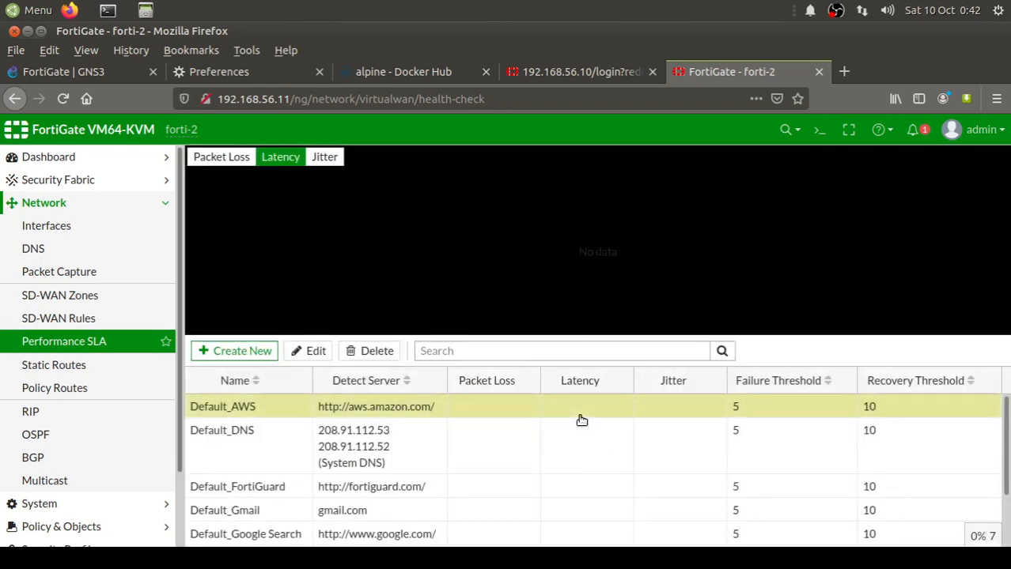
{"action": "scroll", "scroll_direction": "down", "scroll_amount": 3}
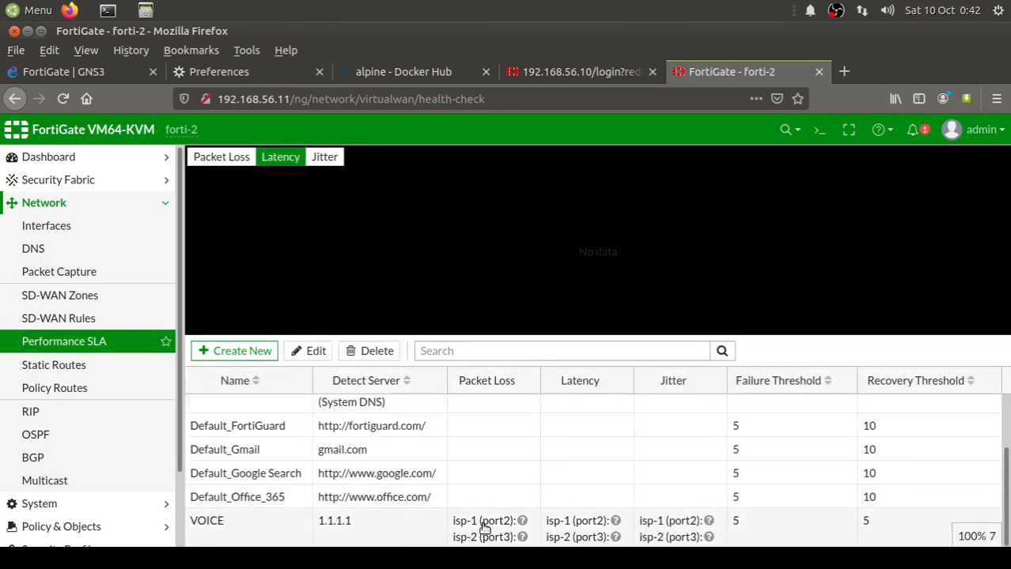
{"action": "mouse_move", "coordinate": [528, 535]}
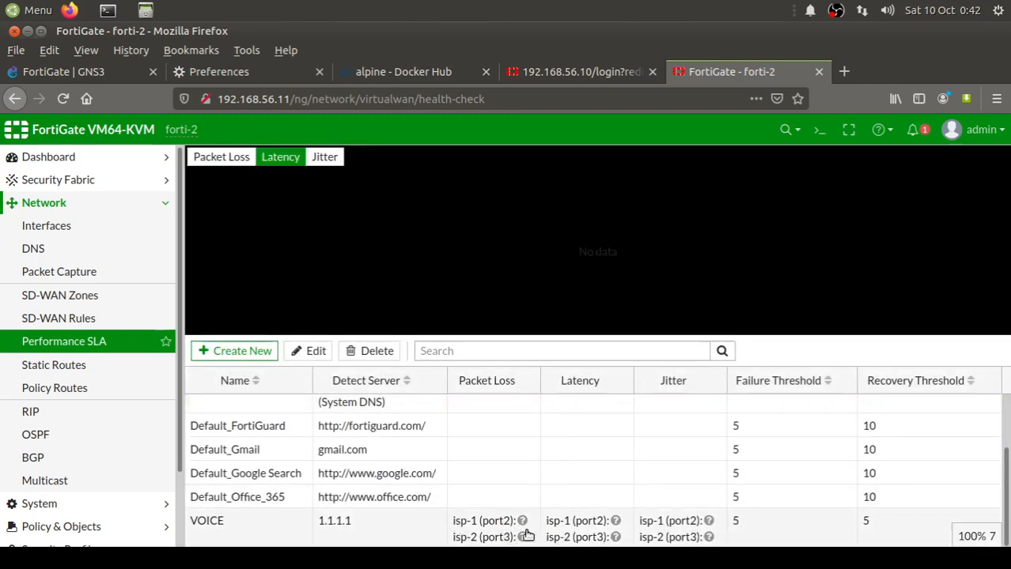
{"action": "mouse_move", "coordinate": [542, 540]}
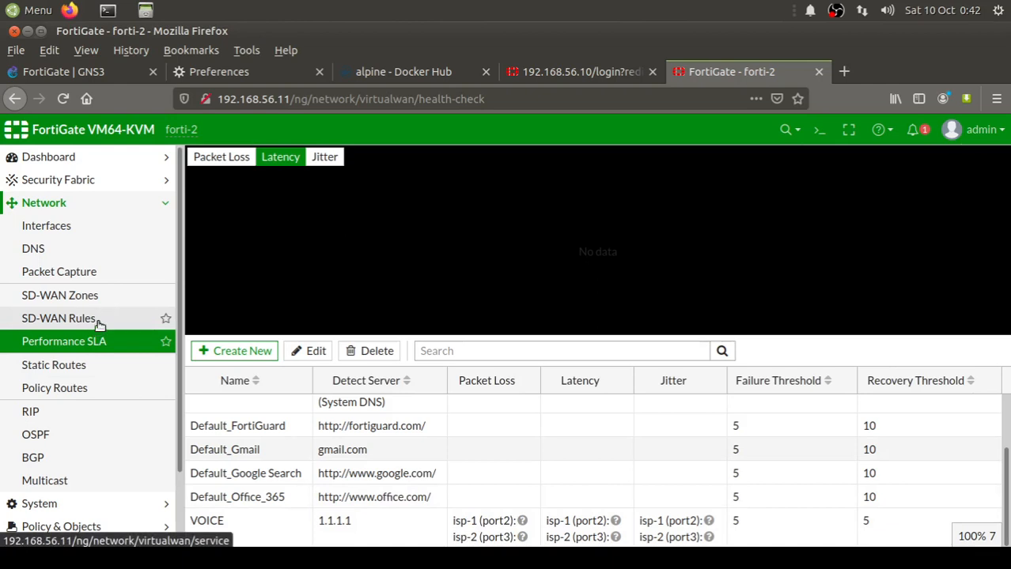
Begin a new SD-WAN rule named vOICE with source address 'all'
{"action": "left_click", "coordinate": [59, 318]}
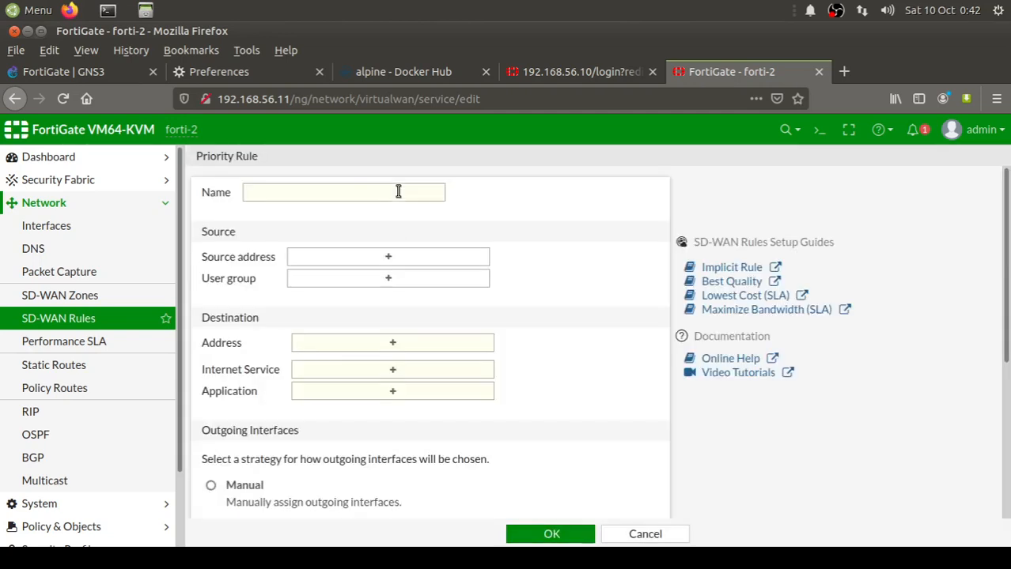
{"action": "type", "text": "v"}
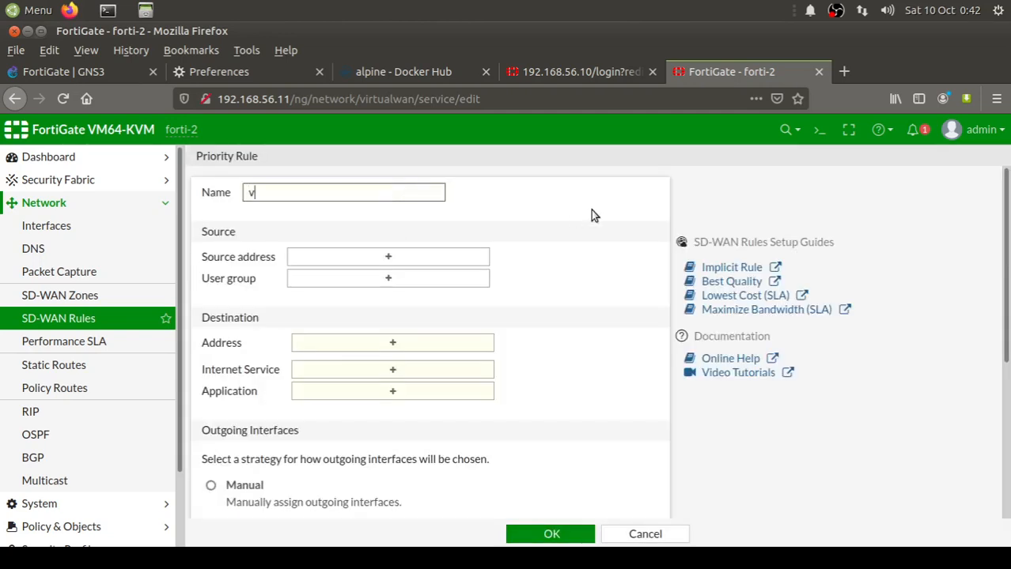
{"action": "type", "text": "OICE"}
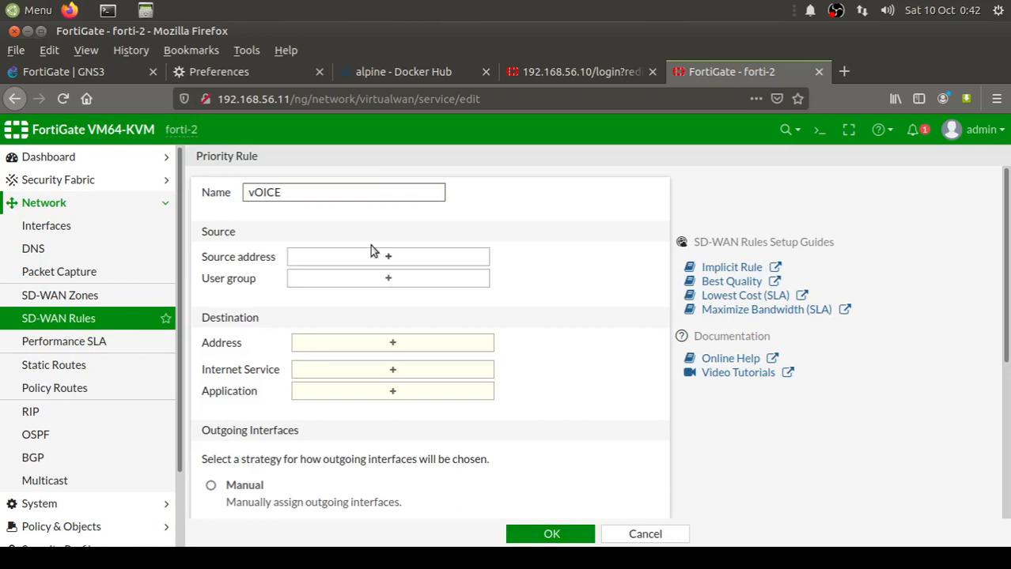
{"action": "left_click", "coordinate": [387, 256]}
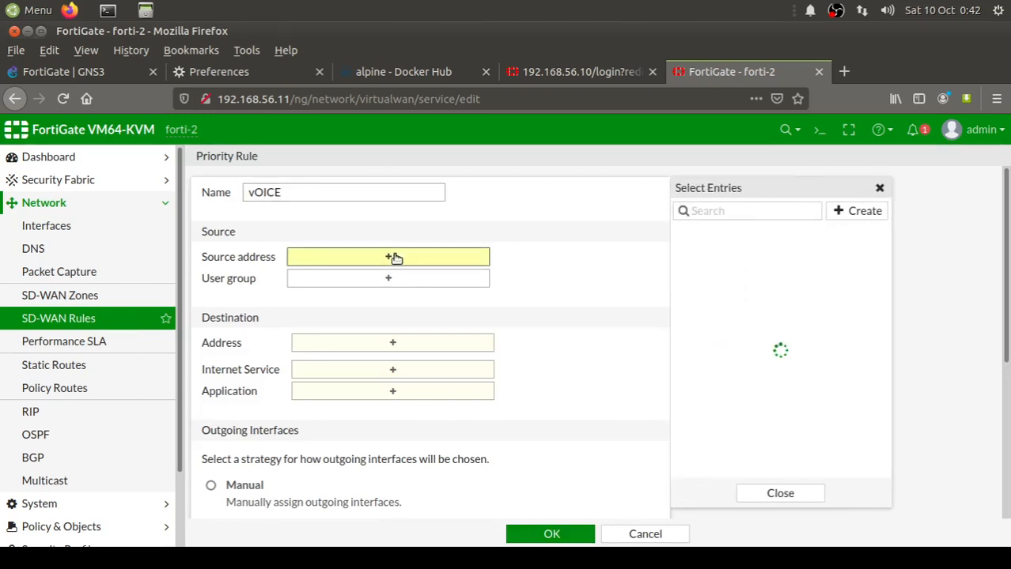
{"action": "left_click", "coordinate": [700, 252]}
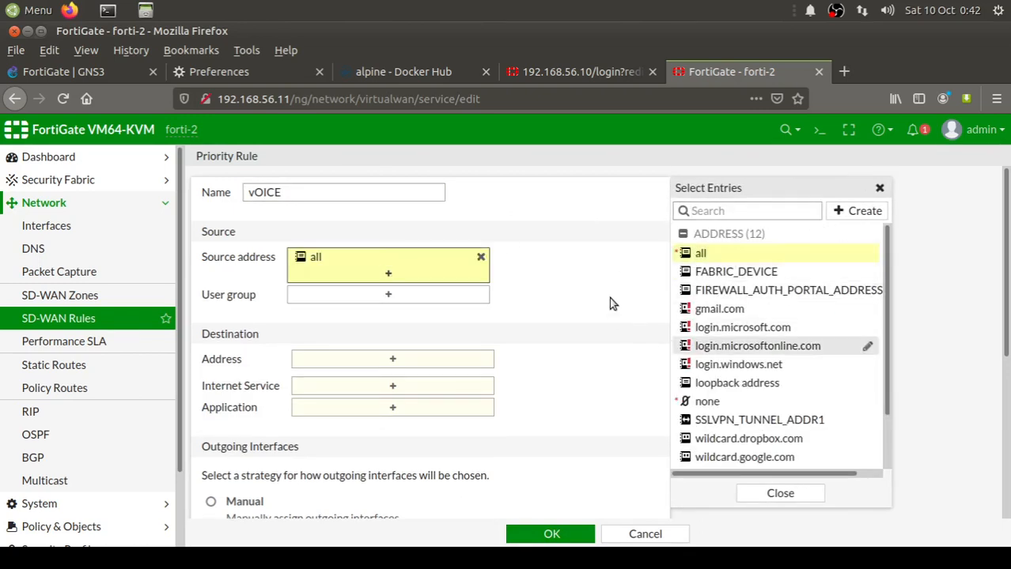
{"action": "left_click", "coordinate": [779, 492]}
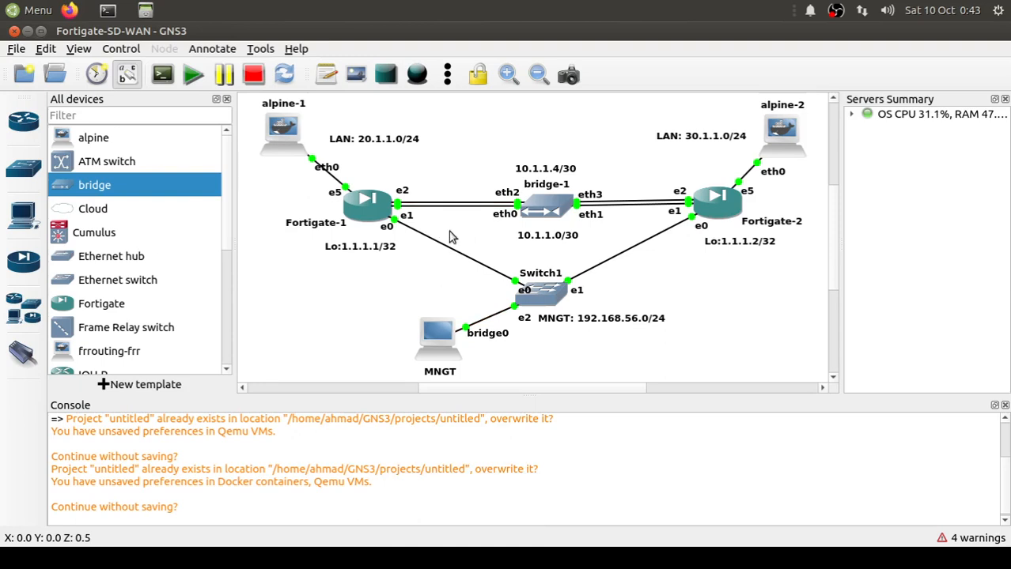
{"action": "mouse_move", "coordinate": [449, 220]}
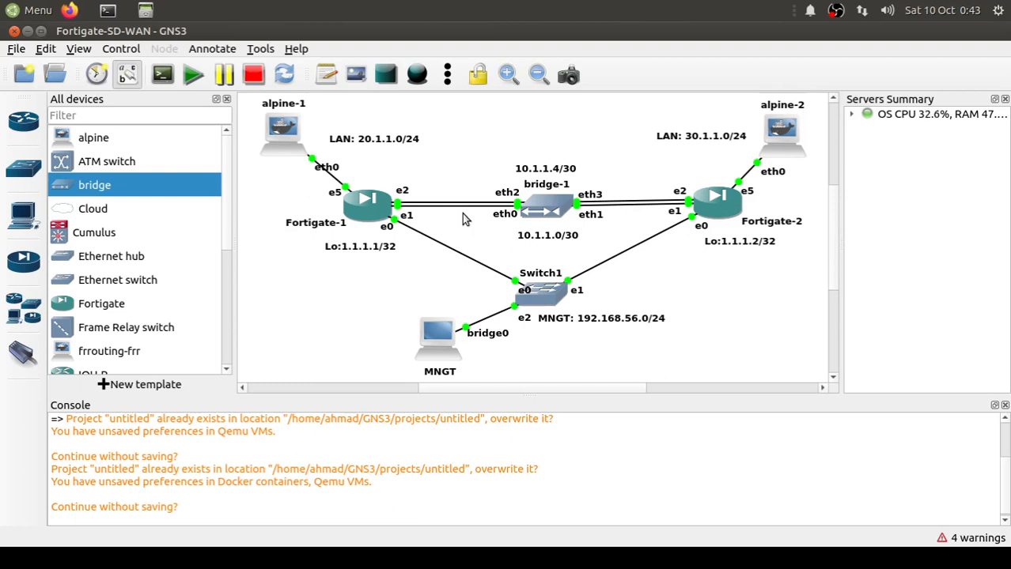
{"action": "mouse_move", "coordinate": [458, 194]}
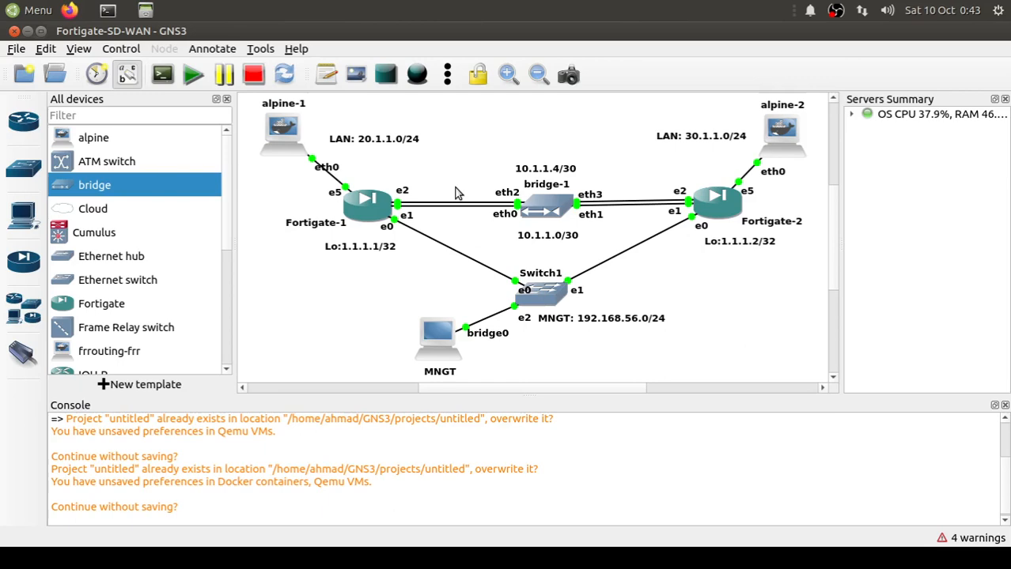
{"action": "mouse_move", "coordinate": [457, 190]}
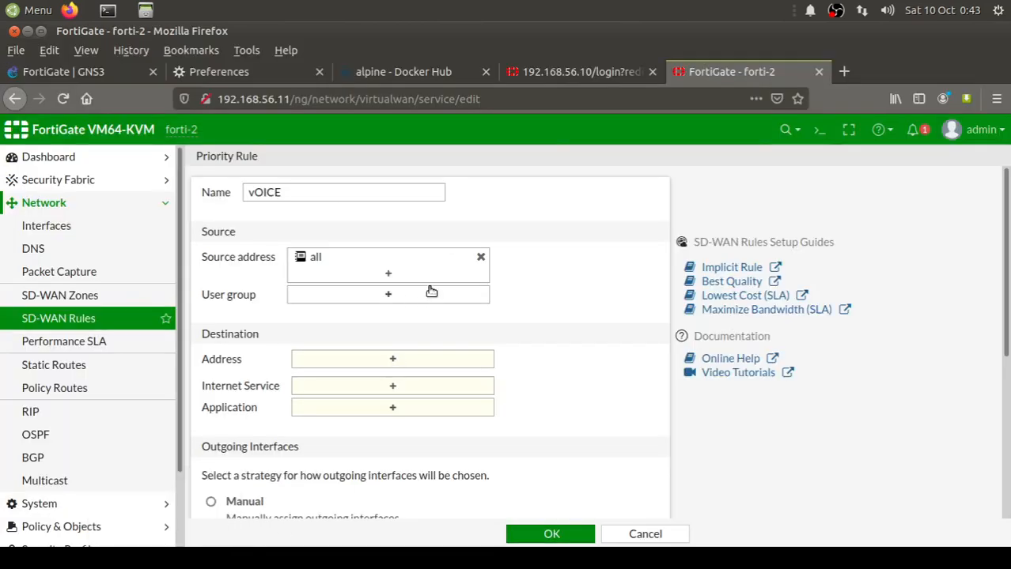
{"action": "mouse_move", "coordinate": [399, 325]}
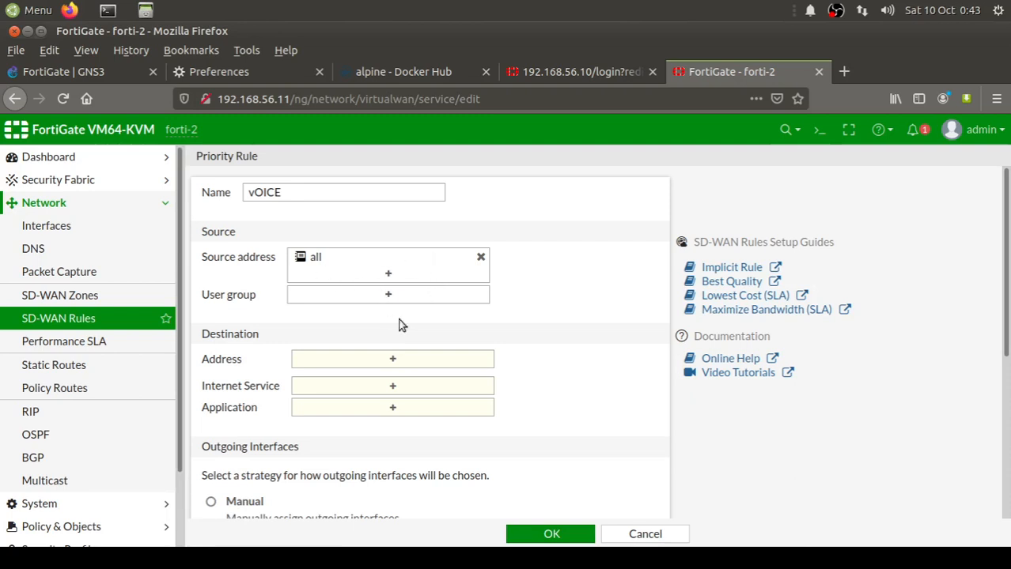
{"action": "mouse_move", "coordinate": [427, 378]}
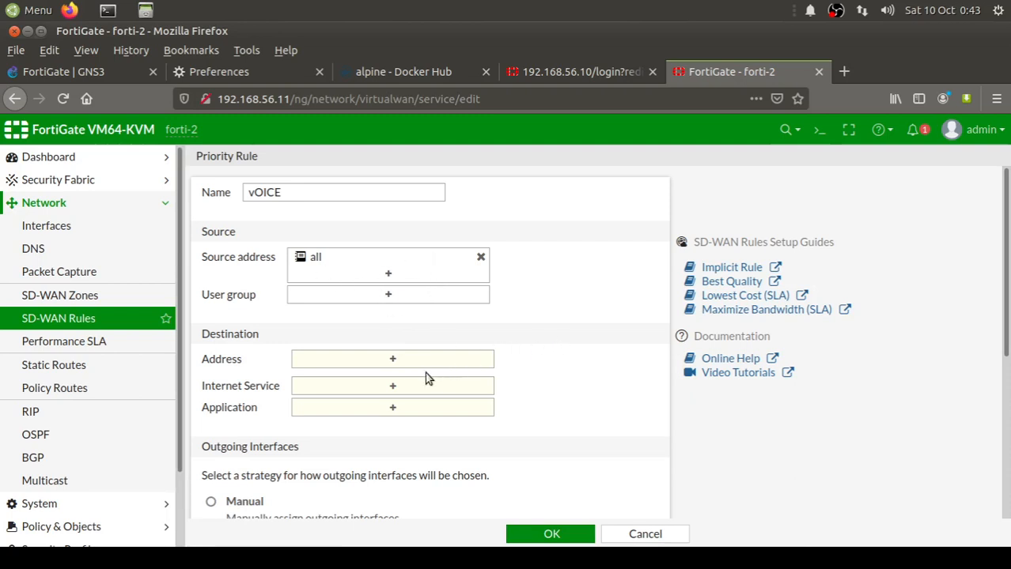
{"action": "mouse_move", "coordinate": [404, 362]}
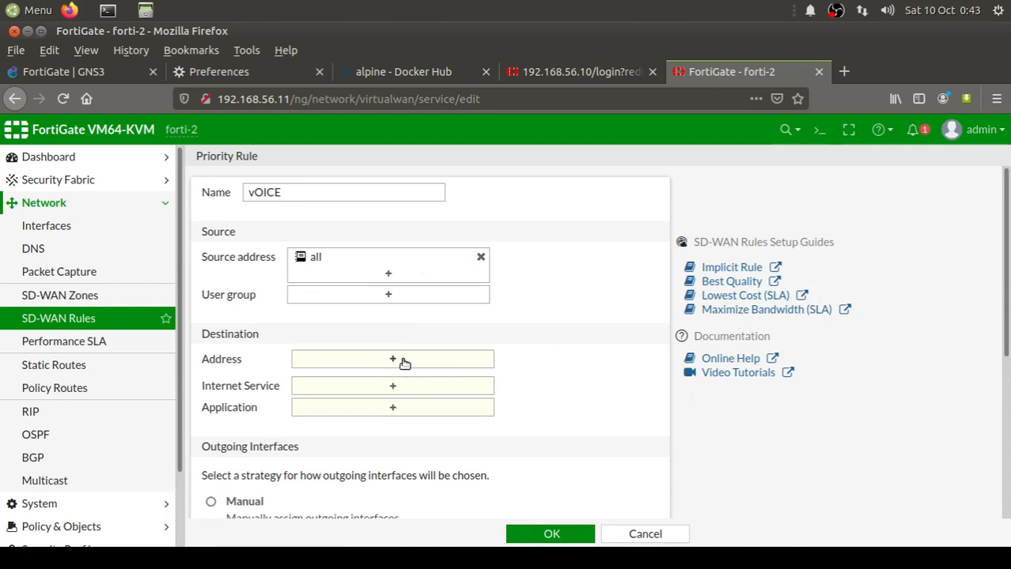
Set the rule's destination address to 'all' and choose Lowest Cost (SLA)
{"action": "left_click", "coordinate": [392, 359]}
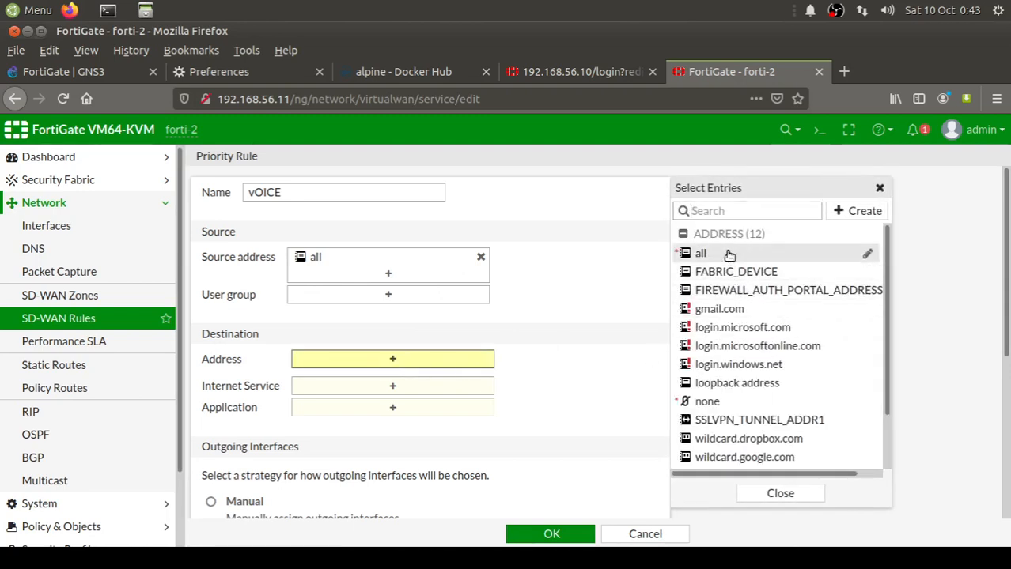
{"action": "left_click", "coordinate": [700, 252]}
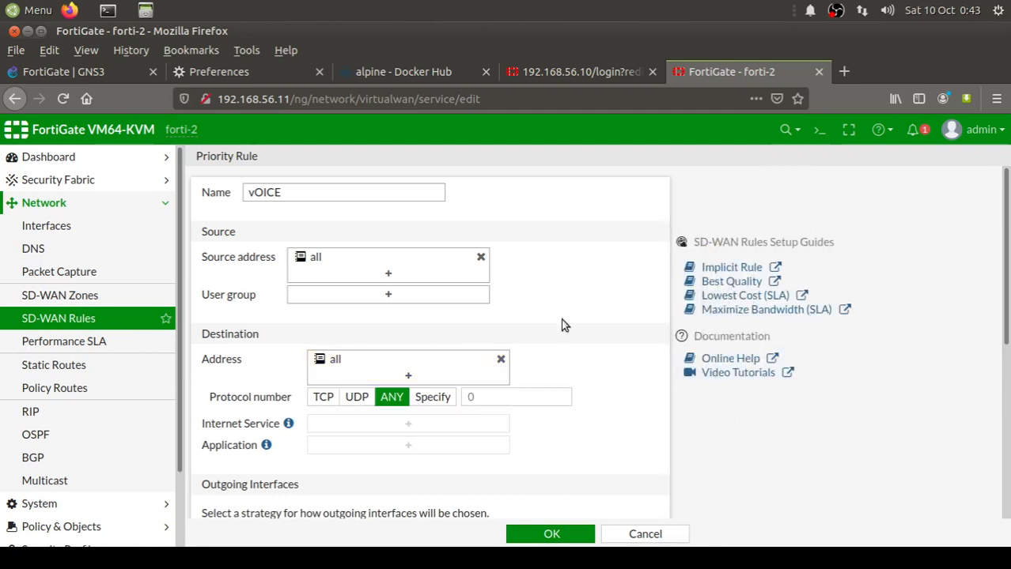
{"action": "scroll", "scroll_direction": "down", "scroll_amount": 3}
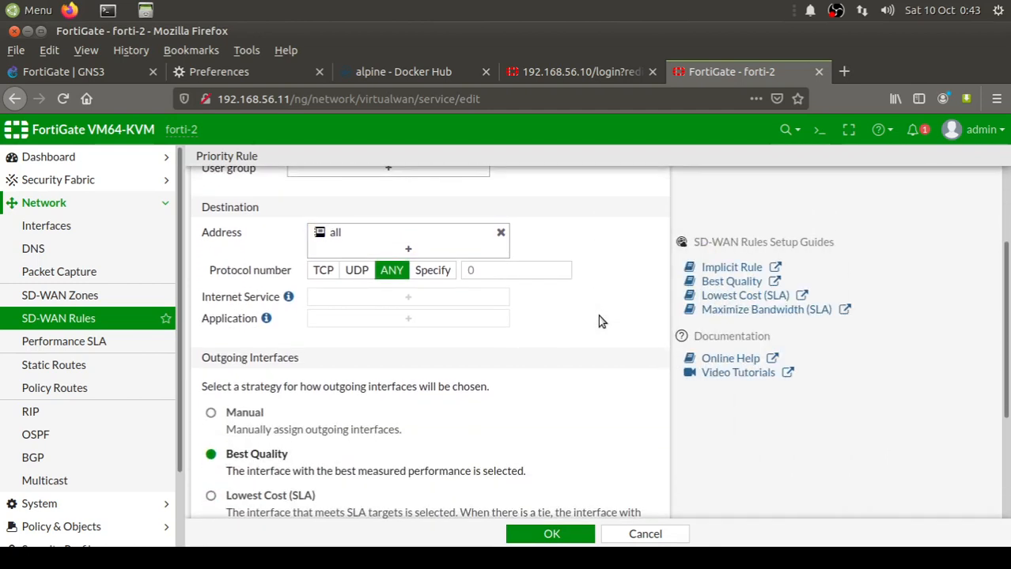
{"action": "scroll", "scroll_direction": "down", "scroll_amount": 3}
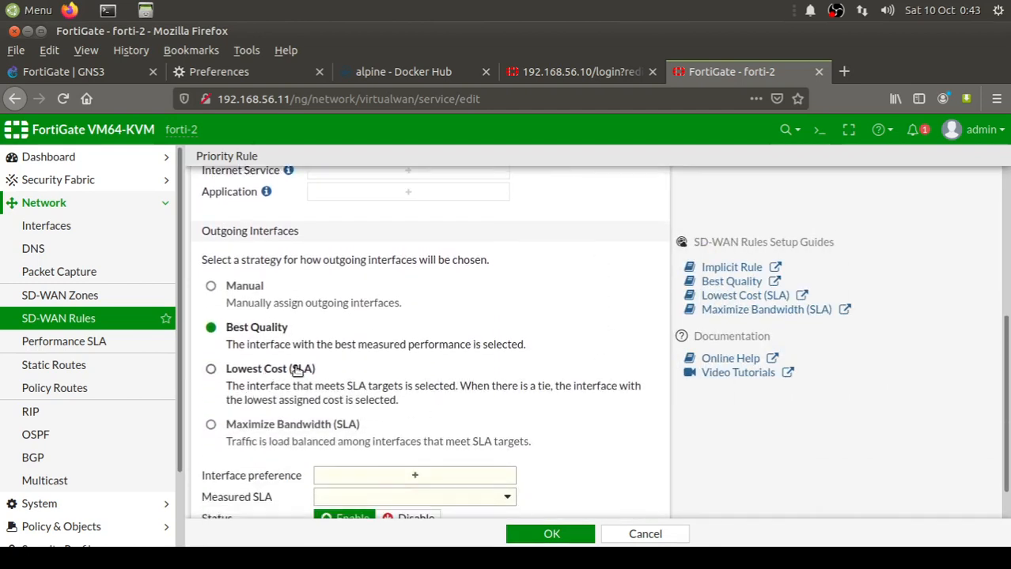
{"action": "left_click", "coordinate": [211, 368]}
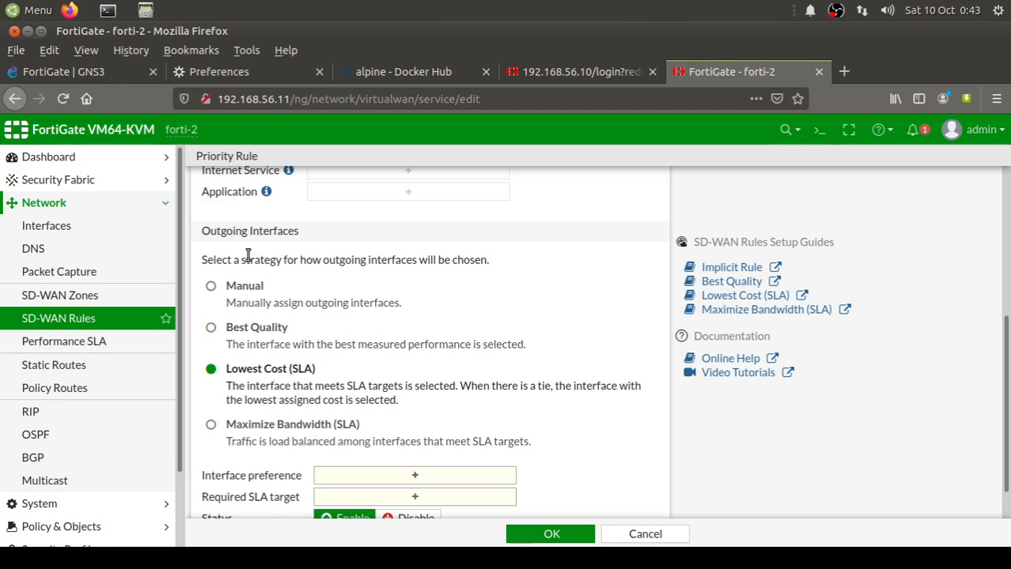
{"action": "mouse_move", "coordinate": [629, 358]}
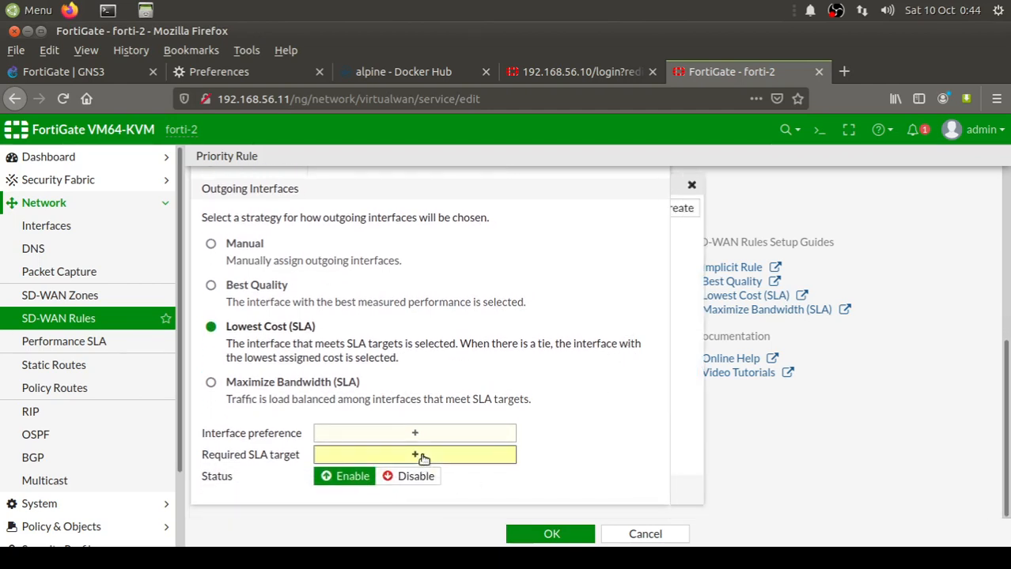
Require the VOICE SLA target and prefer isp-1 (port2), then isp-2 (port3)
{"action": "left_click", "coordinate": [415, 454]}
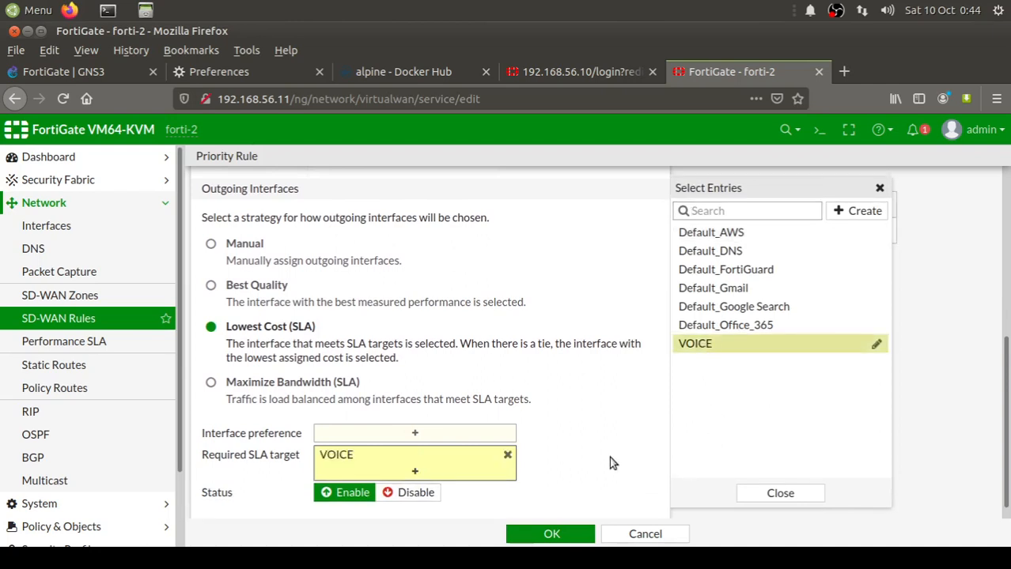
{"action": "left_click", "coordinate": [414, 433]}
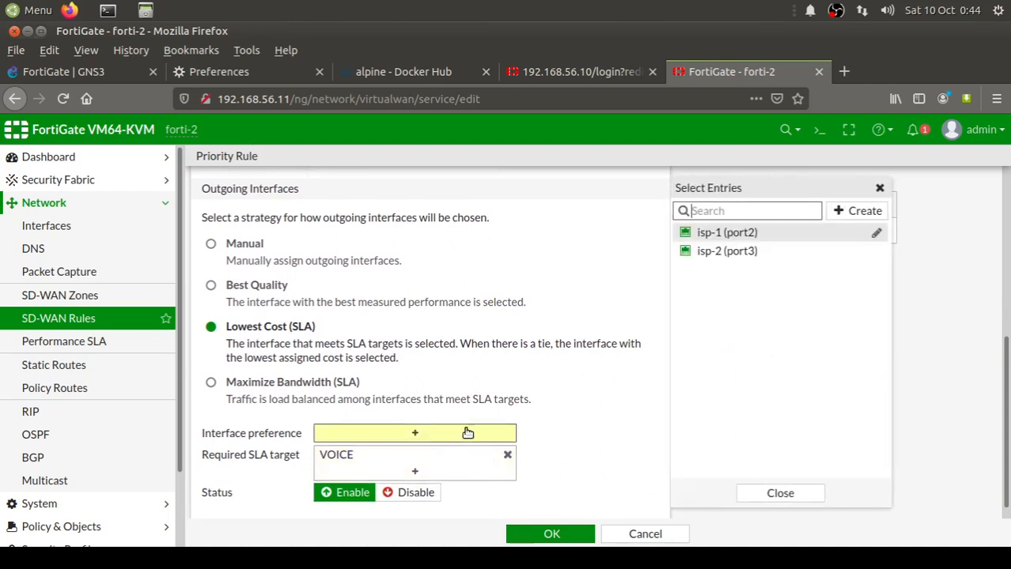
{"action": "left_click", "coordinate": [726, 231]}
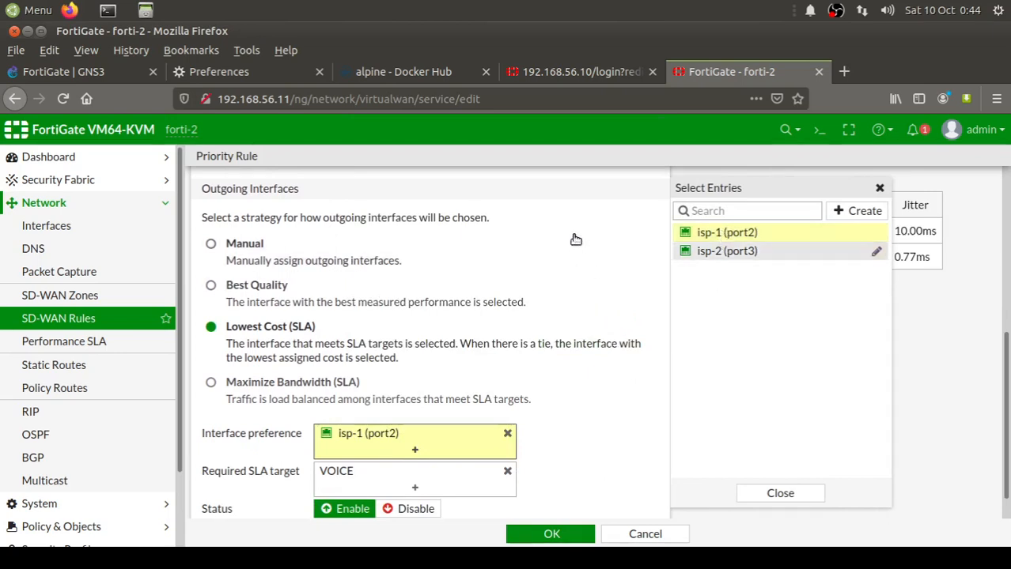
{"action": "left_click", "coordinate": [779, 492]}
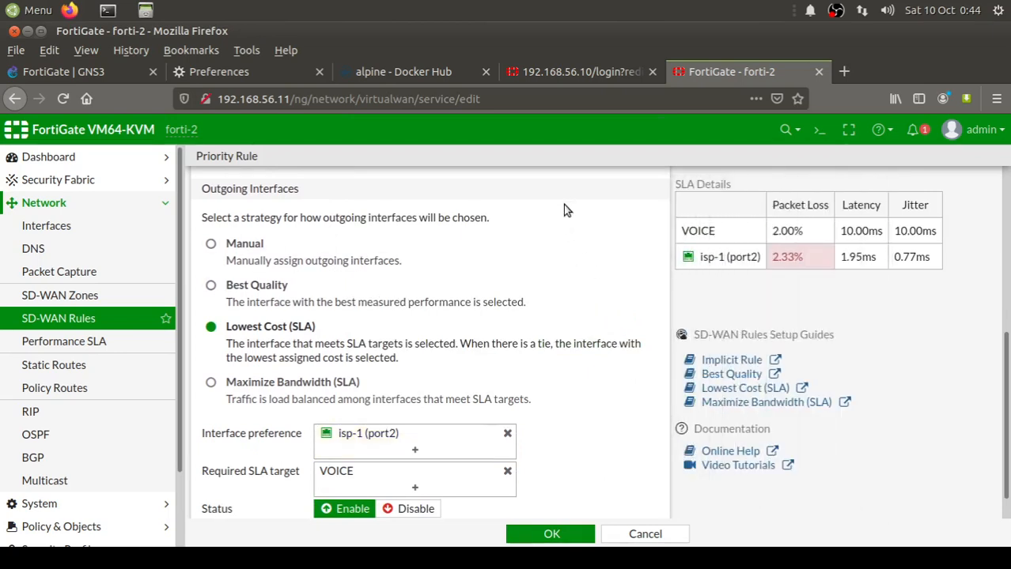
{"action": "mouse_move", "coordinate": [658, 326]}
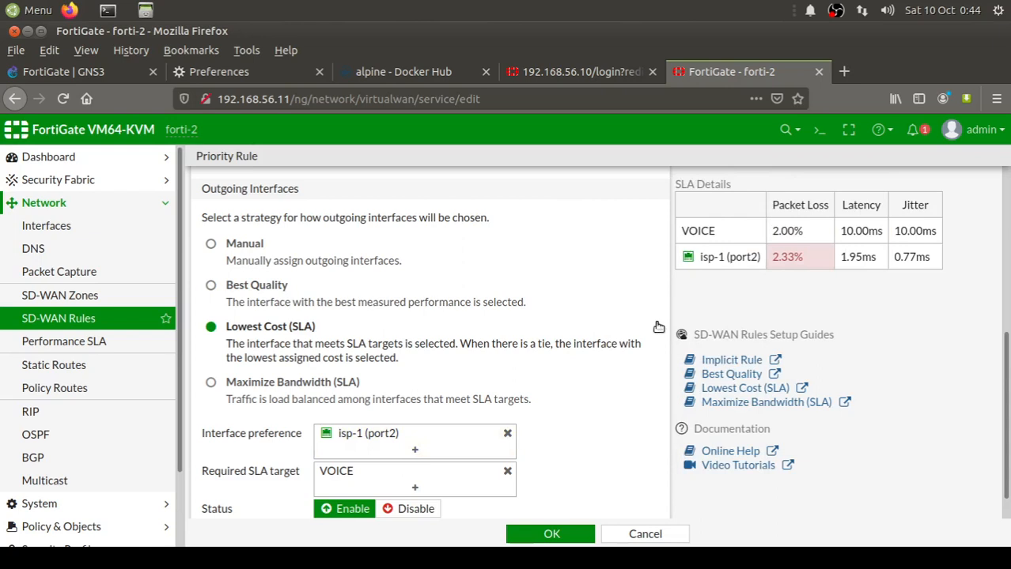
{"action": "mouse_move", "coordinate": [532, 472]}
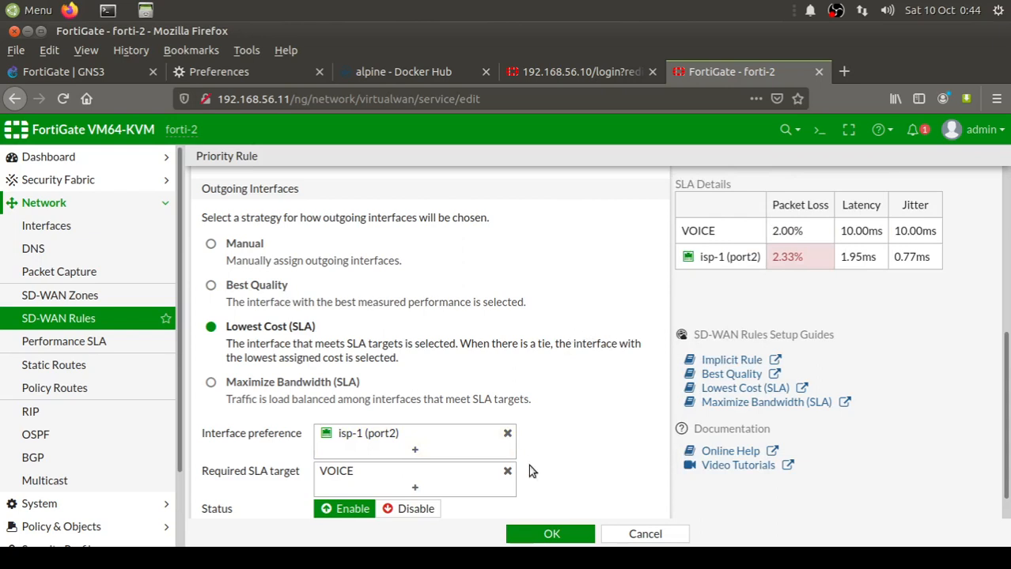
{"action": "left_click", "coordinate": [414, 449]}
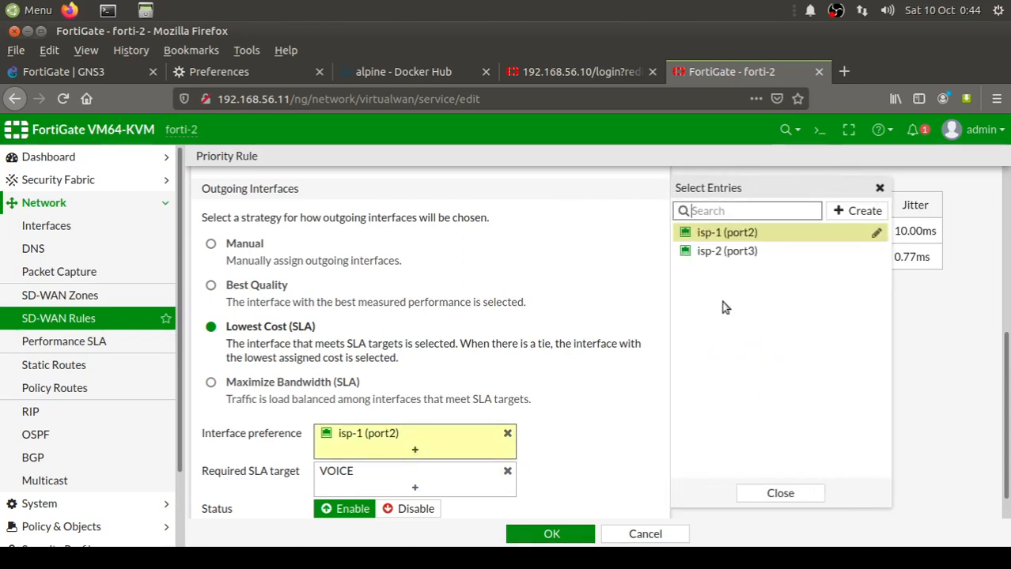
{"action": "mouse_move", "coordinate": [727, 251]}
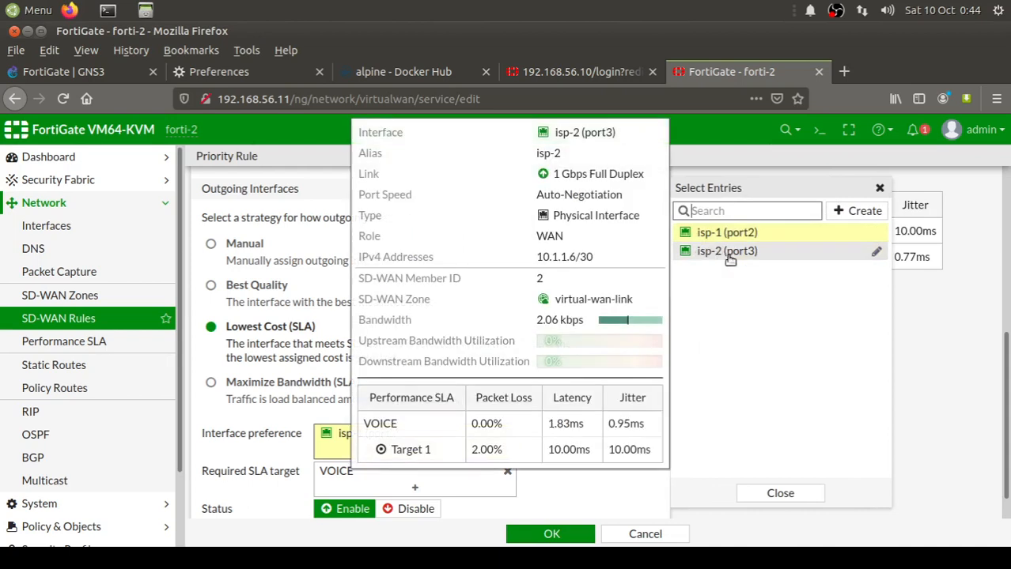
{"action": "left_click", "coordinate": [727, 251]}
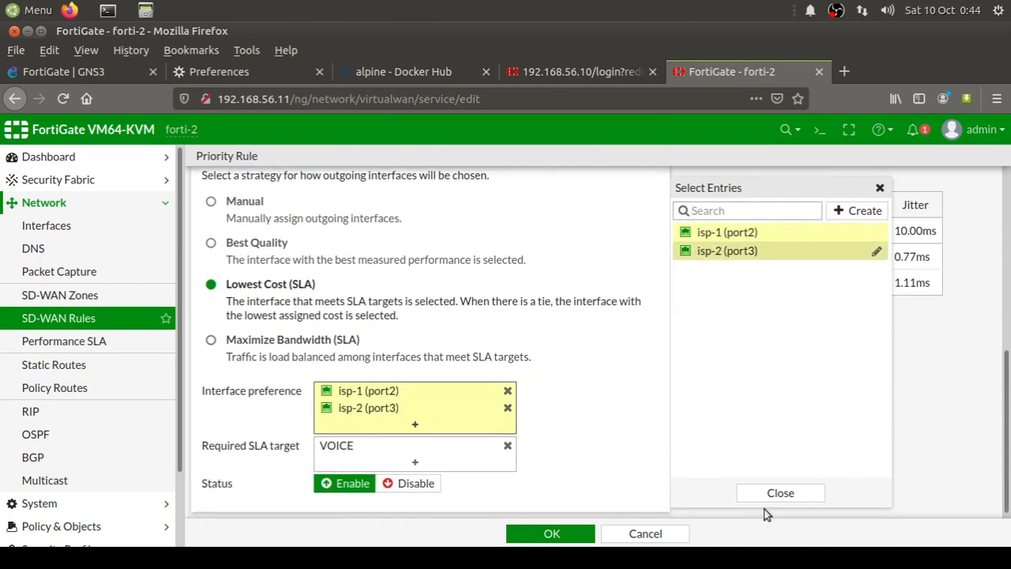
{"action": "left_click", "coordinate": [780, 493]}
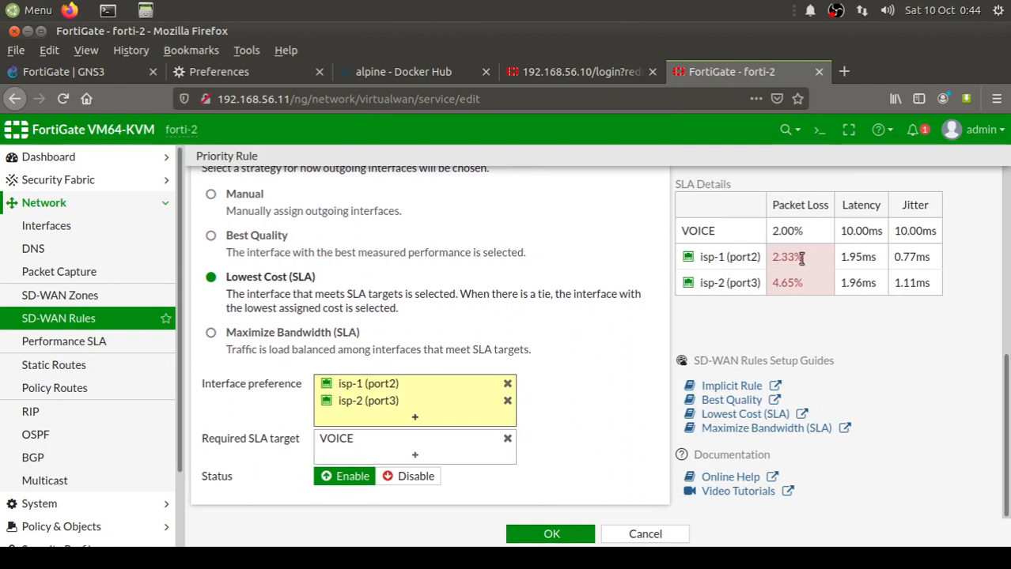
{"action": "mouse_move", "coordinate": [609, 326]}
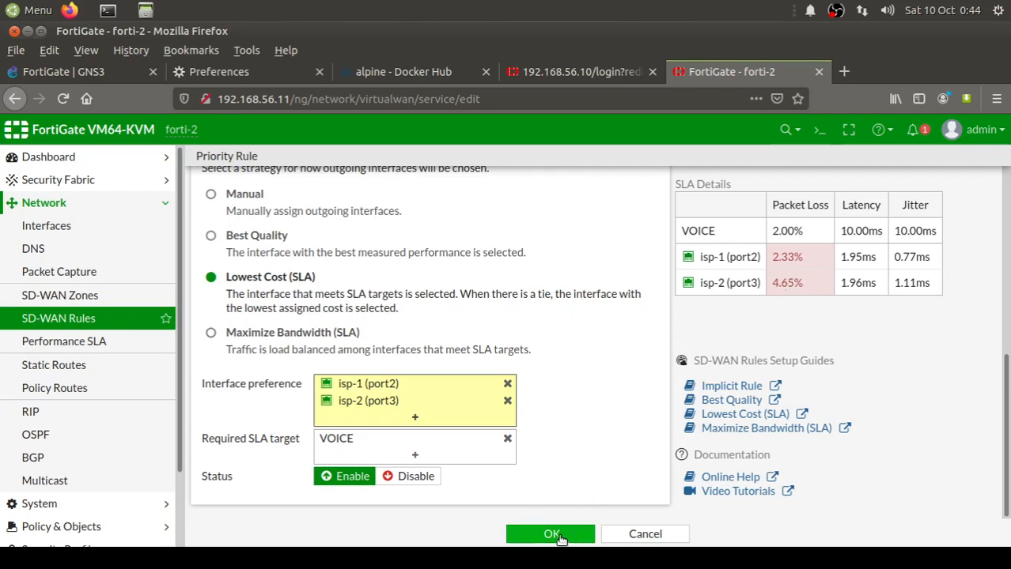
Save the vOICE rule, listed as IPv4 rule 1 with isp-1/isp-2 members
{"action": "left_click", "coordinate": [550, 534]}
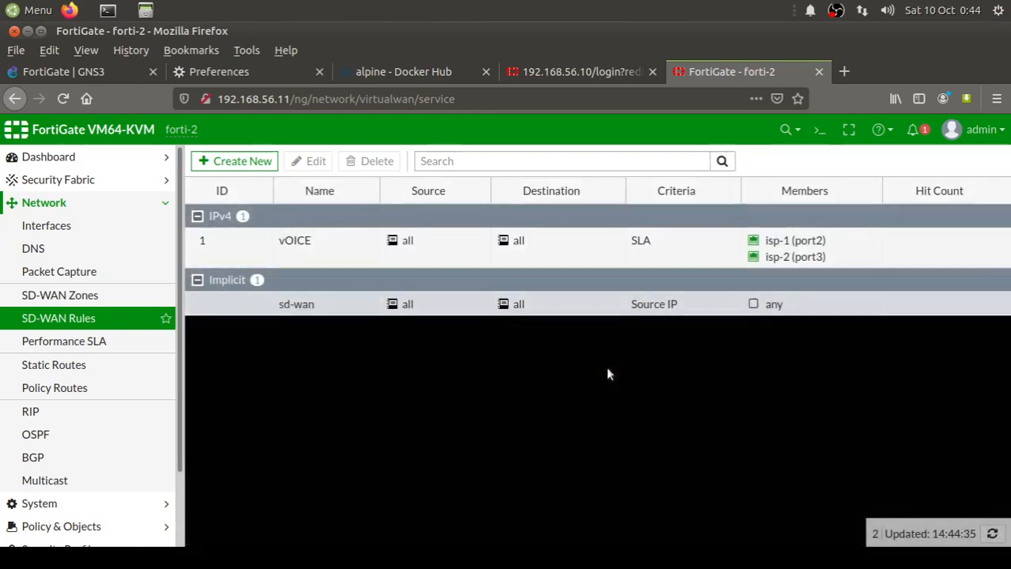
{"action": "mouse_move", "coordinate": [793, 268]}
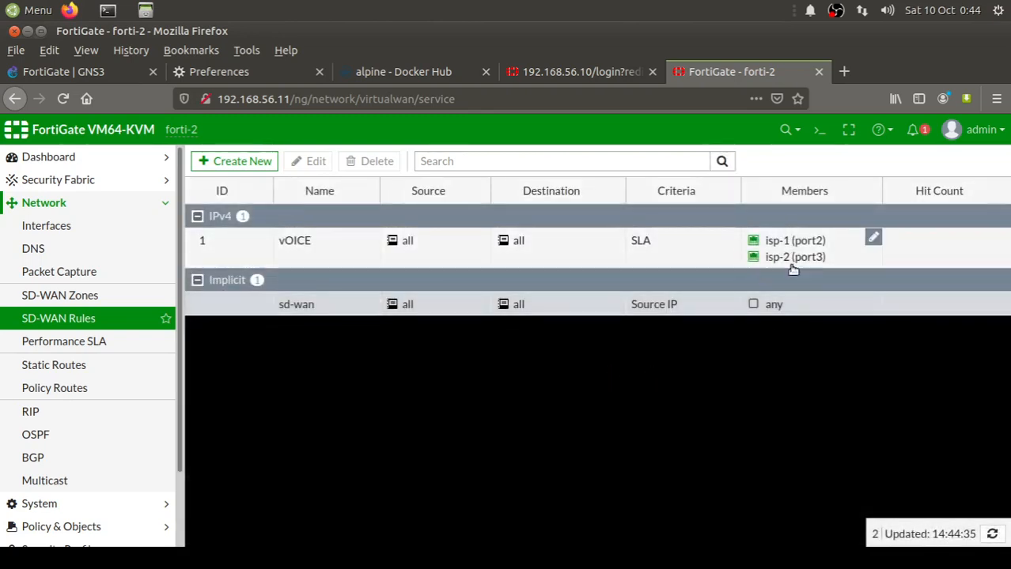
{"action": "mouse_move", "coordinate": [308, 252]}
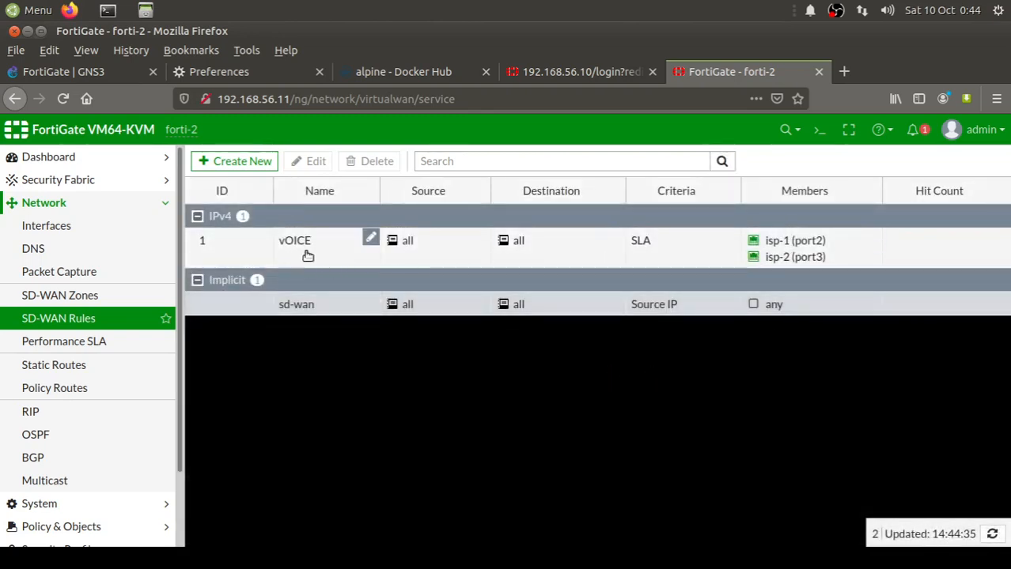
{"action": "mouse_move", "coordinate": [809, 346]}
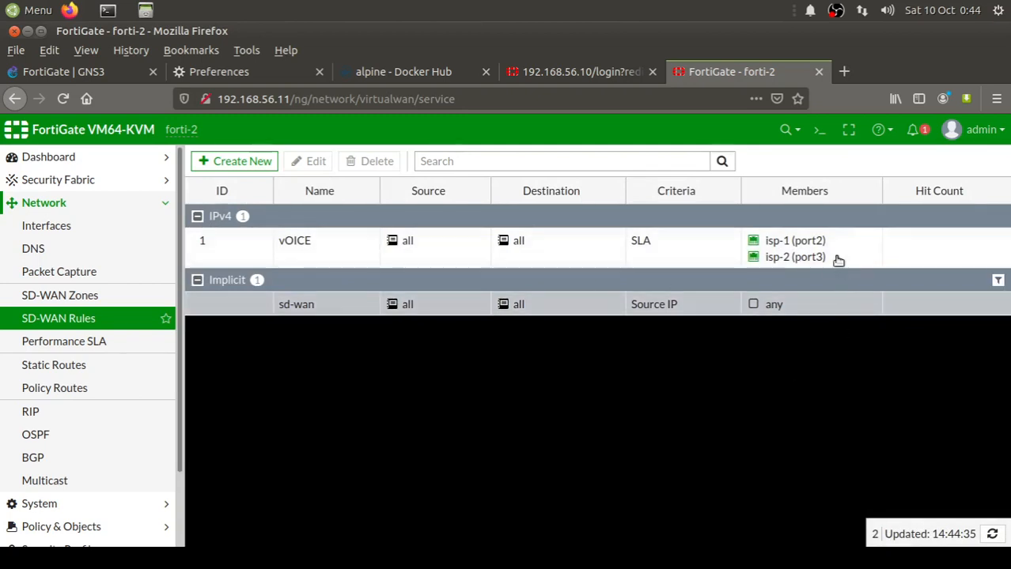
{"action": "mouse_move", "coordinate": [848, 243]}
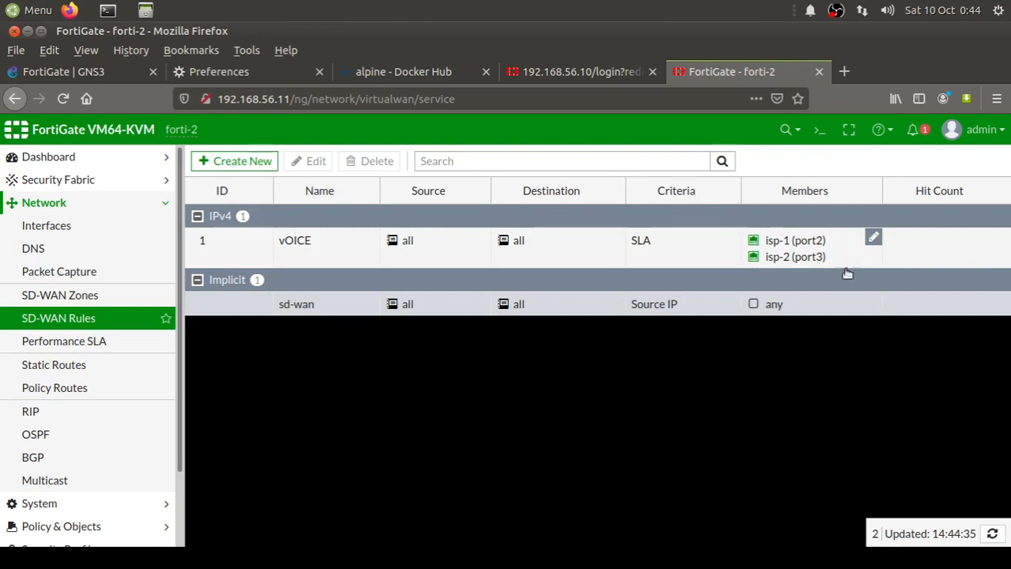
{"action": "mouse_move", "coordinate": [842, 253]}
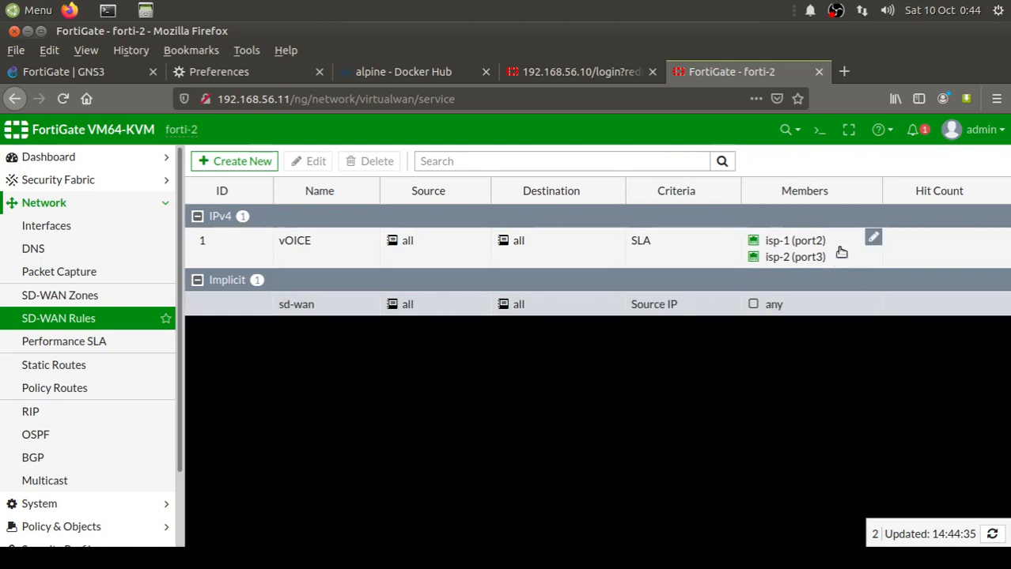
{"action": "mouse_move", "coordinate": [835, 246]}
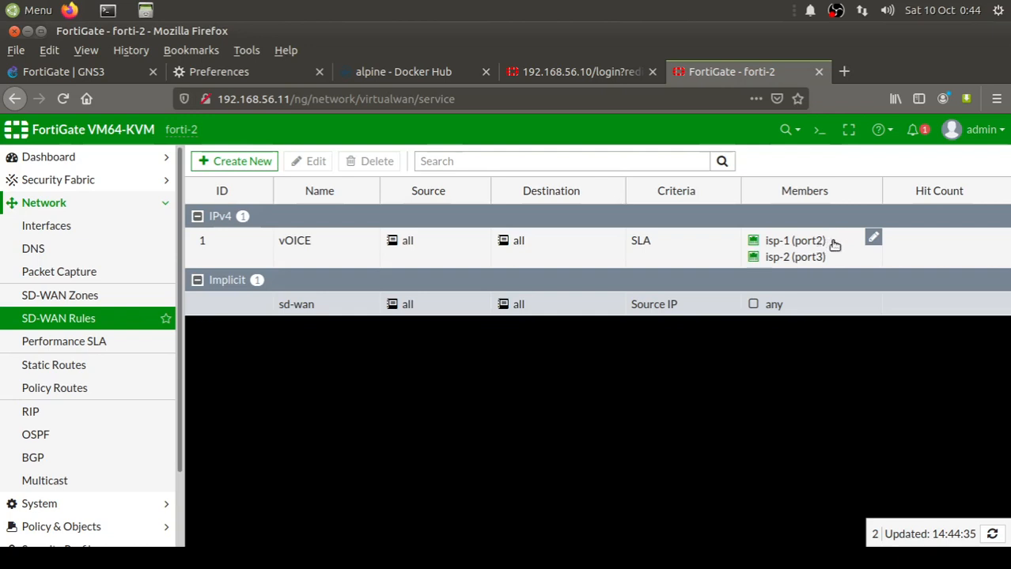
{"action": "mouse_move", "coordinate": [844, 250]}
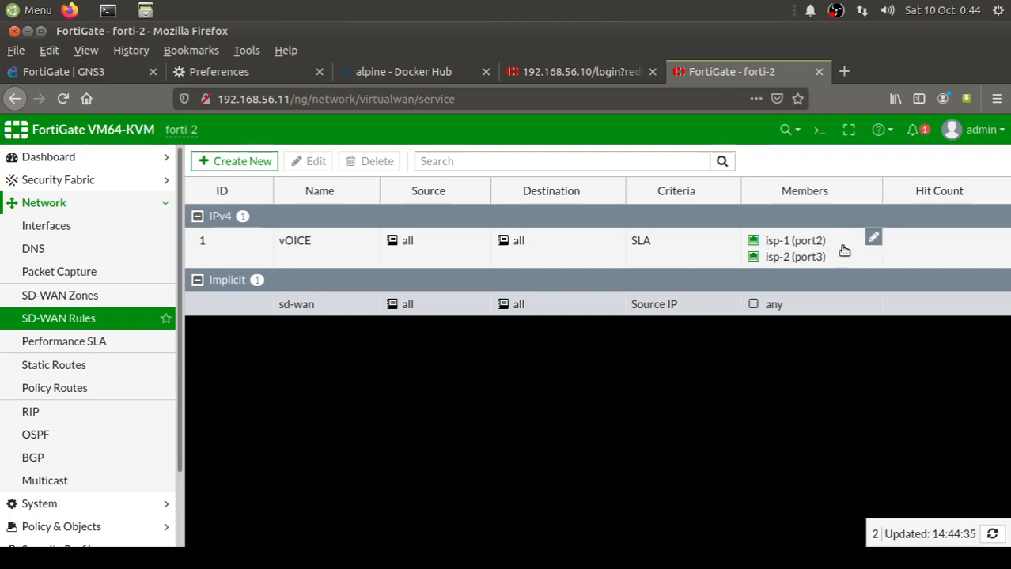
{"action": "mouse_move", "coordinate": [573, 379]}
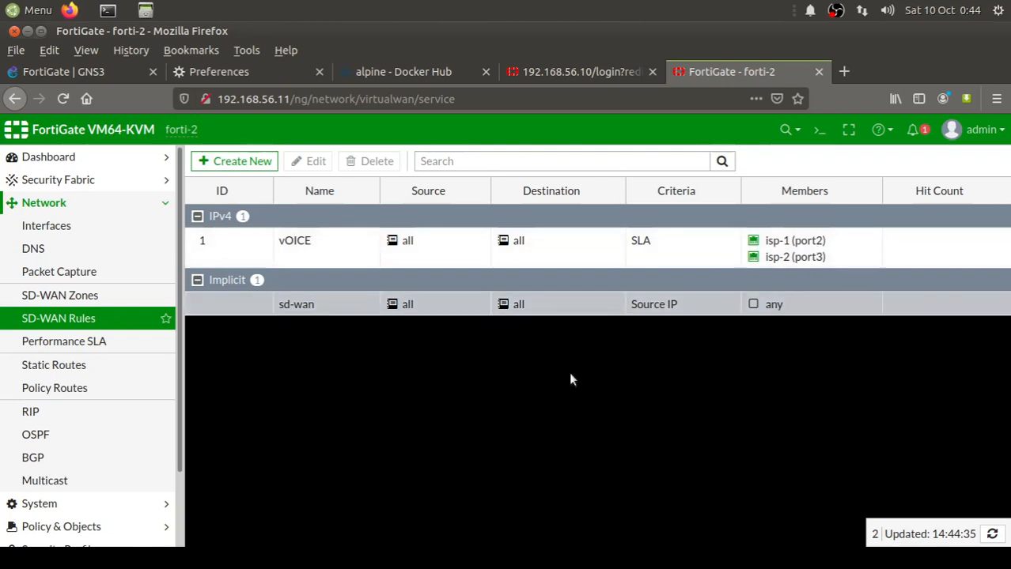
{"action": "mouse_move", "coordinate": [654, 408]}
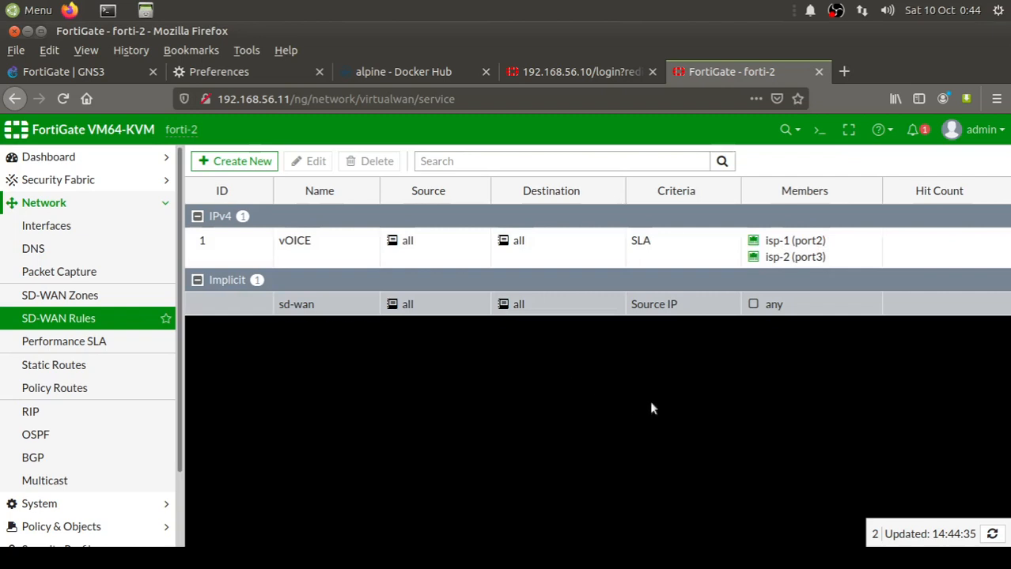
{"action": "mouse_move", "coordinate": [599, 83]}
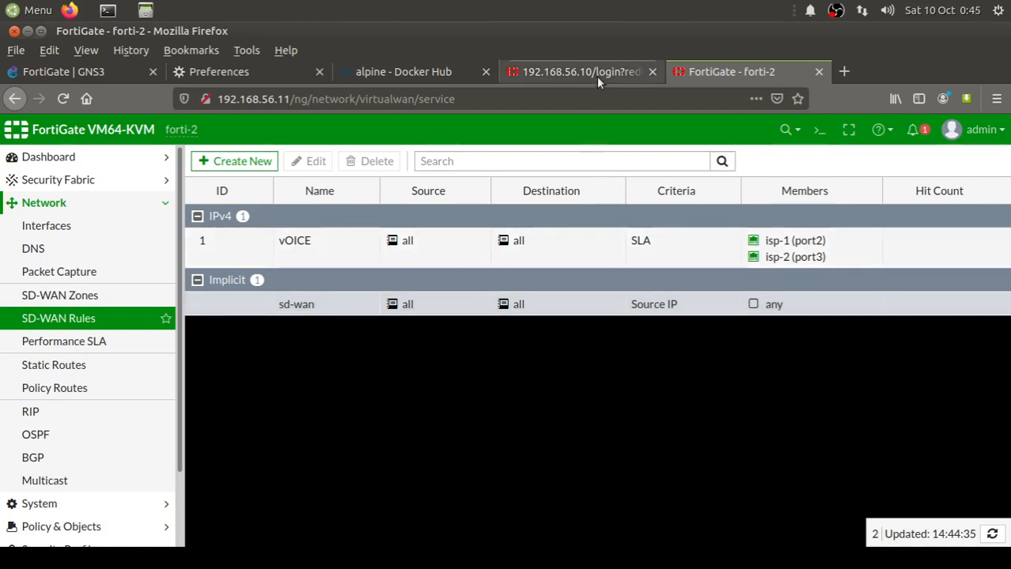
{"action": "mouse_move", "coordinate": [613, 398]}
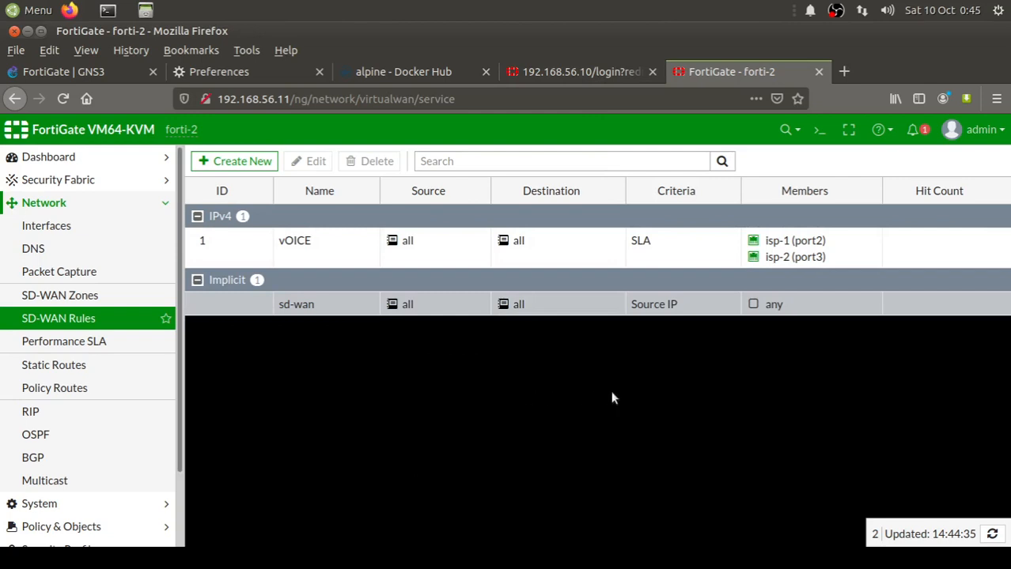
{"action": "mouse_move", "coordinate": [567, 389]}
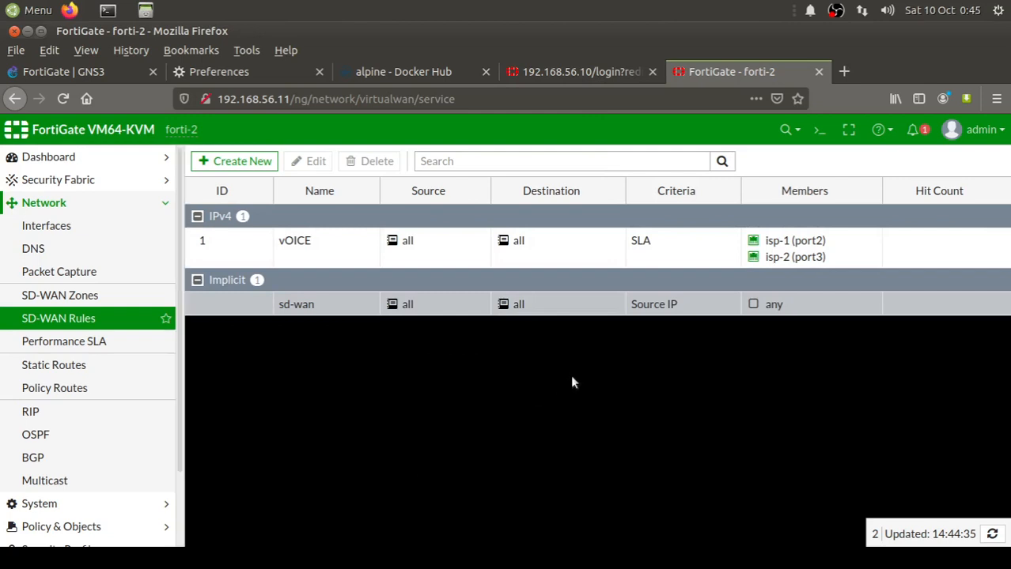
Check isp-1 is selected for the VOICE rule on forti-1, then forti-2
{"action": "left_click", "coordinate": [581, 71]}
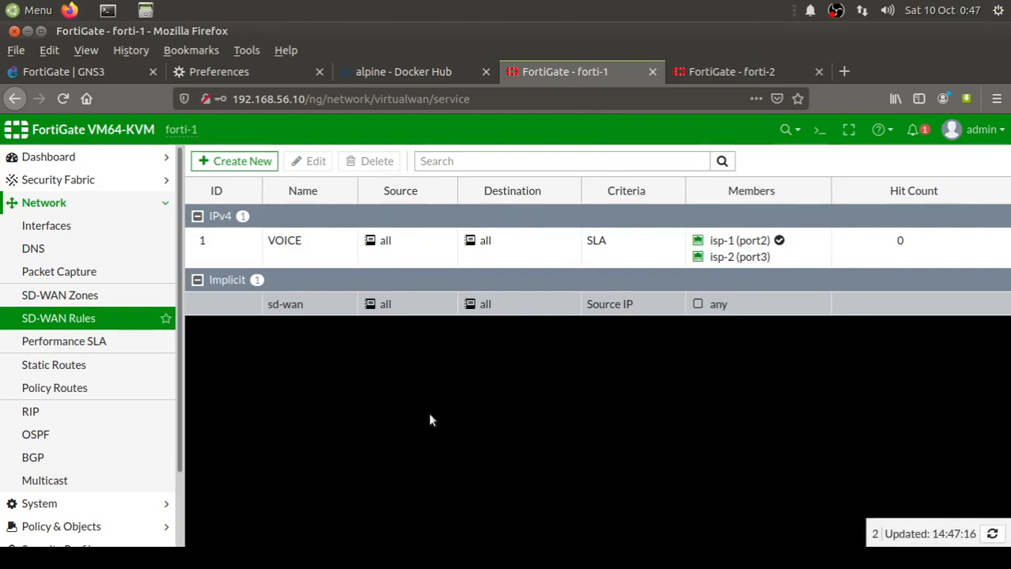
{"action": "mouse_move", "coordinate": [555, 413]}
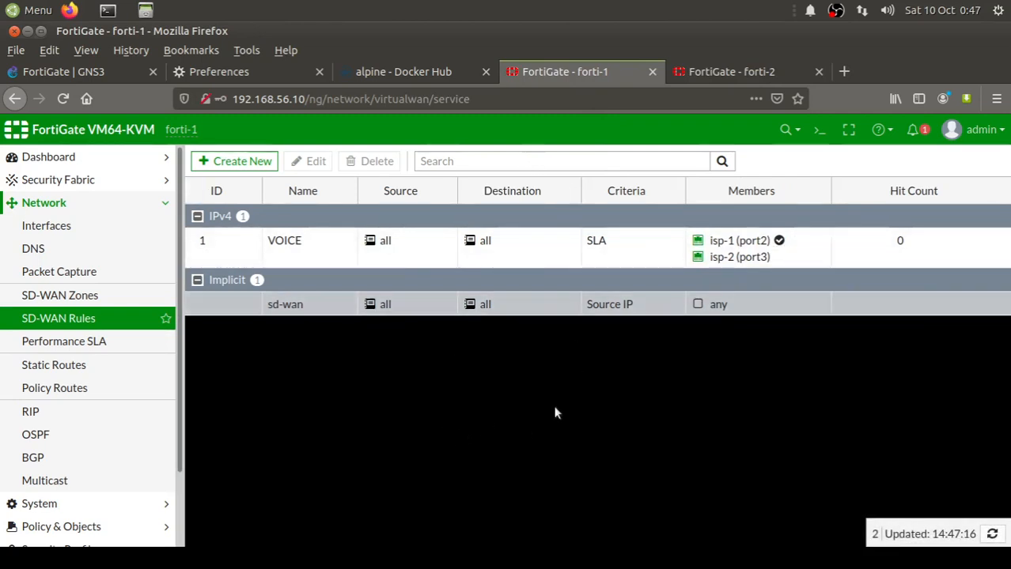
{"action": "mouse_move", "coordinate": [396, 393]}
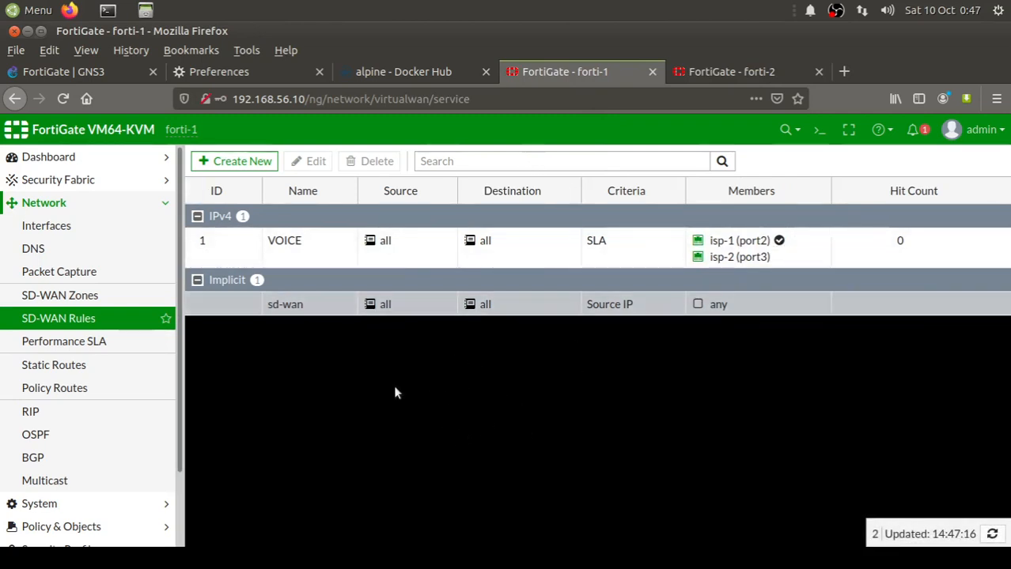
{"action": "mouse_move", "coordinate": [67, 326]}
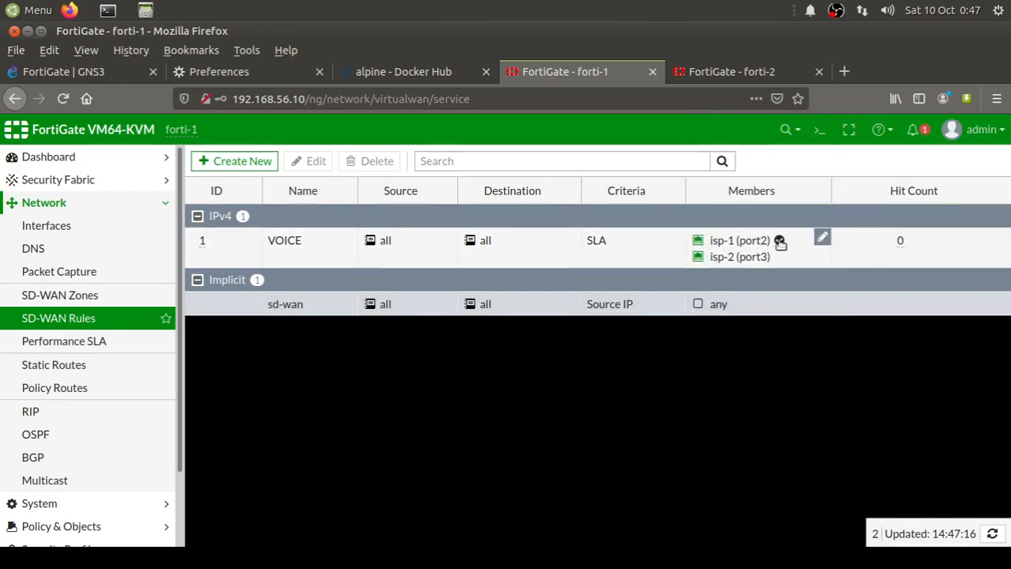
{"action": "mouse_move", "coordinate": [779, 244]}
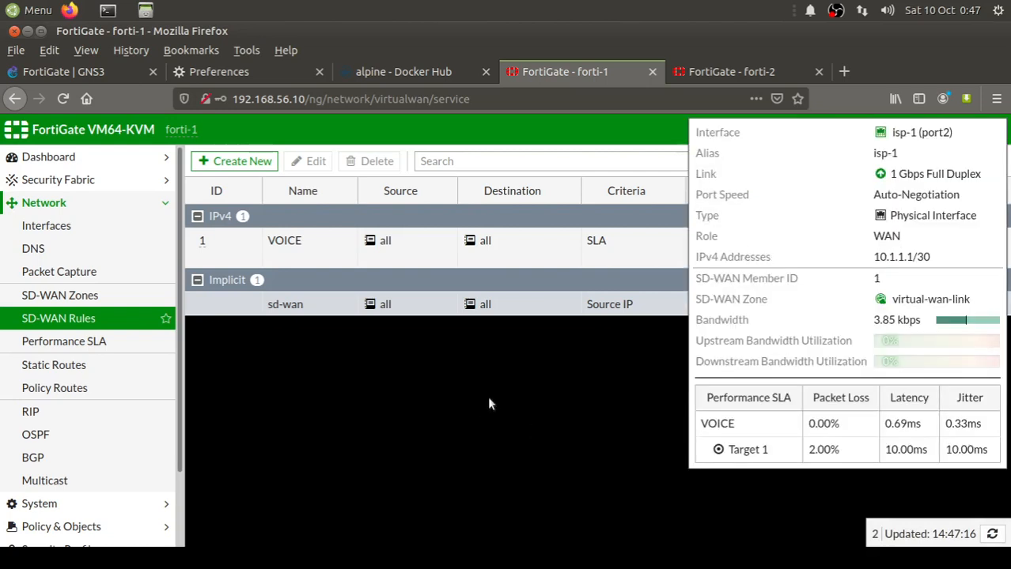
{"action": "left_click", "coordinate": [731, 71]}
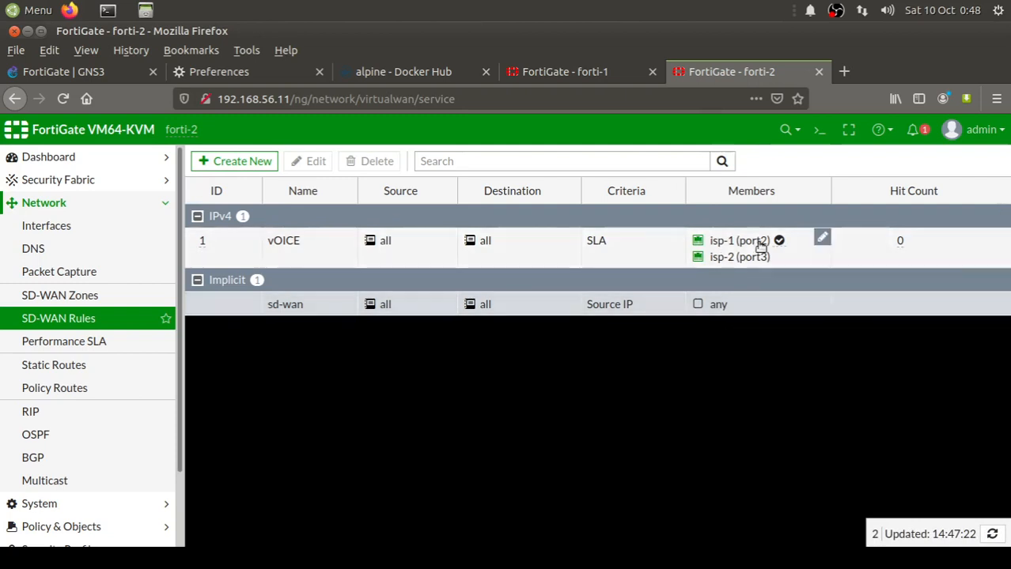
{"action": "mouse_move", "coordinate": [565, 380]}
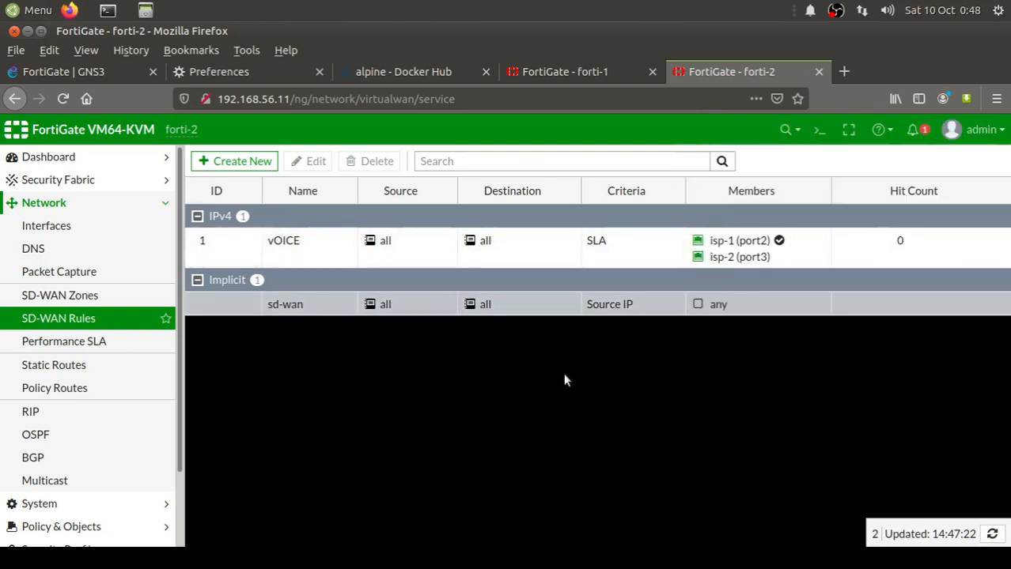
{"action": "mouse_move", "coordinate": [376, 412]}
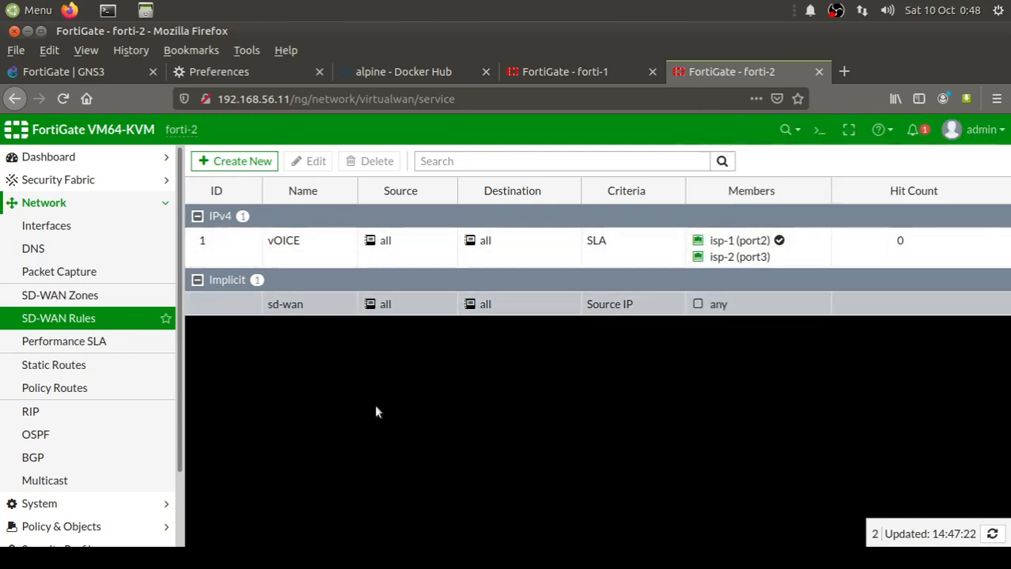
{"action": "mouse_move", "coordinate": [456, 403]}
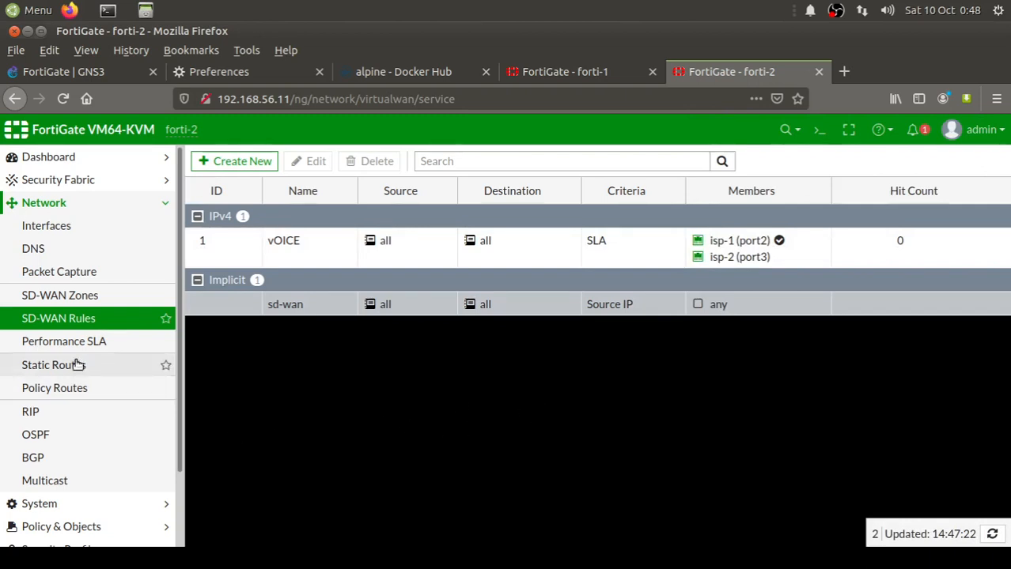
Review forti-2's VOICE SLA latency and open capture on the Fortigate-1–bridge-1 link
{"action": "left_click", "coordinate": [64, 341]}
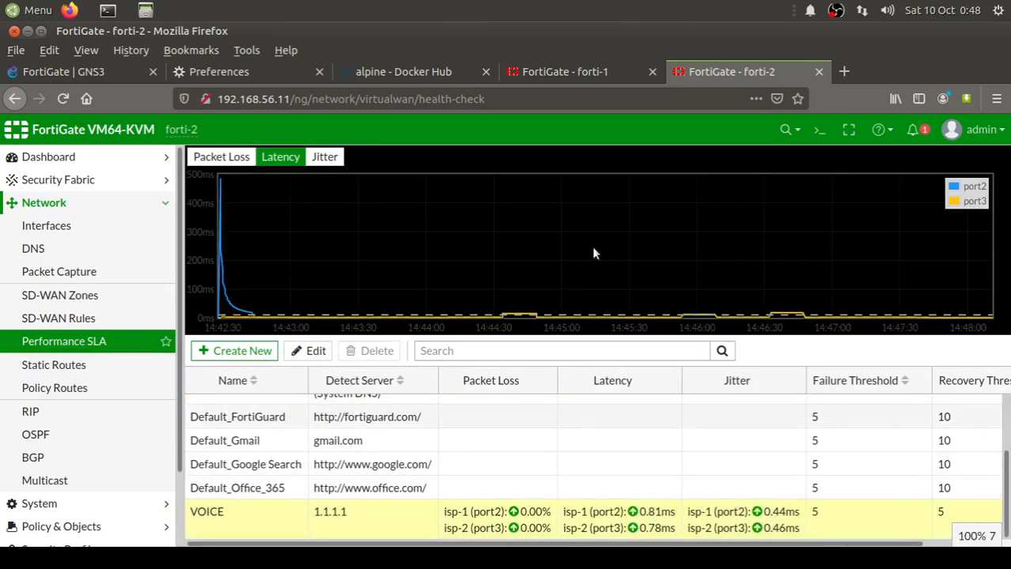
{"action": "mouse_move", "coordinate": [407, 285]}
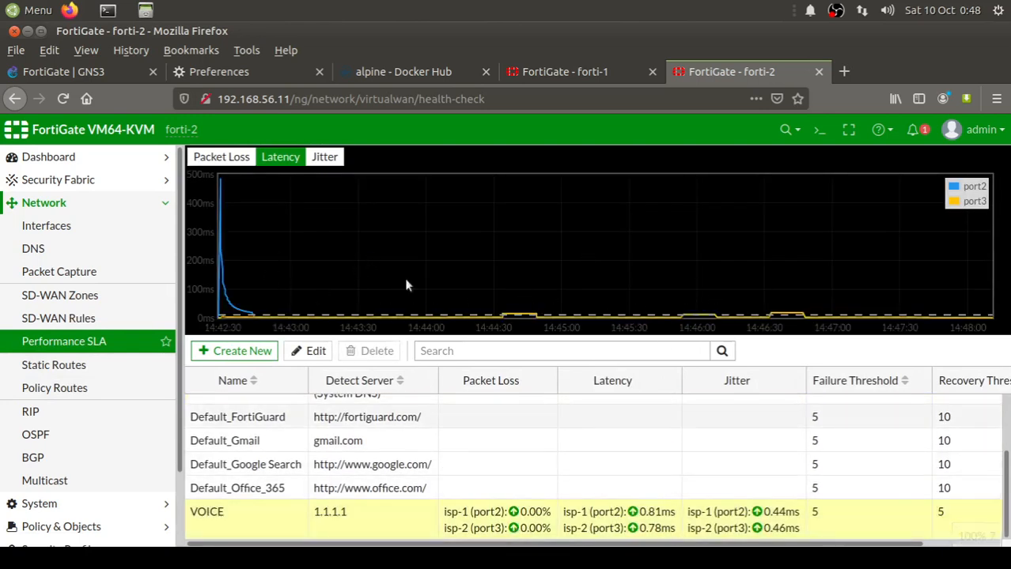
{"action": "mouse_move", "coordinate": [534, 296]}
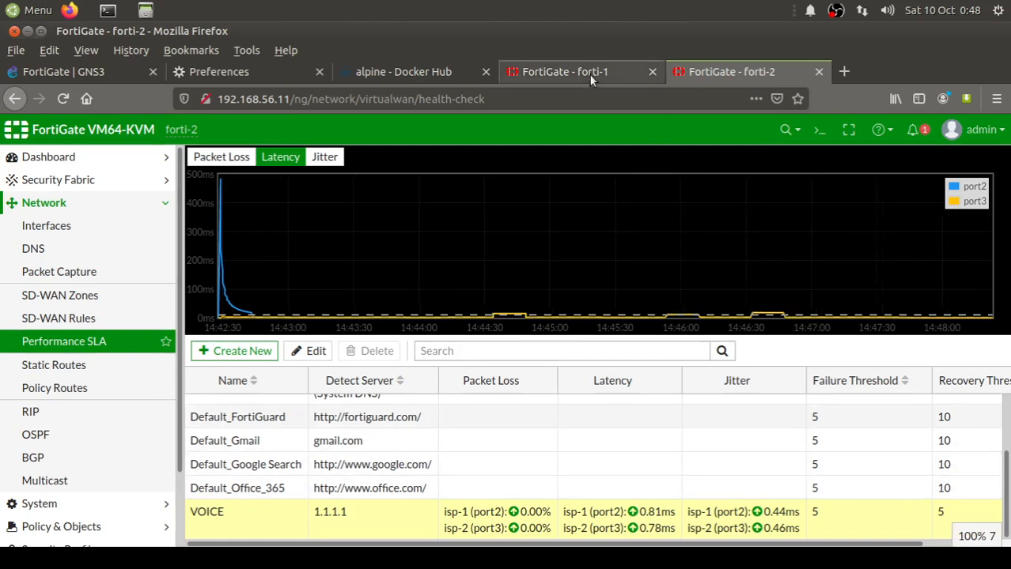
{"action": "left_click", "coordinate": [564, 72]}
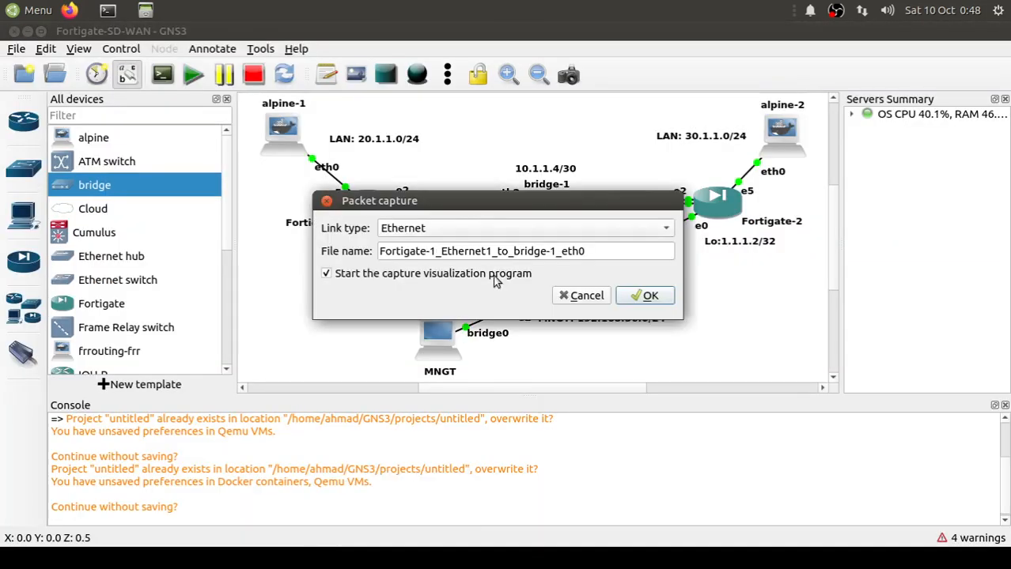
Start the packet capture on the Fortigate-1 e1 to bridge-1 eth0 link and dismiss Wireshark
{"action": "left_click", "coordinate": [644, 295]}
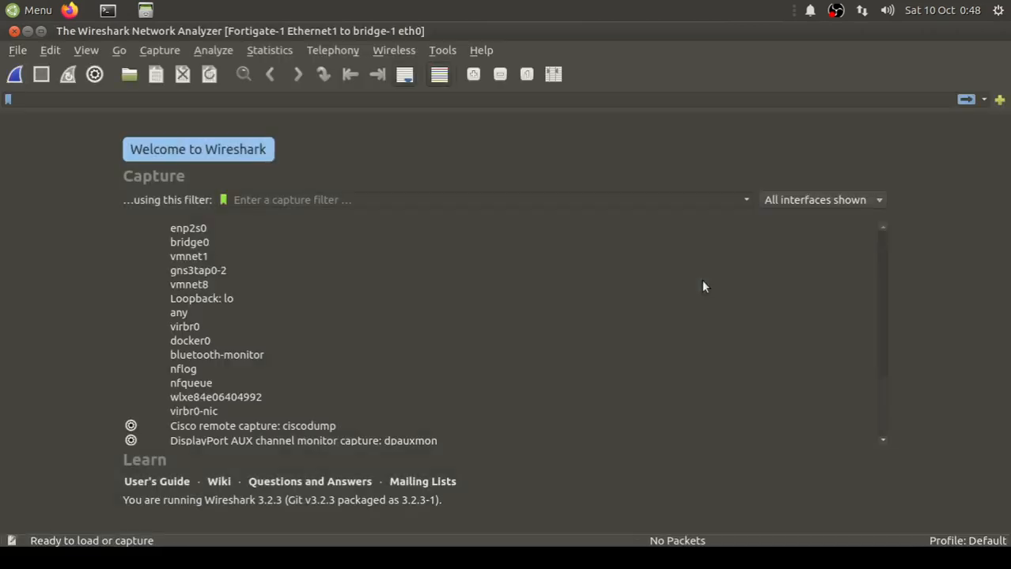
{"action": "left_click", "coordinate": [15, 73]}
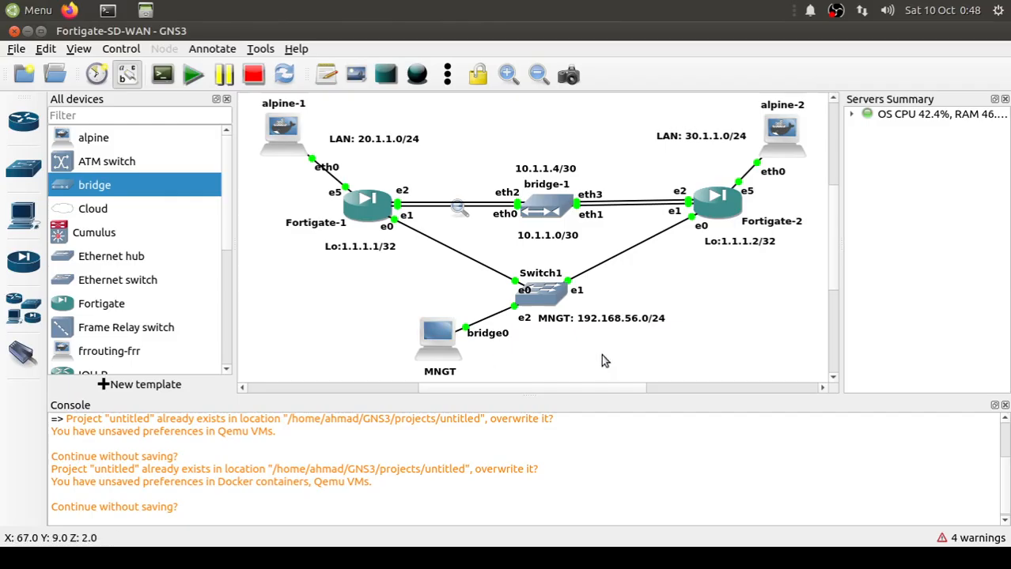
View forti-1's VOICE Performance SLA probing 1.1.1.2, showing 0% loss on both ISPs
{"action": "right_click", "coordinate": [459, 208]}
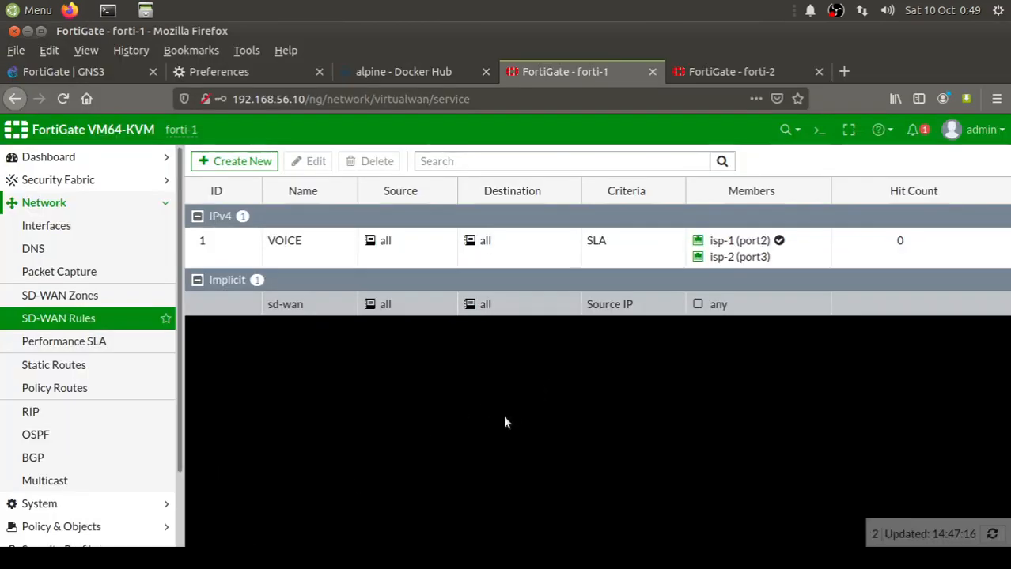
{"action": "mouse_move", "coordinate": [64, 341]}
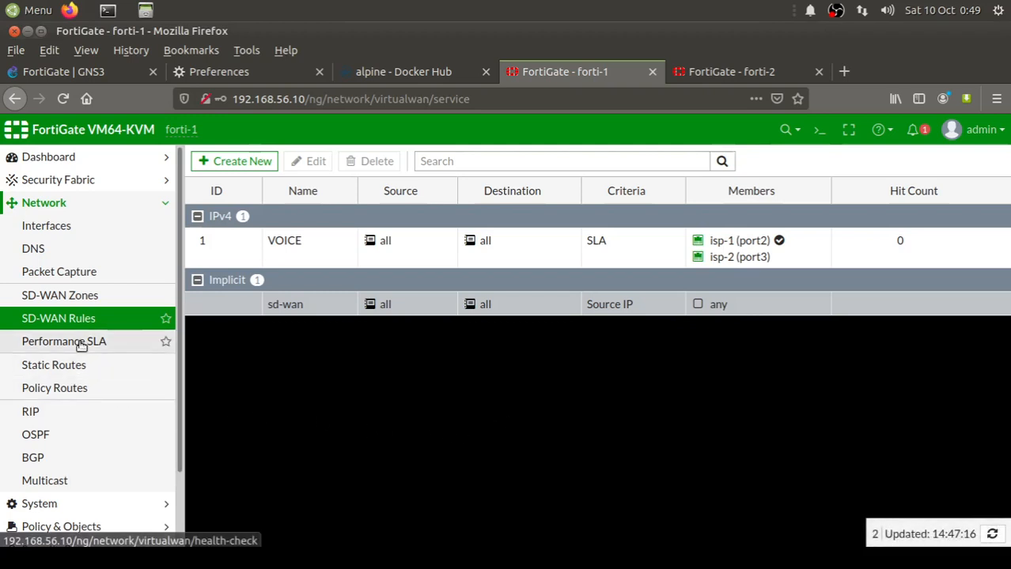
{"action": "left_click", "coordinate": [64, 341]}
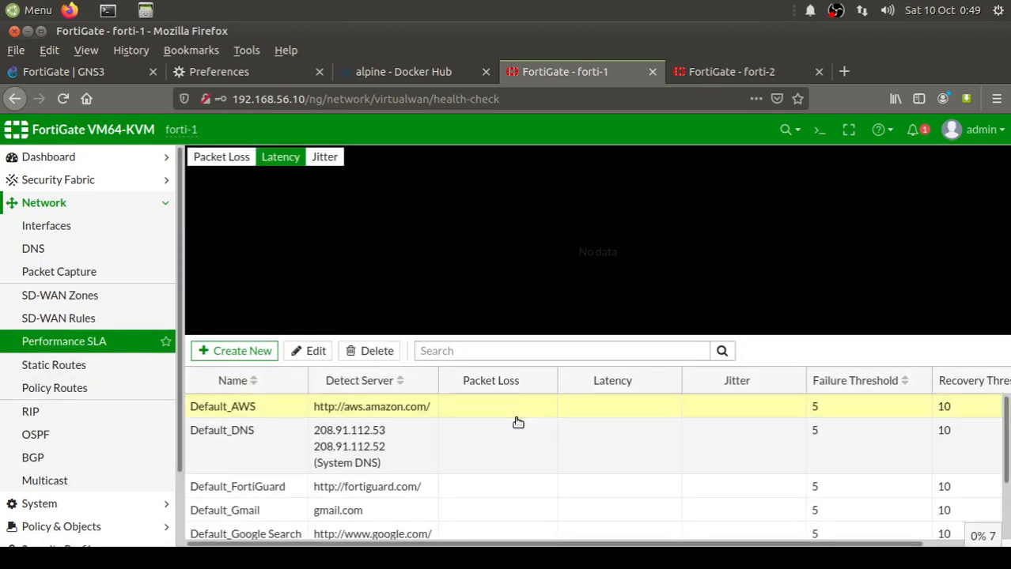
{"action": "scroll", "scroll_direction": "down", "scroll_amount": 3}
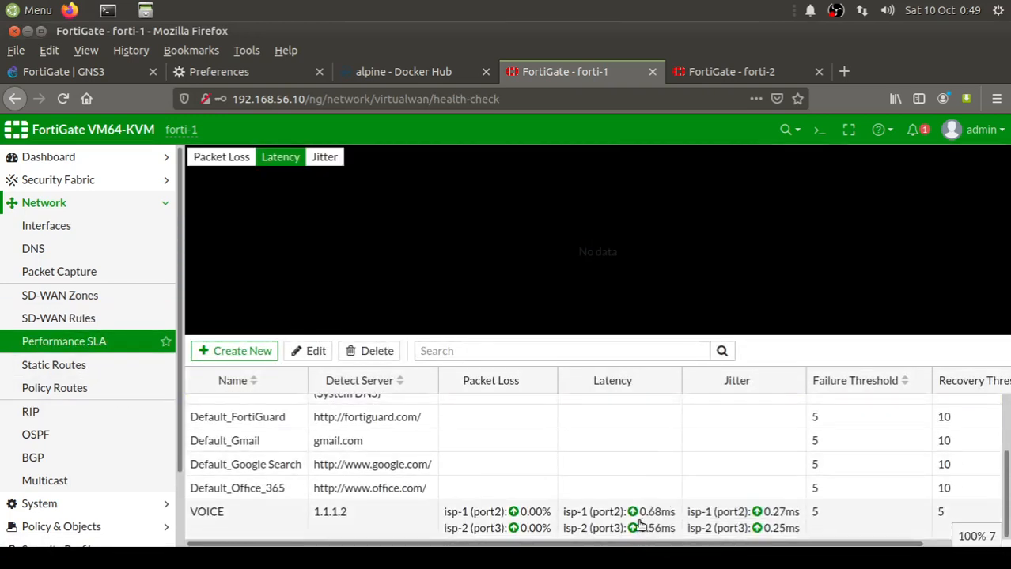
{"action": "mouse_move", "coordinate": [755, 529]}
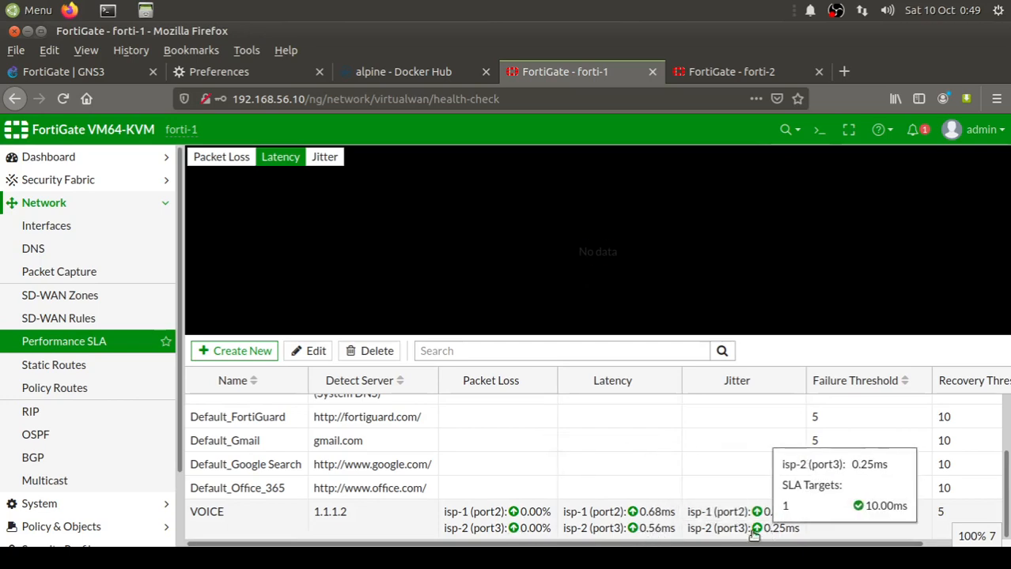
{"action": "mouse_move", "coordinate": [422, 445]}
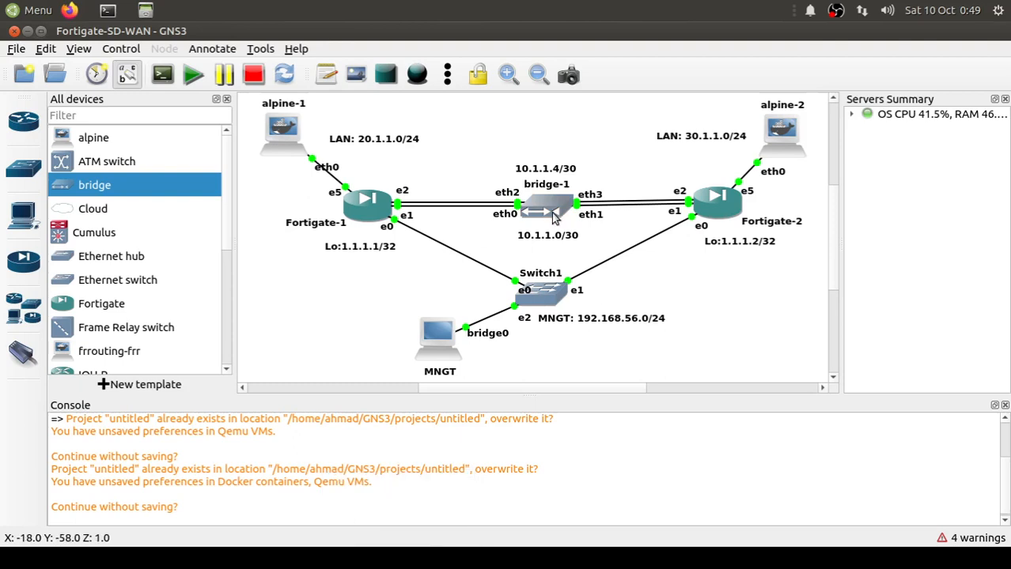
{"action": "mouse_move", "coordinate": [744, 347]}
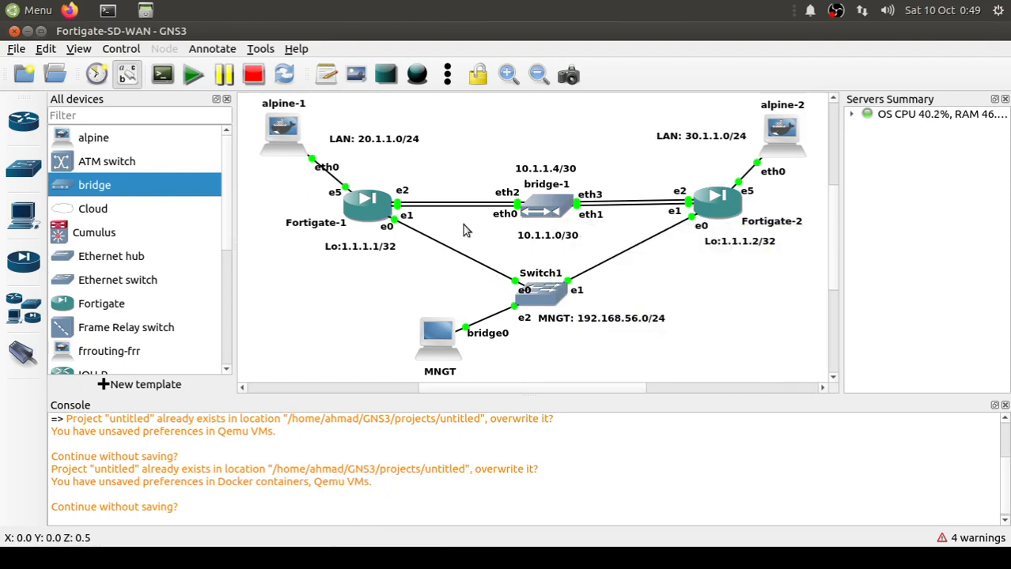
Return to the GNS3 topology with the bridge-1 capture running
{"action": "left_click", "coordinate": [455, 209]}
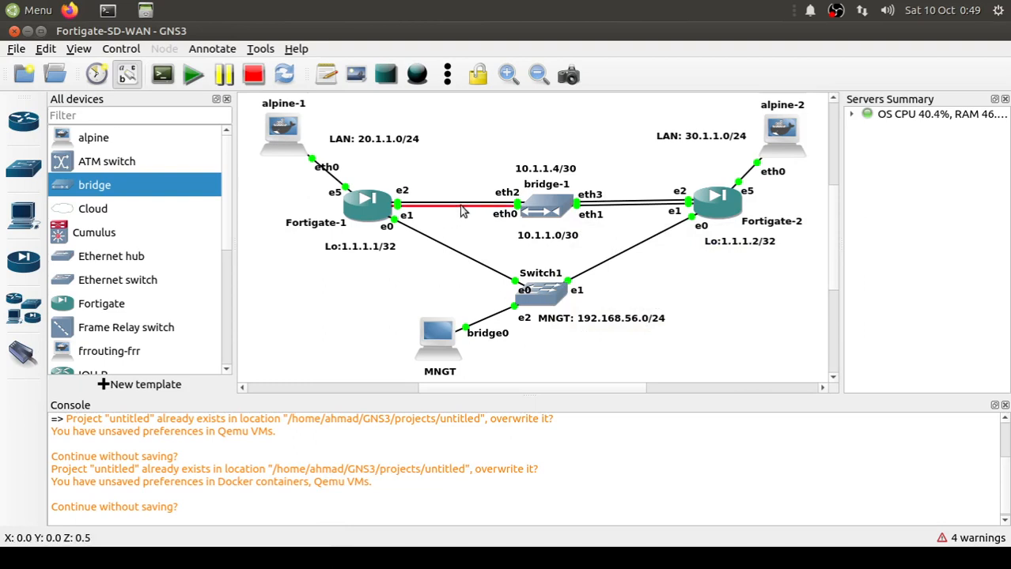
{"action": "mouse_move", "coordinate": [462, 212]}
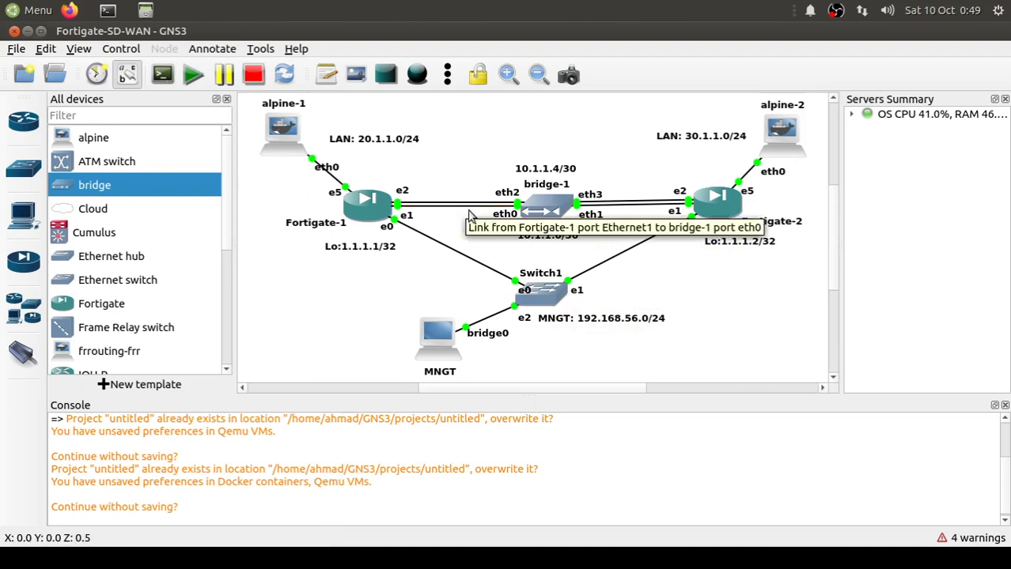
{"action": "mouse_move", "coordinate": [528, 444]}
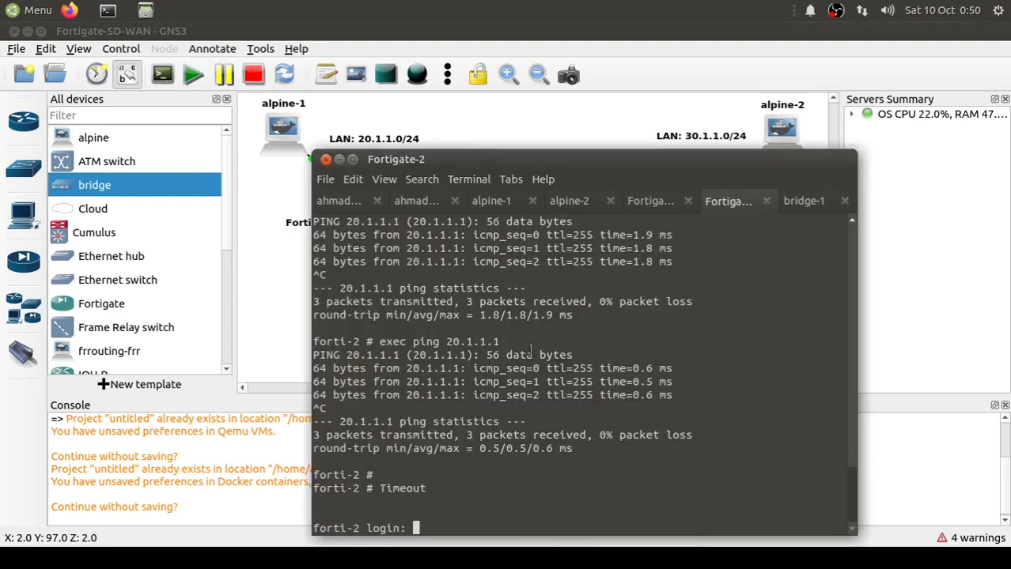
Paste 'tc qdisc add dev eth0 root netem delay 100ms 10ms 25%' into the bridge-1 console
{"action": "left_click", "coordinate": [803, 200]}
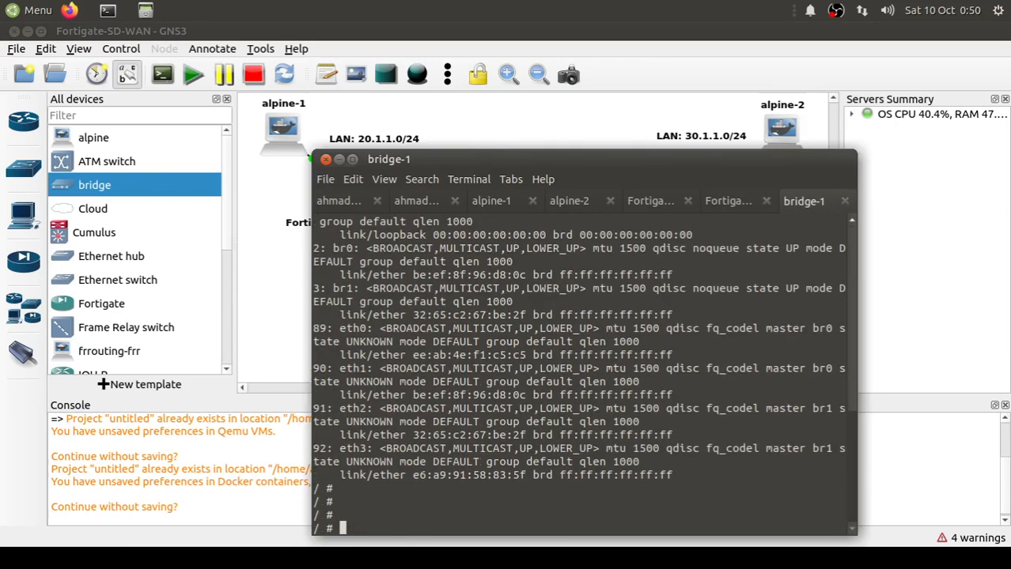
{"action": "right_click", "coordinate": [436, 377]}
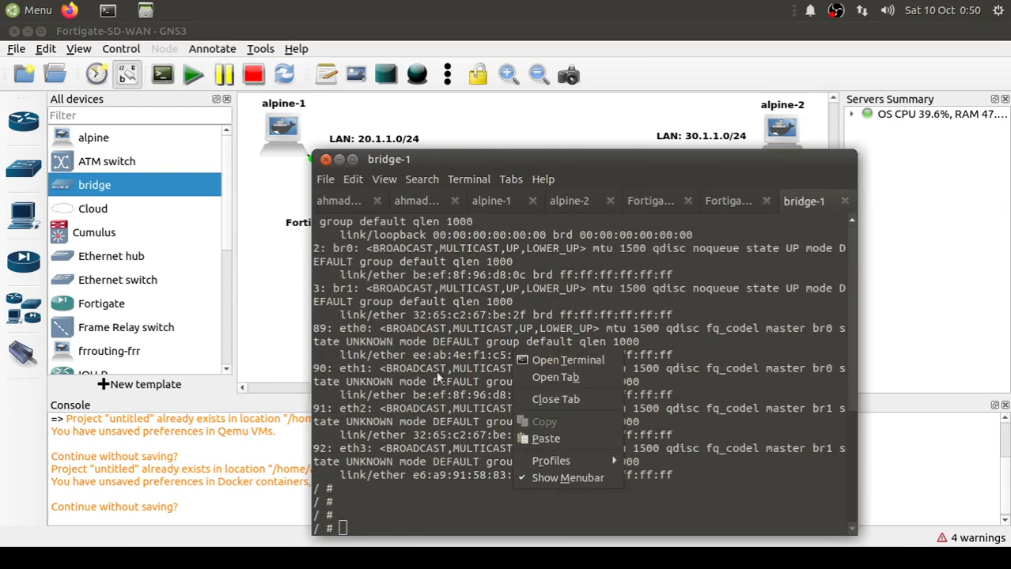
{"action": "mouse_move", "coordinate": [546, 439]}
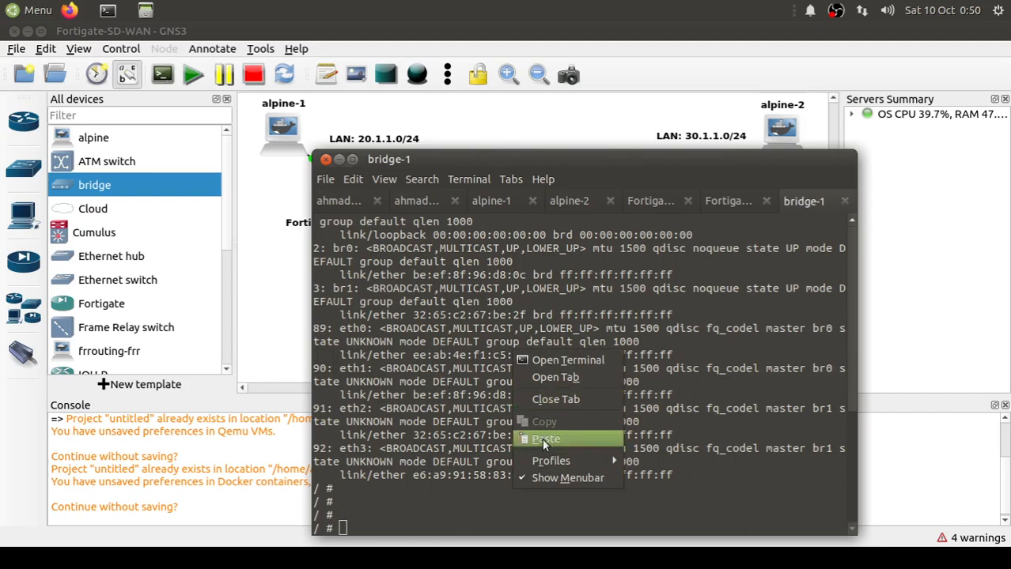
{"action": "left_click", "coordinate": [545, 439]}
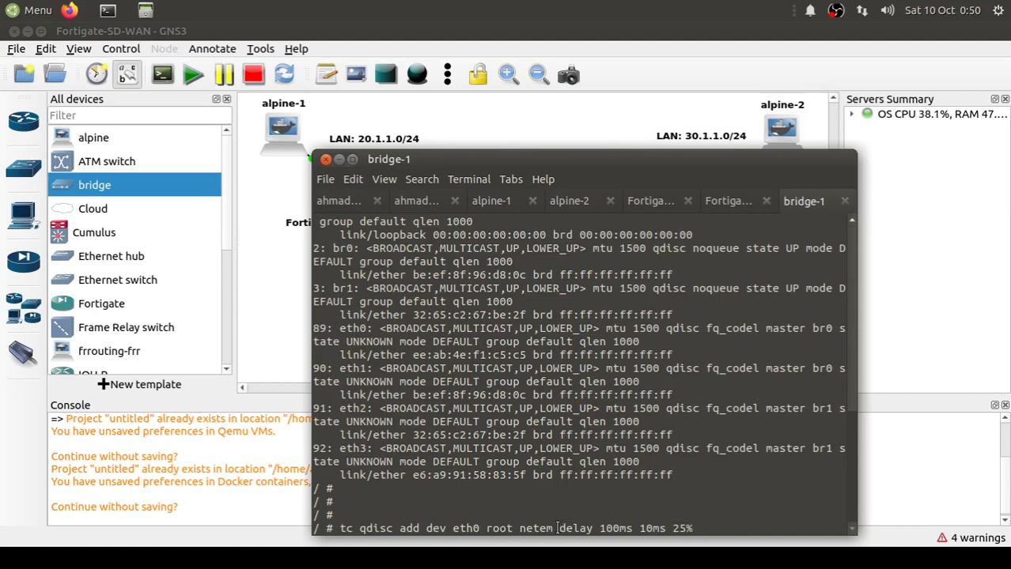
{"action": "double_click", "coordinate": [575, 528]}
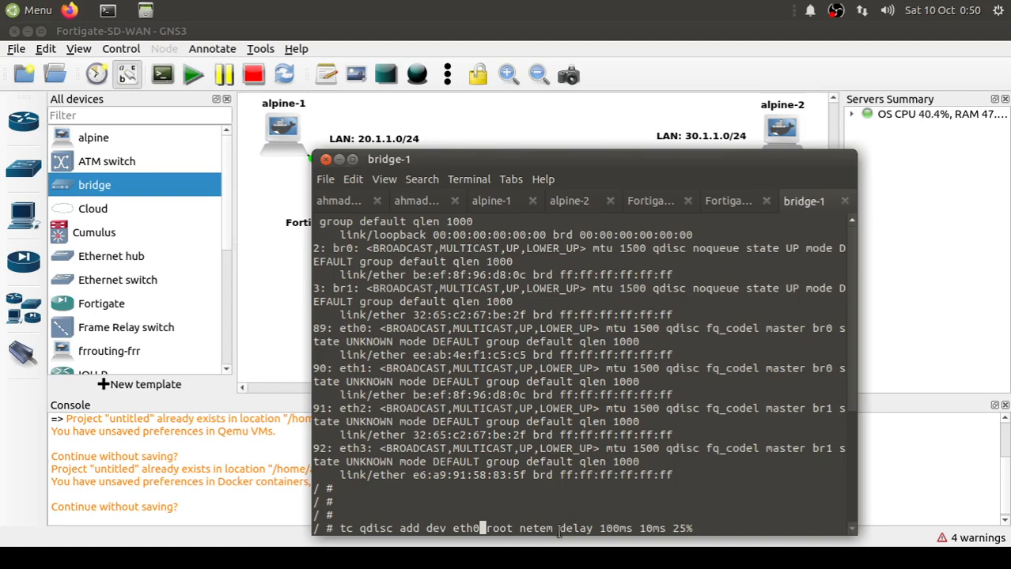
{"action": "double_click", "coordinate": [576, 529]}
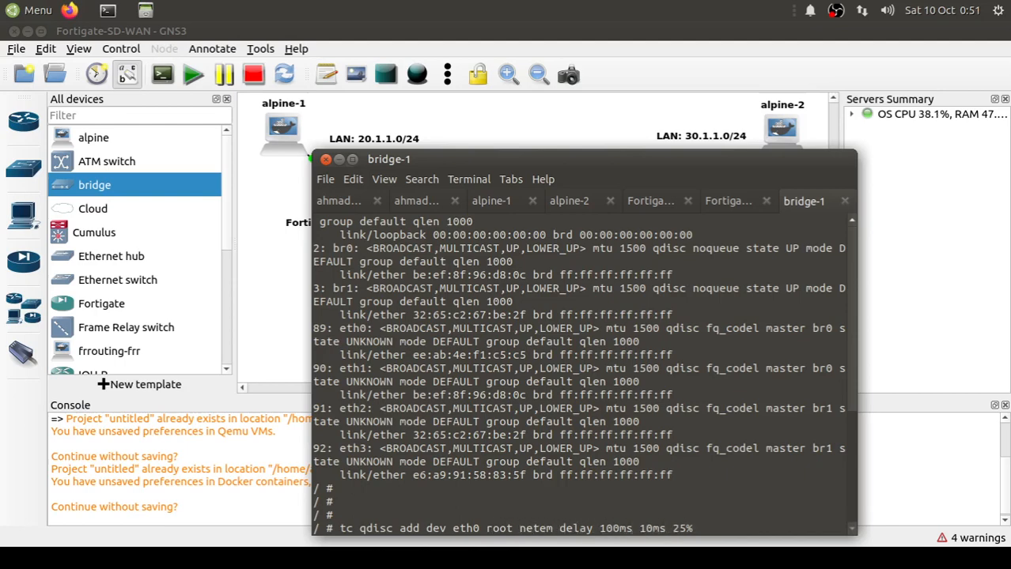
{"action": "mouse_move", "coordinate": [499, 212]}
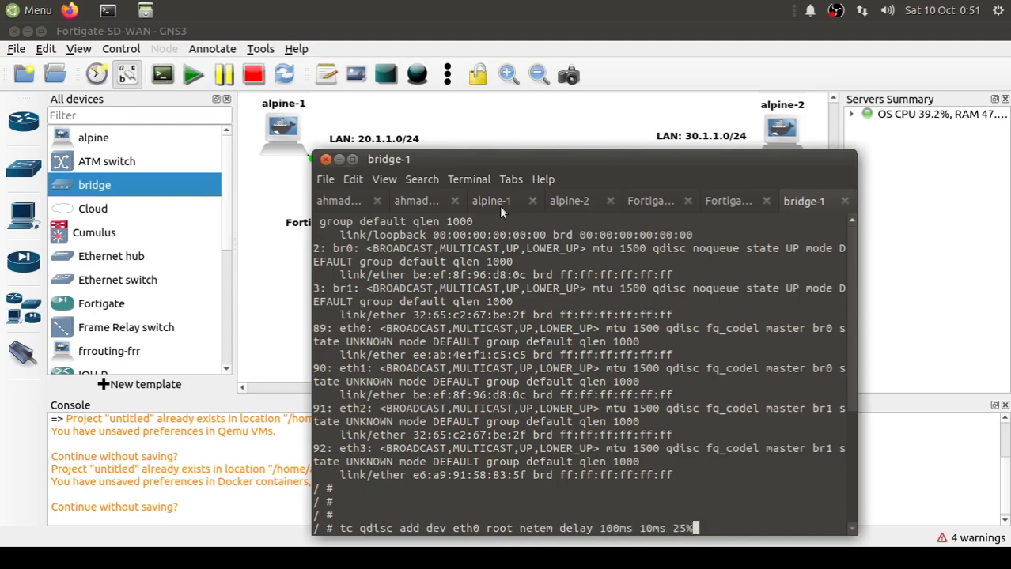
Run a continuous ping to 30.1.1.2 from alpine-1, then focus the bridge-1 console
{"action": "left_click", "coordinate": [490, 200]}
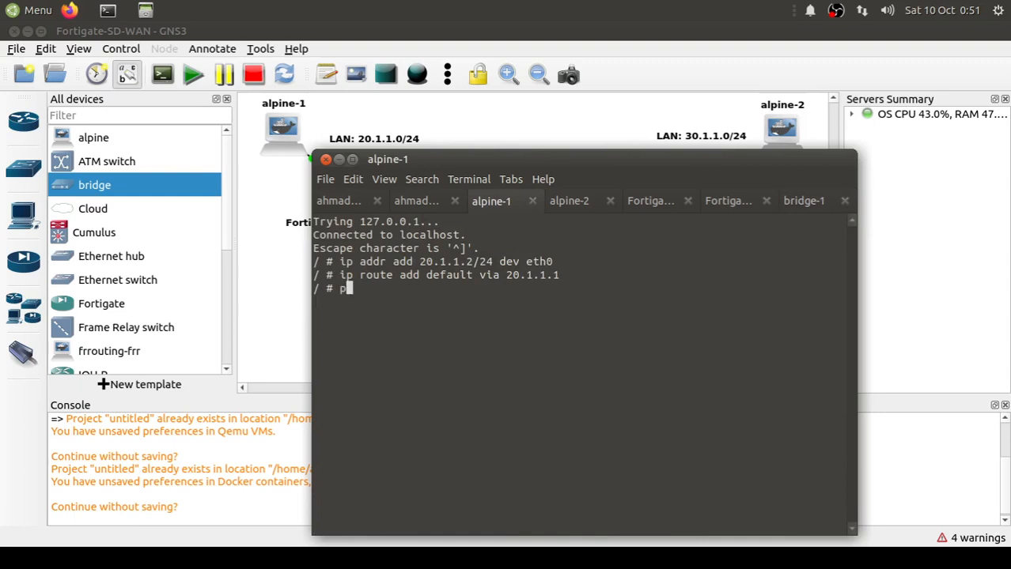
{"action": "type", "text": "ing"}
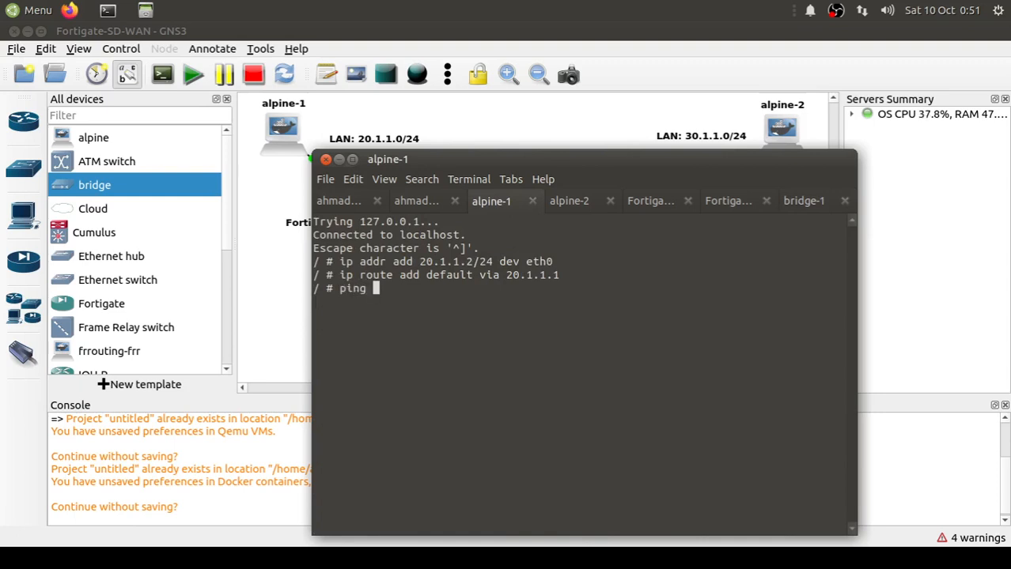
{"action": "type", "text": "30"}
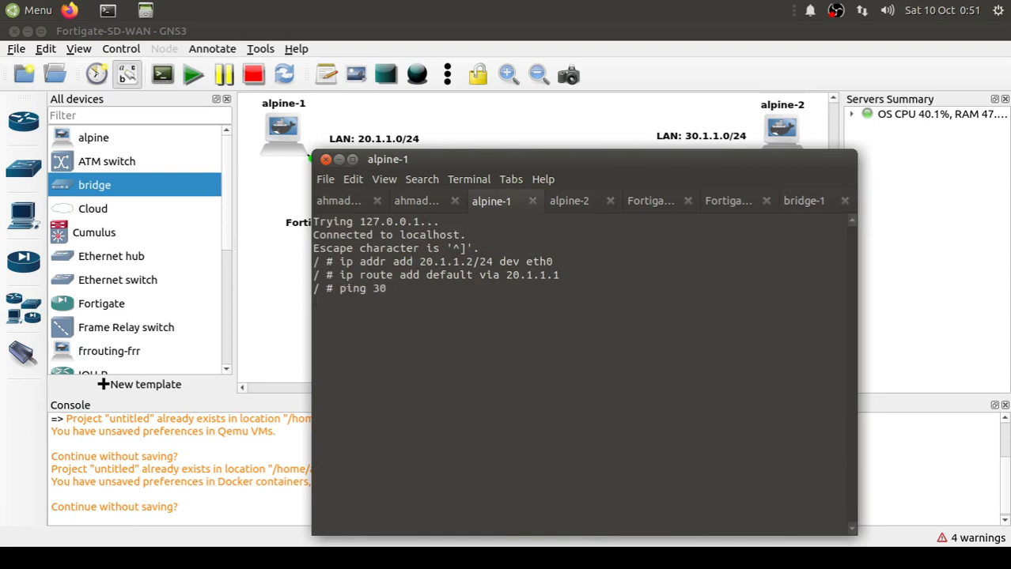
{"action": "type", "text": ".1.1."}
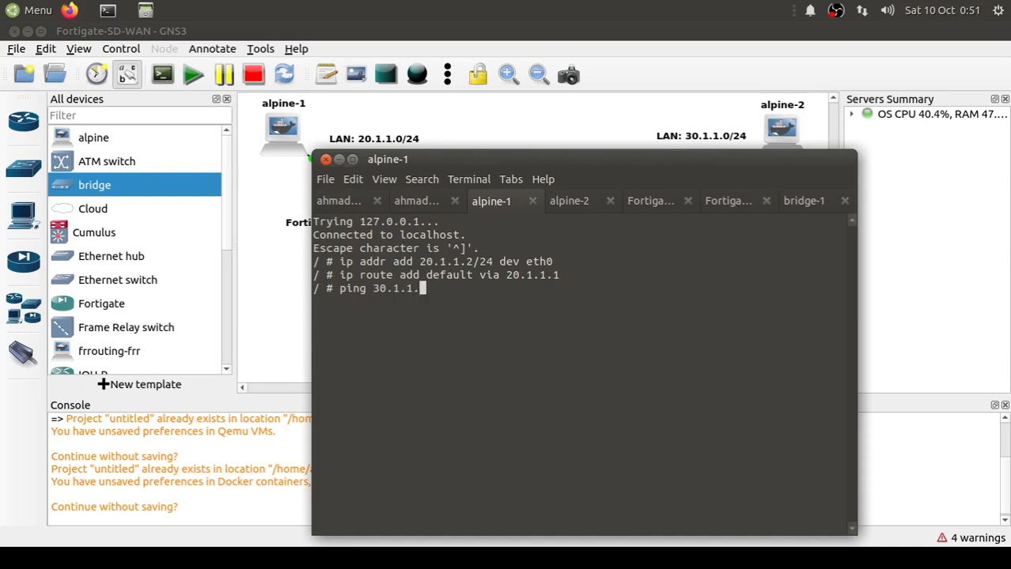
{"action": "key", "text": "Return"}
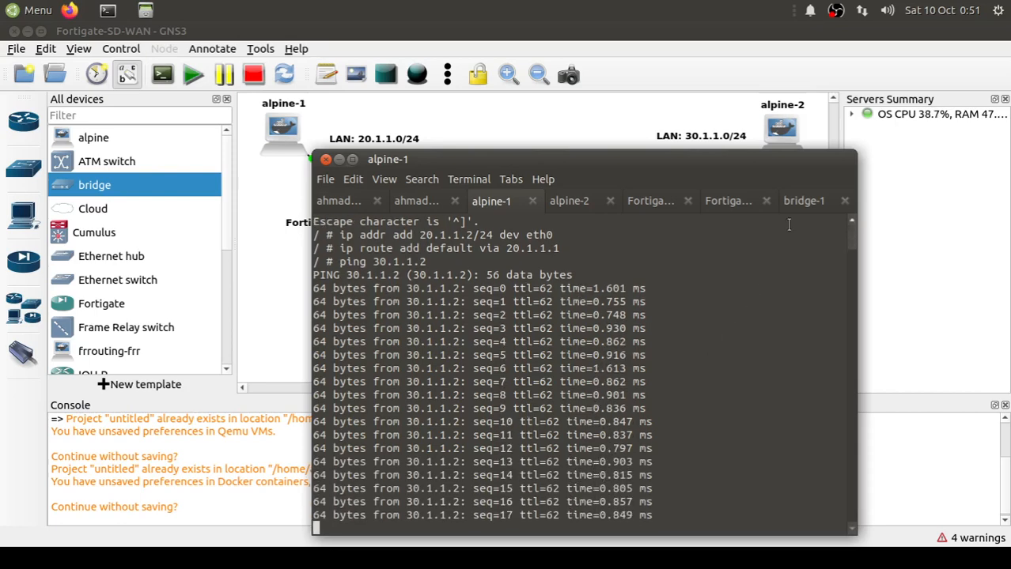
{"action": "mouse_move", "coordinate": [804, 200]}
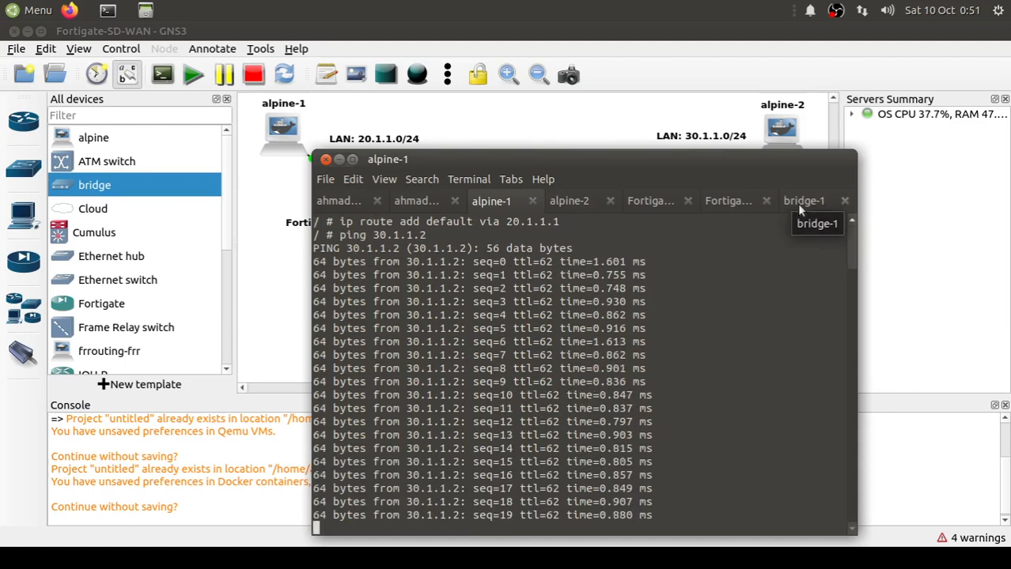
{"action": "left_click", "coordinate": [803, 201]}
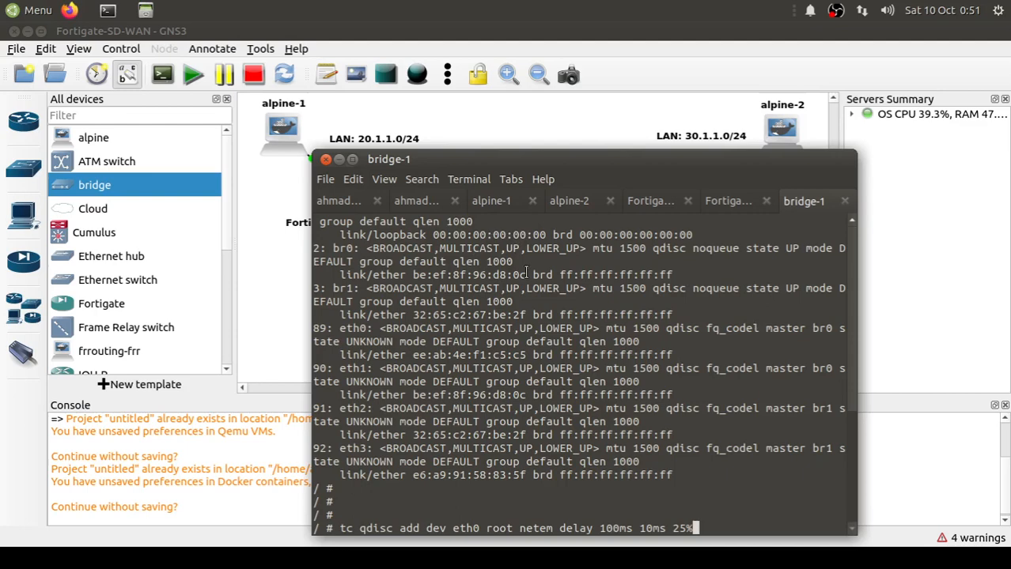
{"action": "left_click", "coordinate": [492, 200]}
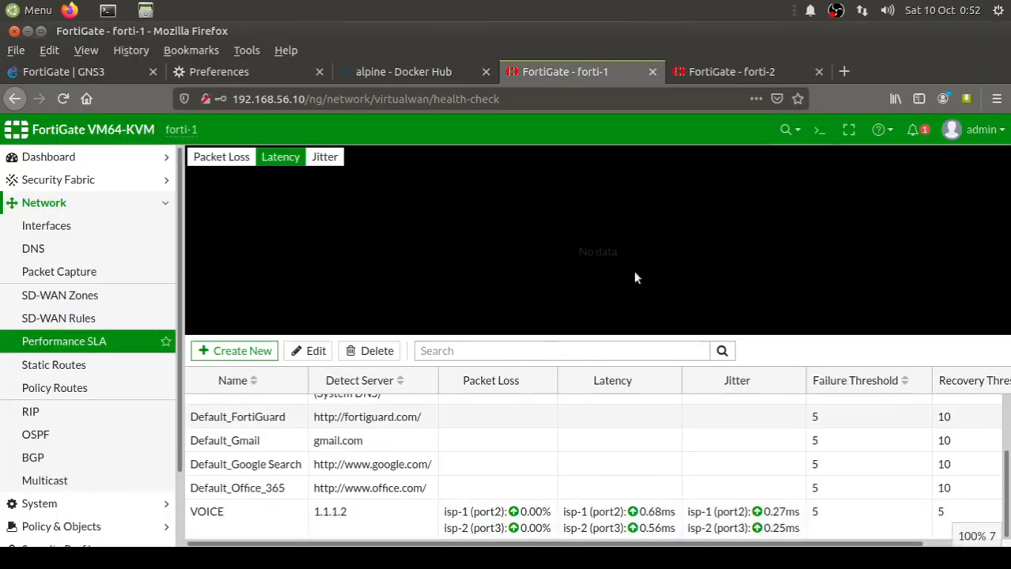
{"action": "mouse_move", "coordinate": [58, 317]}
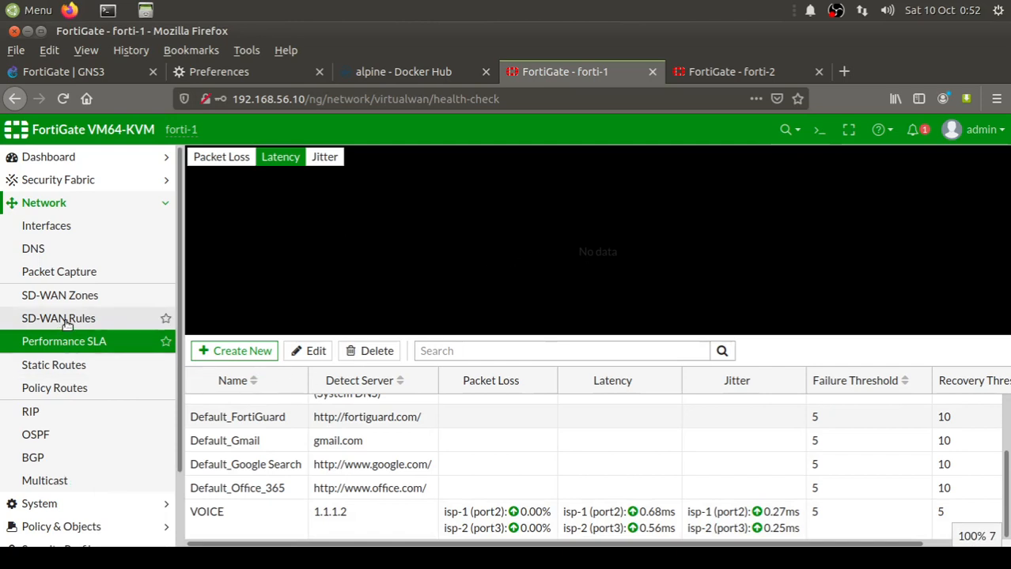
View the SD-WAN Rules on forti-1 and forti-2, with VOICE selecting isp-2 (port3)
{"action": "left_click", "coordinate": [59, 318]}
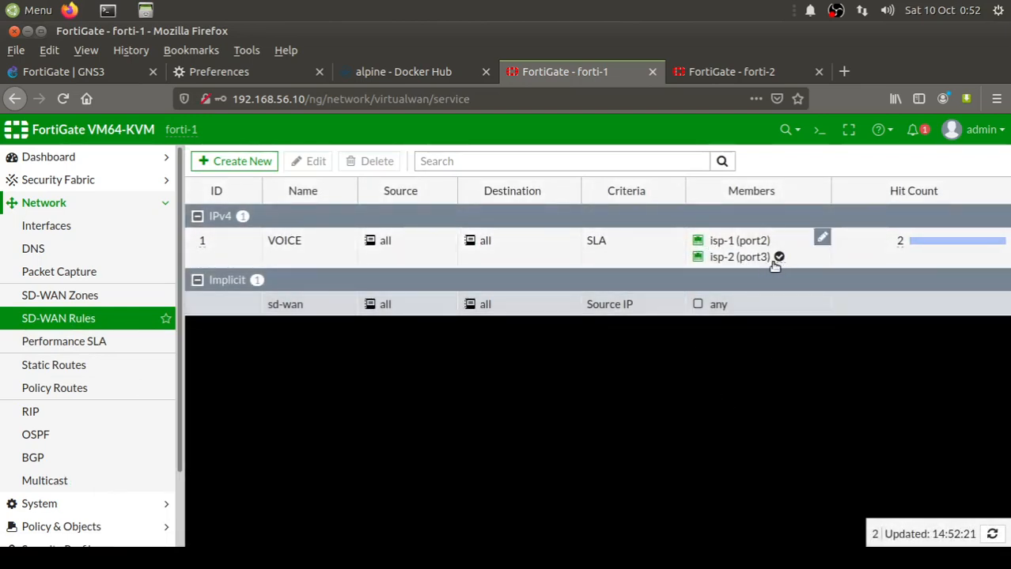
{"action": "left_click", "coordinate": [731, 72]}
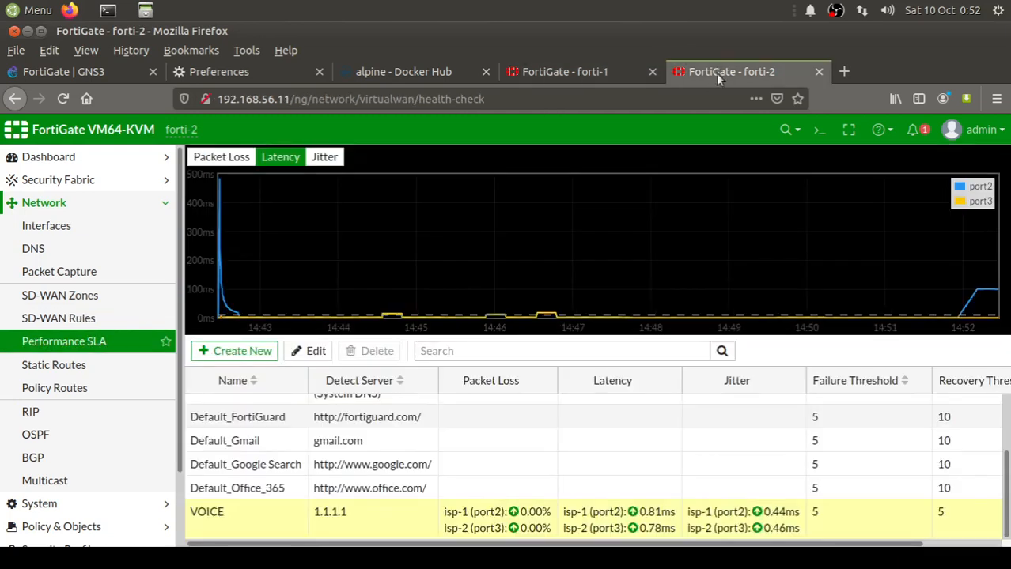
{"action": "mouse_move", "coordinate": [84, 332]}
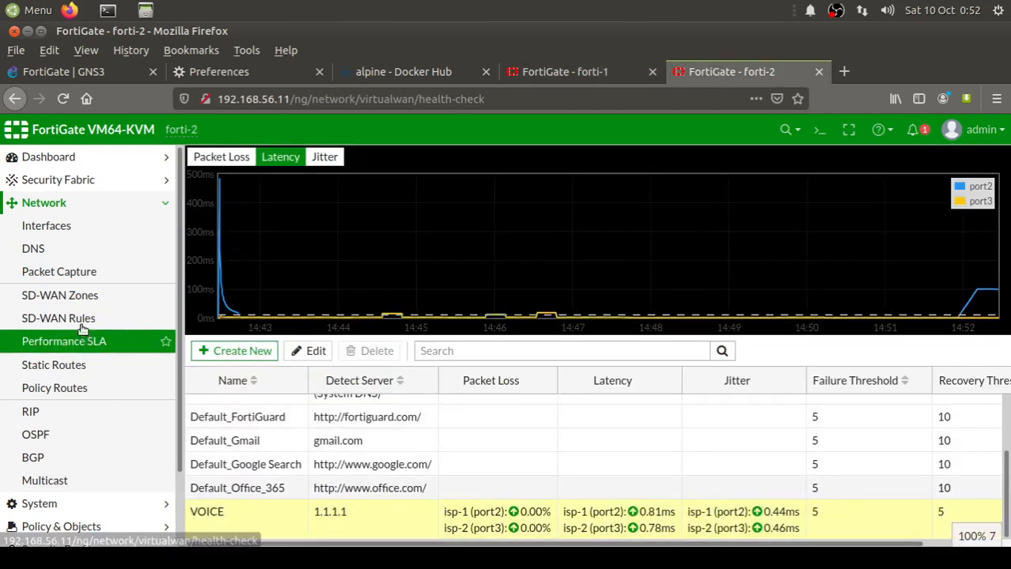
{"action": "left_click", "coordinate": [58, 317]}
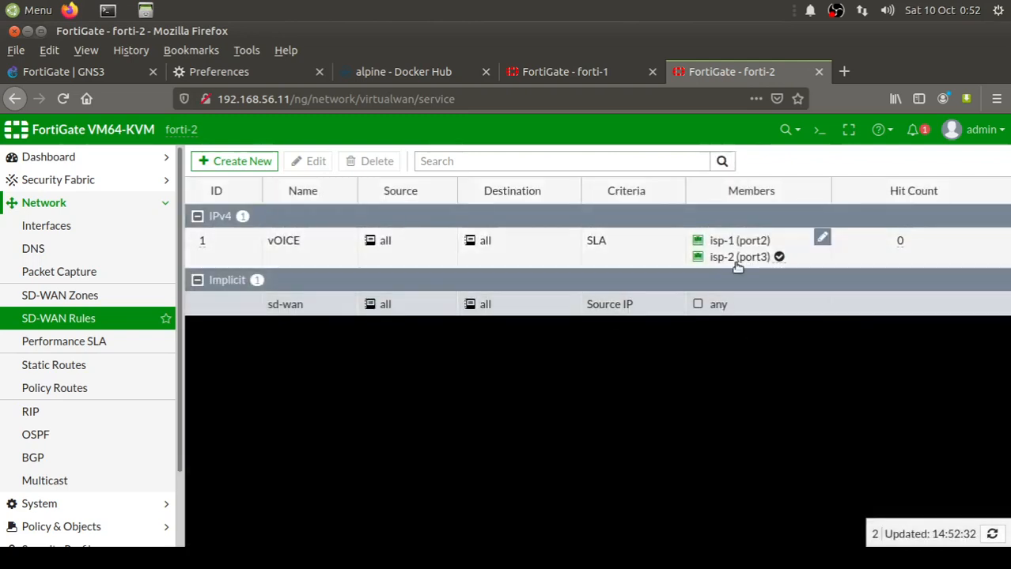
{"action": "mouse_move", "coordinate": [747, 356]}
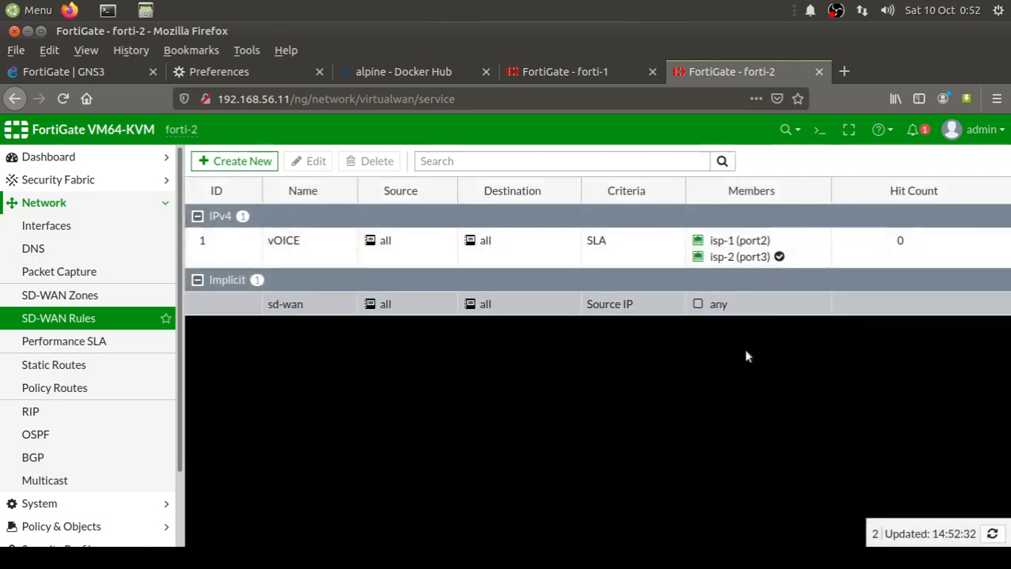
{"action": "mouse_move", "coordinate": [597, 389]}
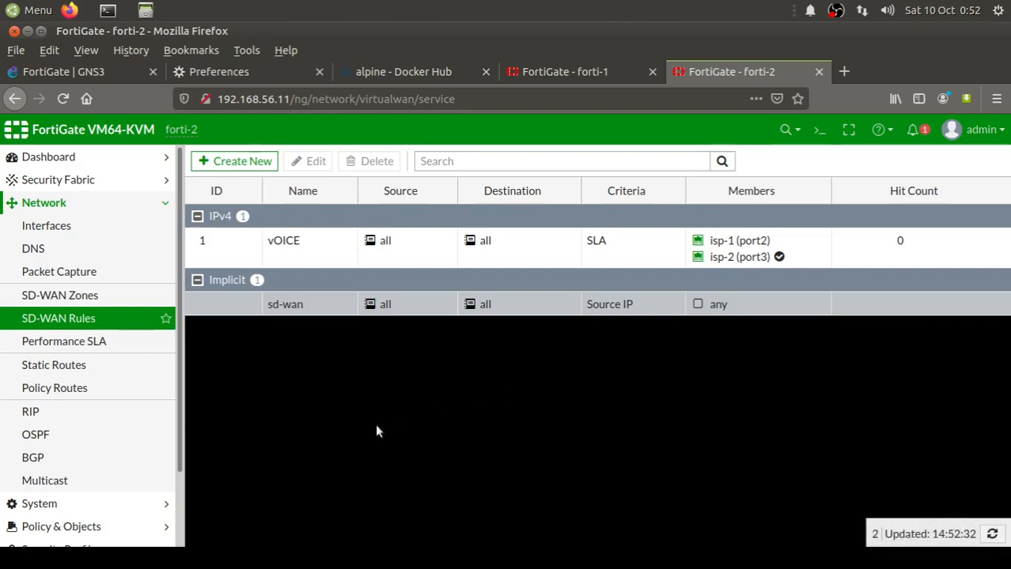
{"action": "mouse_move", "coordinate": [455, 414]}
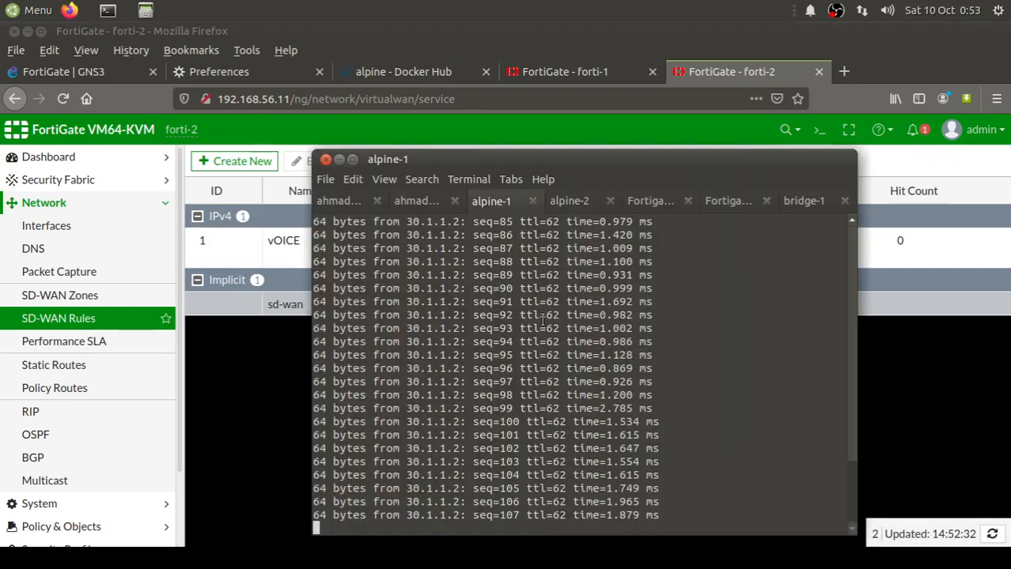
{"action": "left_click", "coordinate": [804, 200]}
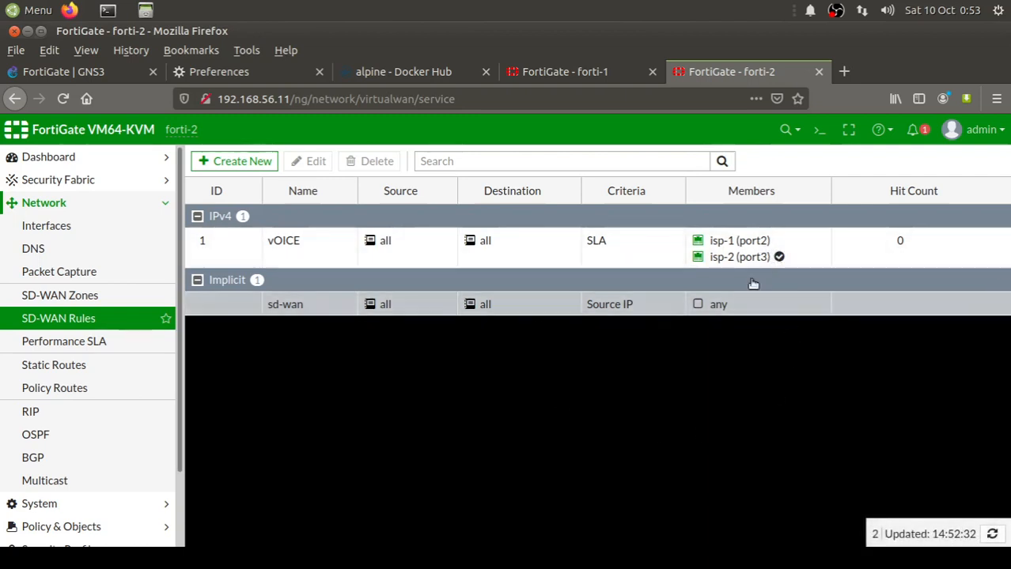
{"action": "mouse_move", "coordinate": [740, 295]}
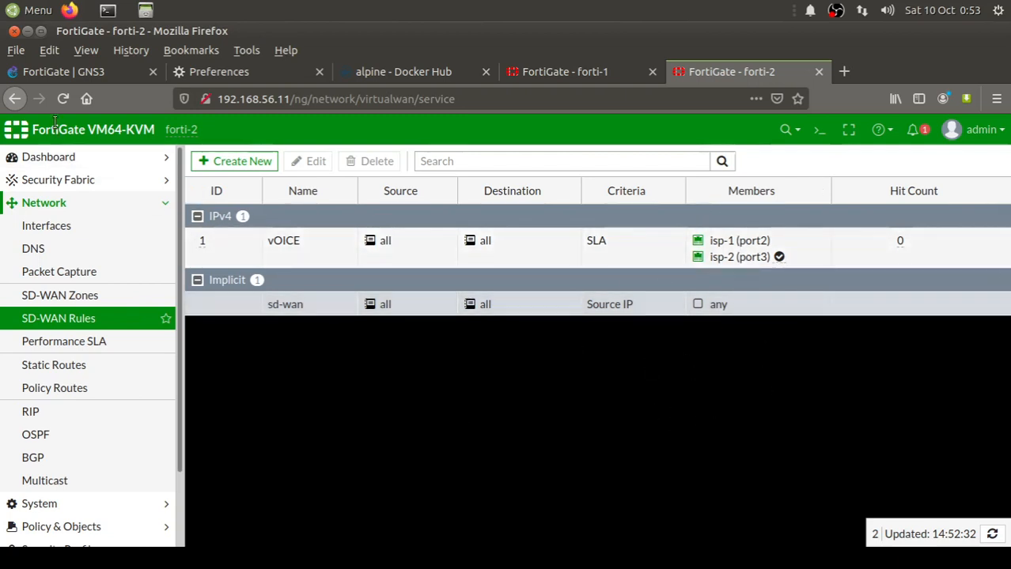
Refresh forti-2's SD-WAN Rules, then check forti-1; VOICE selects isp-1 (port2) on both
{"action": "left_click", "coordinate": [62, 98]}
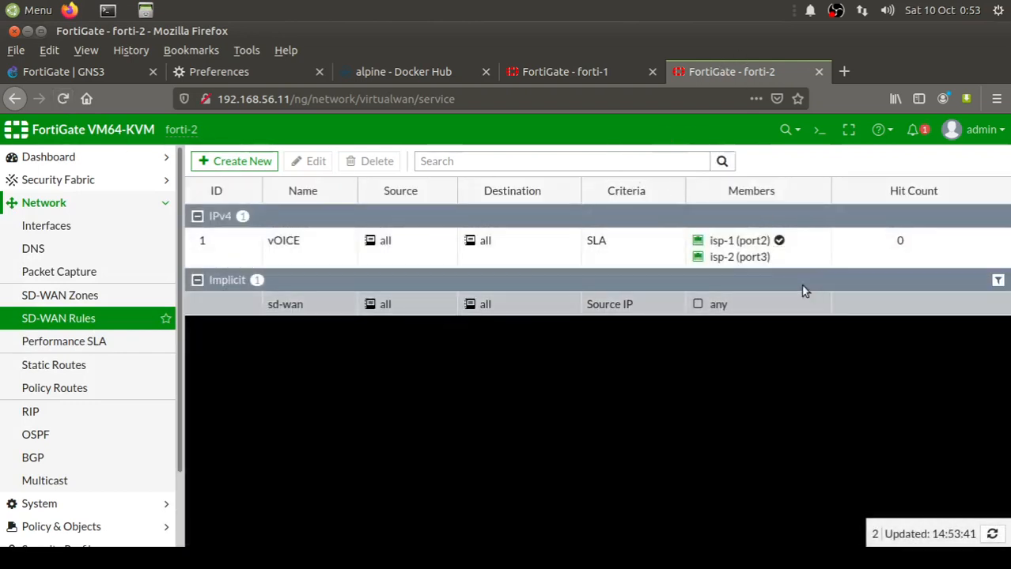
{"action": "mouse_move", "coordinate": [712, 431]}
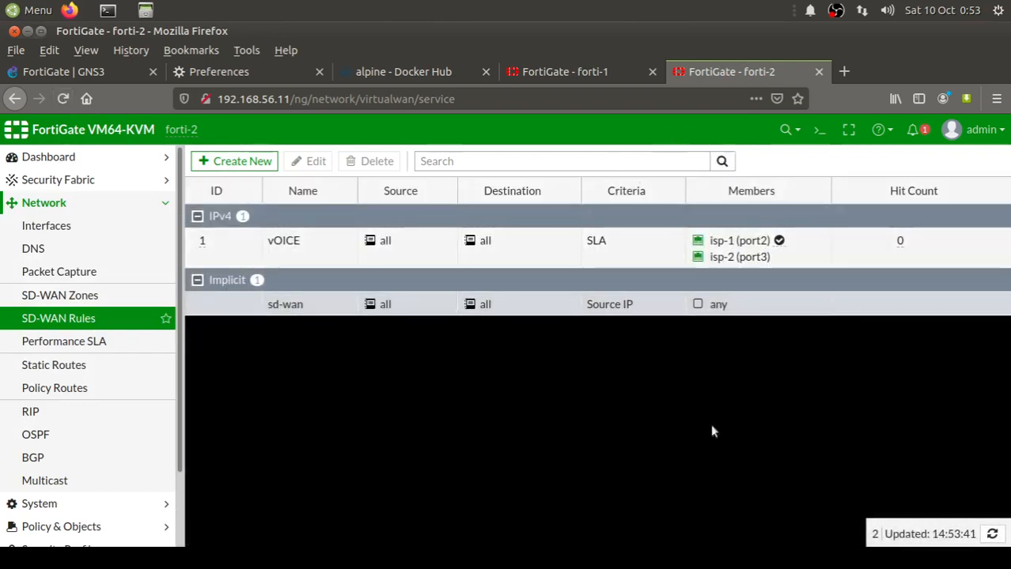
{"action": "left_click", "coordinate": [564, 71]}
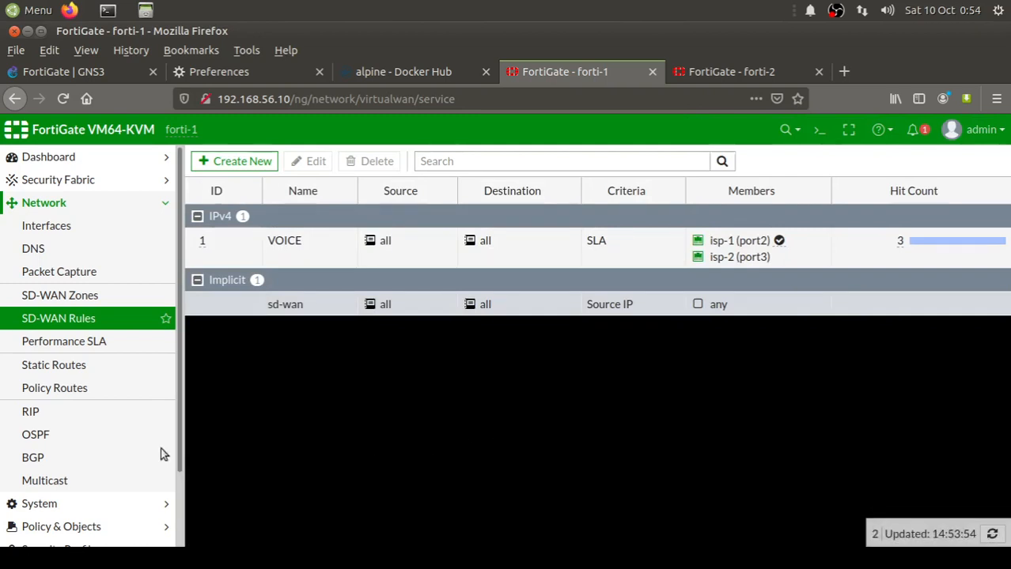
{"action": "mouse_move", "coordinate": [320, 382]}
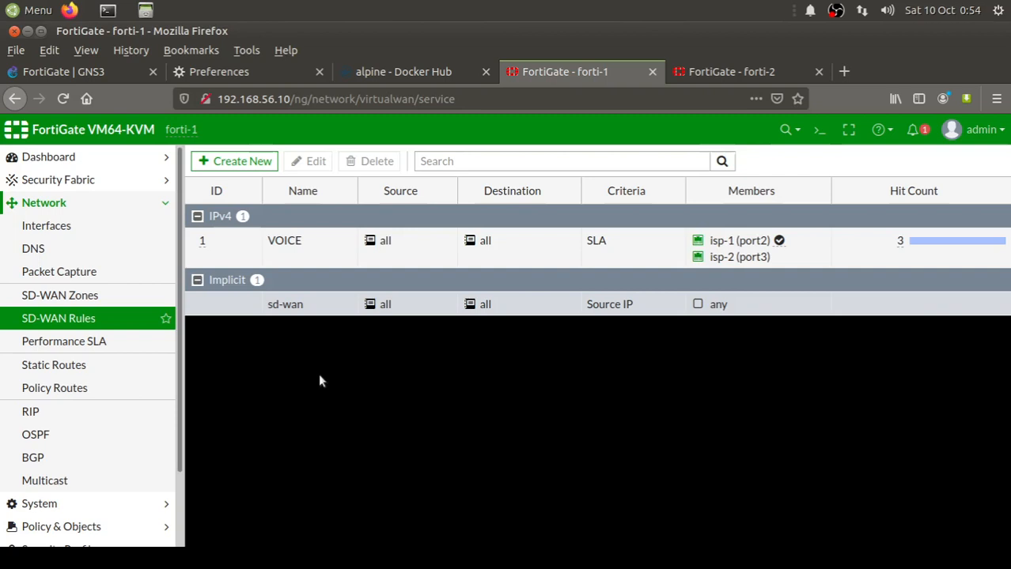
{"action": "mouse_move", "coordinate": [225, 360]}
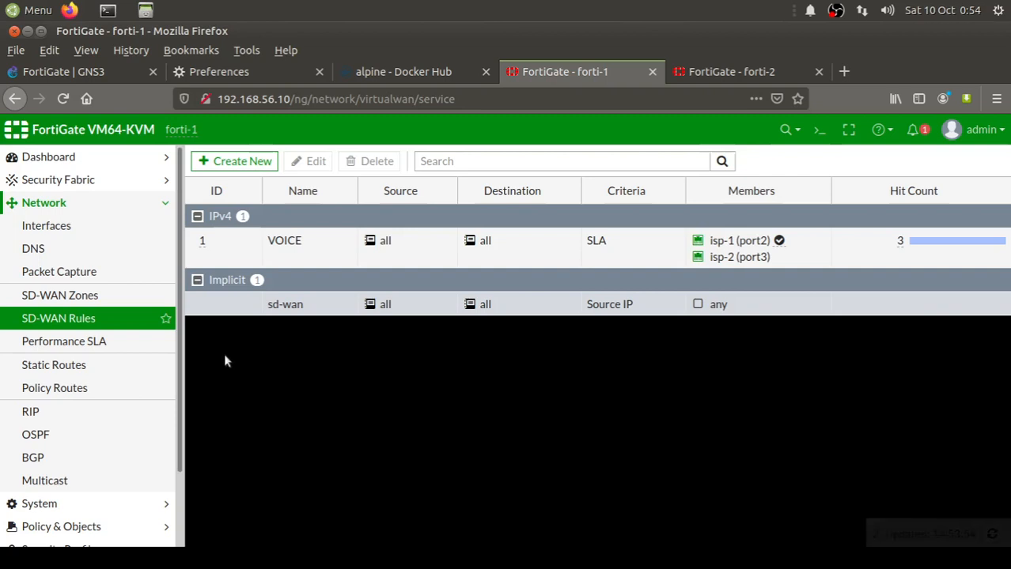
{"action": "mouse_move", "coordinate": [308, 406]}
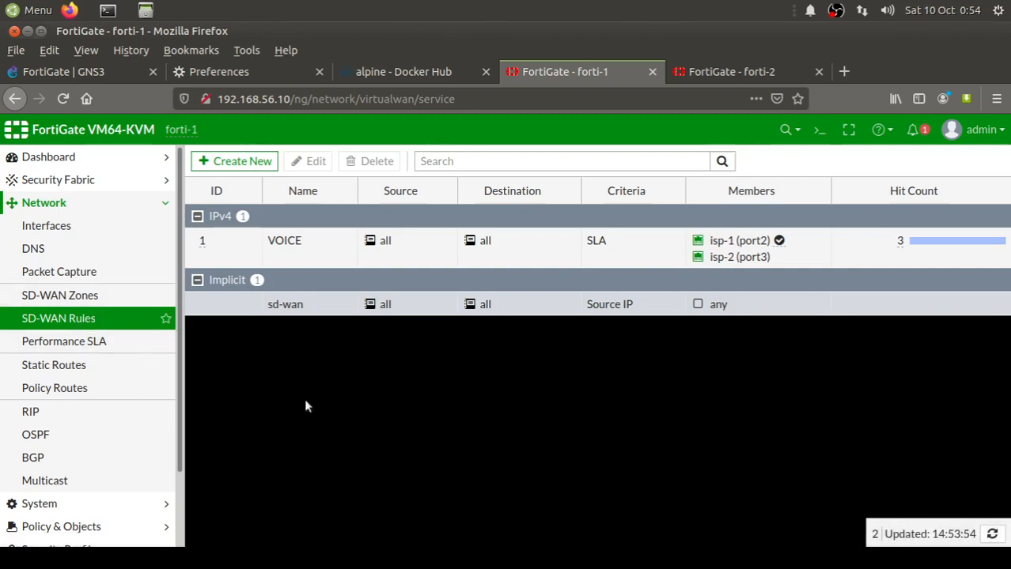